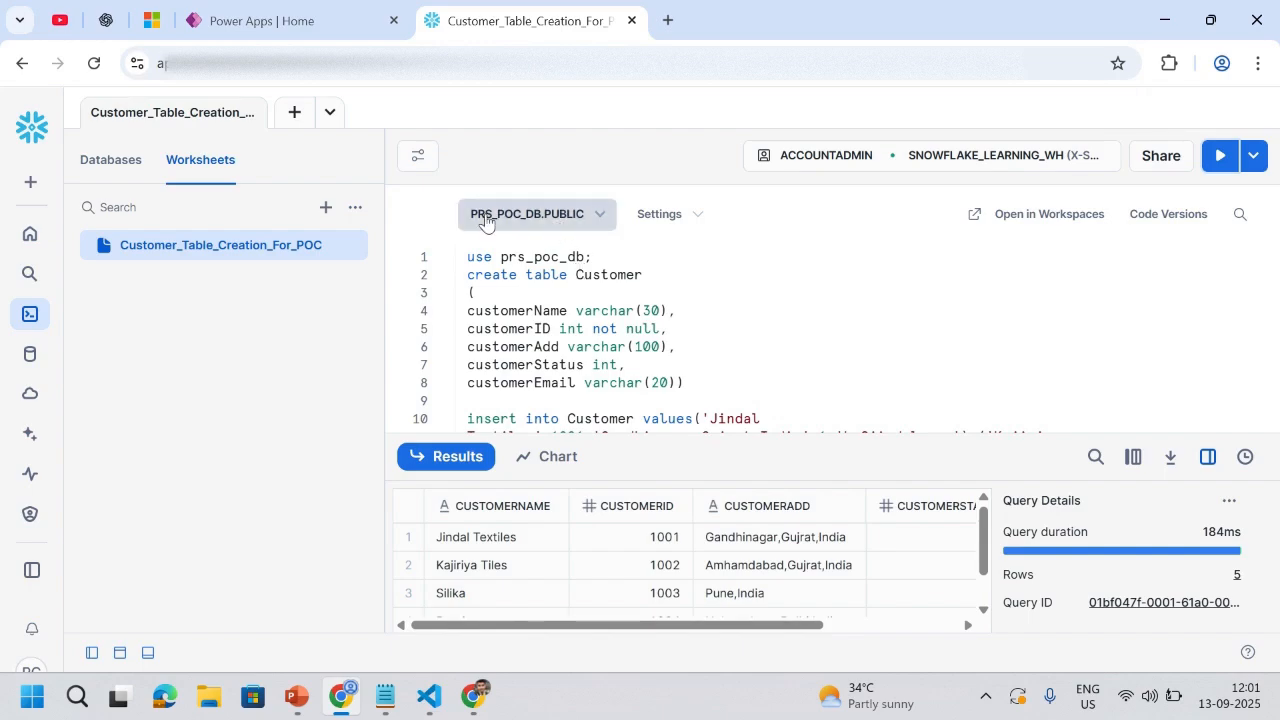
{"action": "mouse_move", "coordinate": [535, 225]}
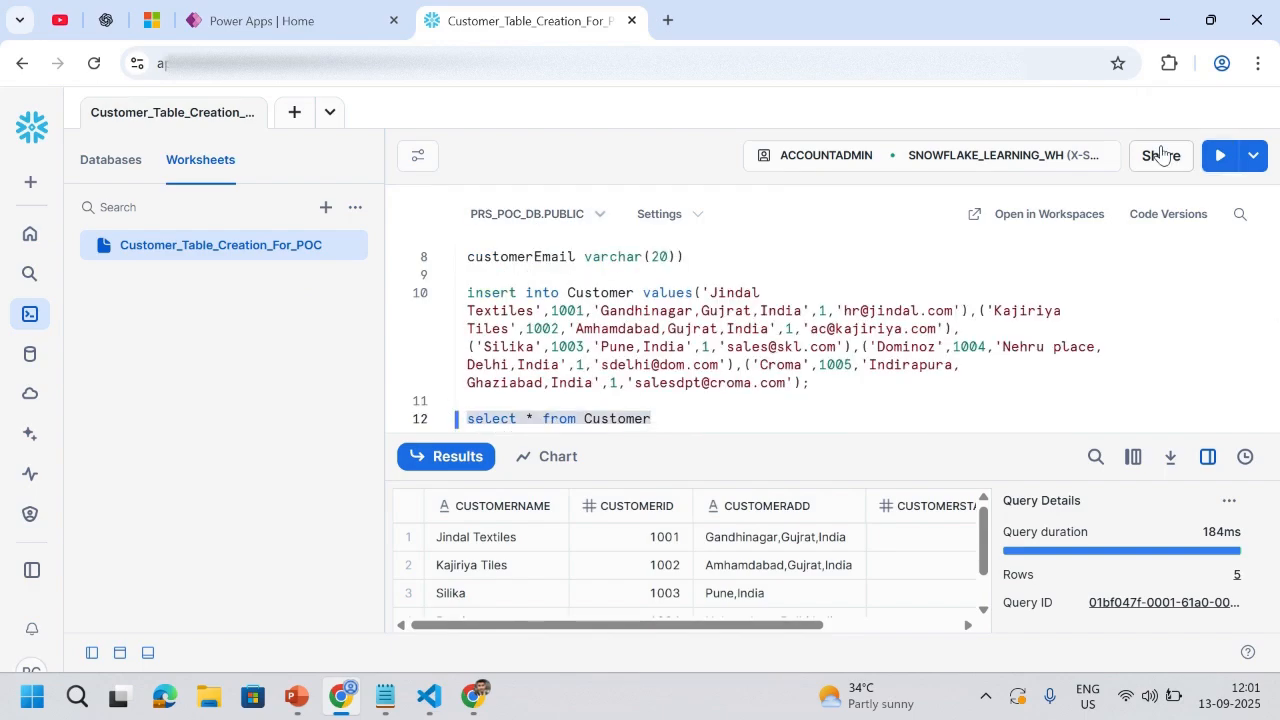
Step: Go to the Dataflows page from the Power Apps More navigation list
{"action": "left_click", "coordinate": [1219, 155]}
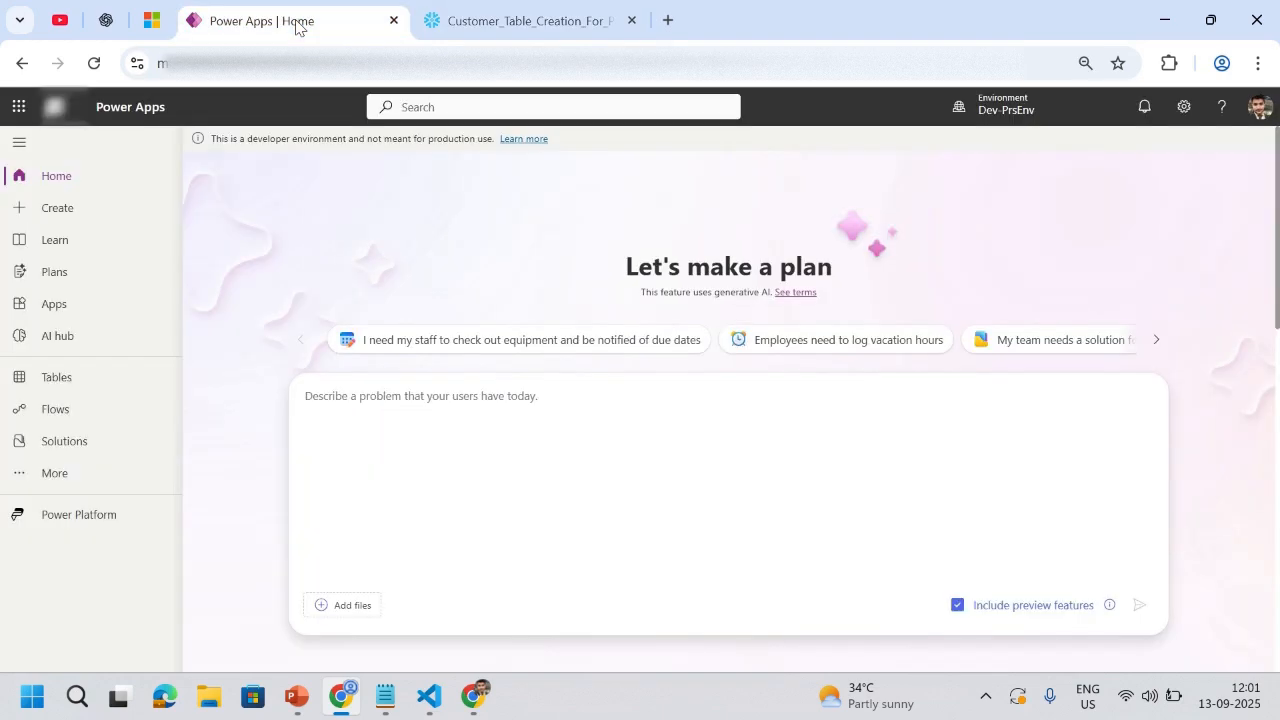
{"action": "mouse_move", "coordinate": [238, 352]}
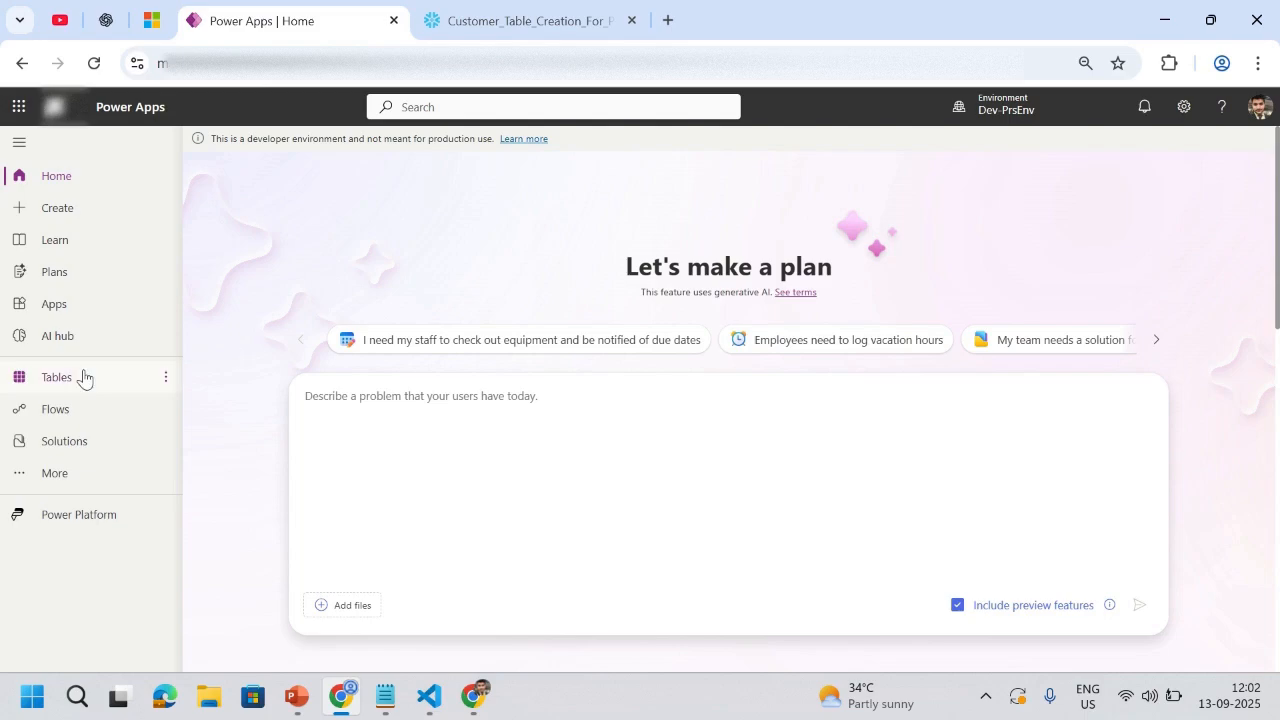
{"action": "left_click", "coordinate": [53, 472]}
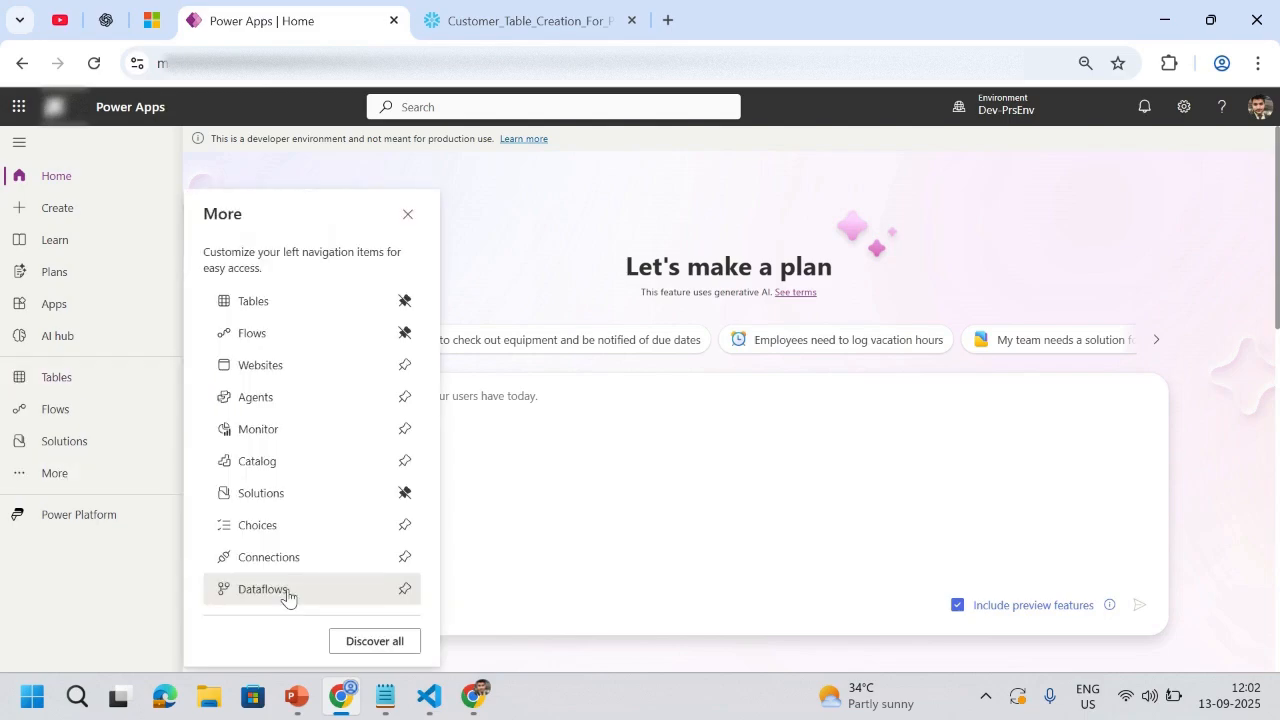
{"action": "left_click", "coordinate": [263, 588]}
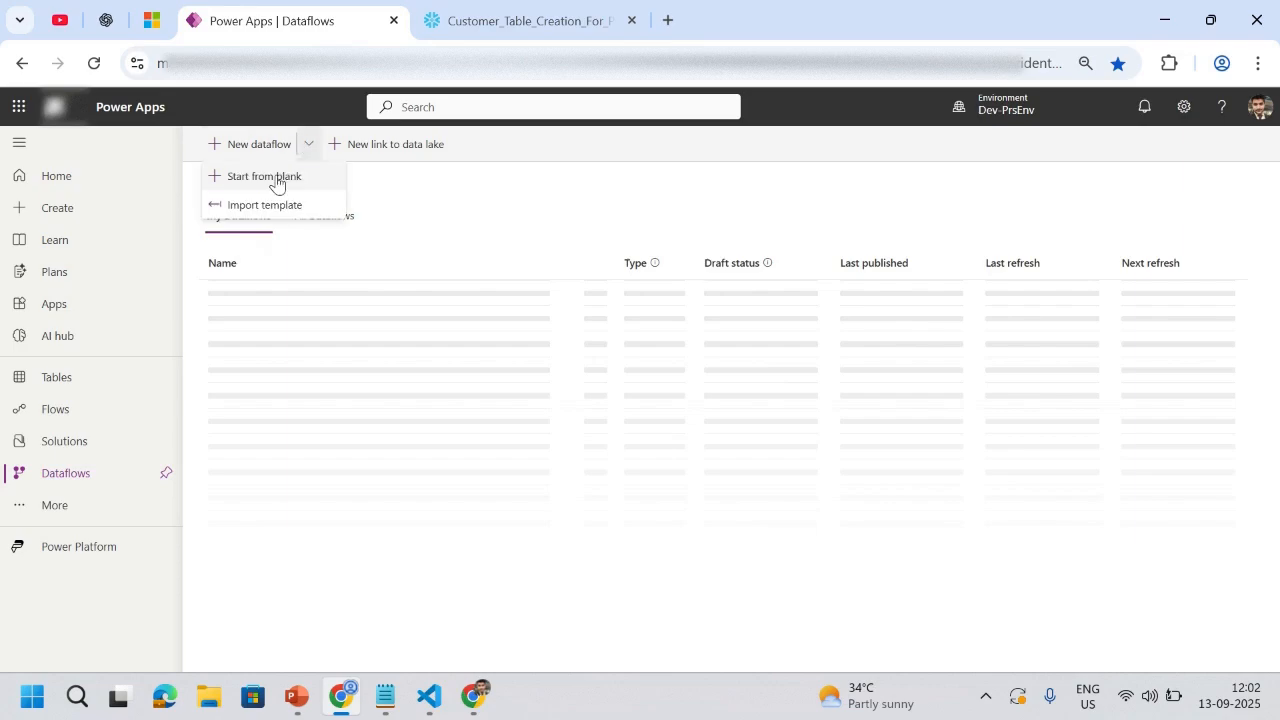
Step: Create a blank dataflow named Snowflake-Data
{"action": "left_click", "coordinate": [263, 176]}
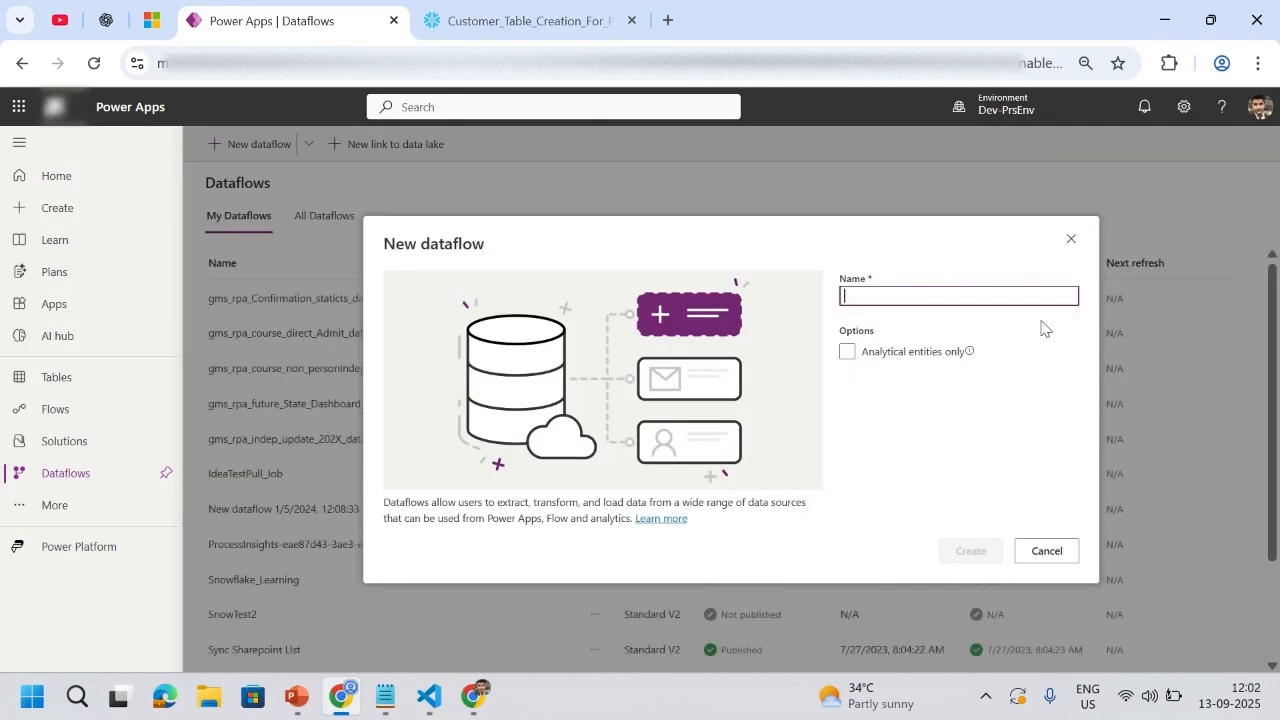
{"action": "type", "text": "Snowflake-Data"}
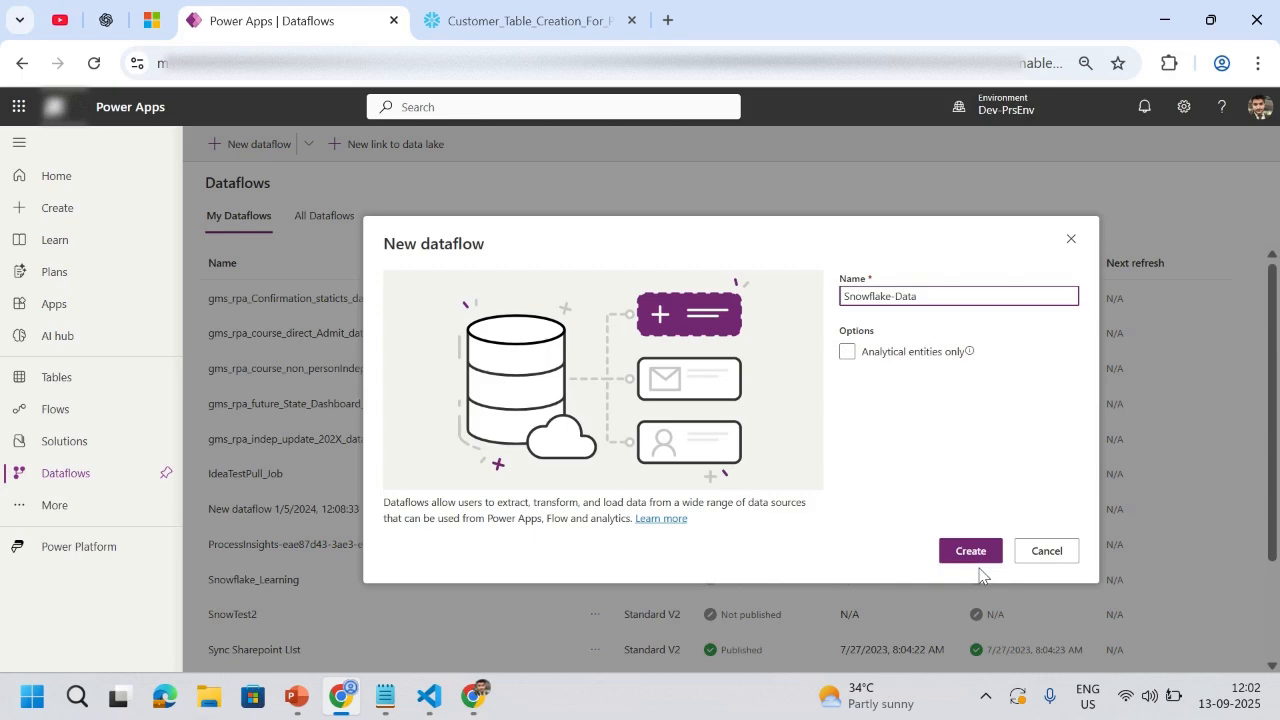
{"action": "left_click", "coordinate": [969, 550]}
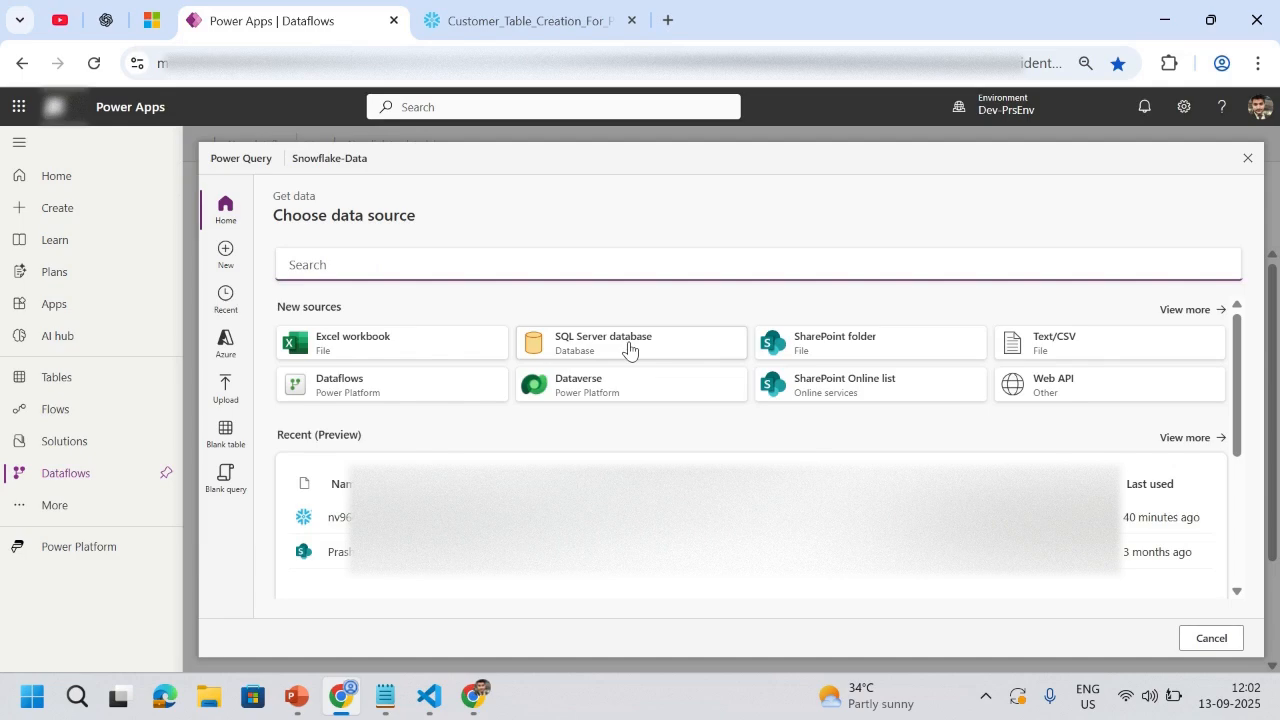
Step: Search 'sn' and choose the Snowflake database connector as the data source
{"action": "type", "text": "snow"}
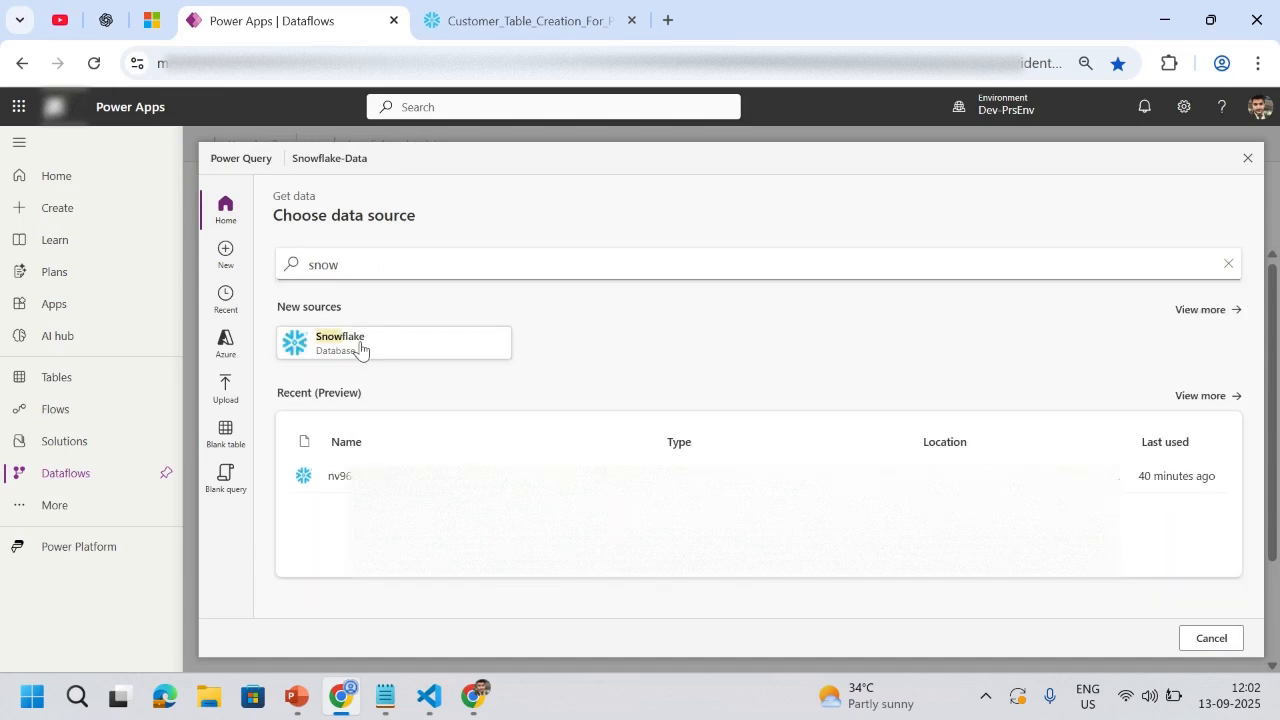
{"action": "left_click", "coordinate": [340, 342]}
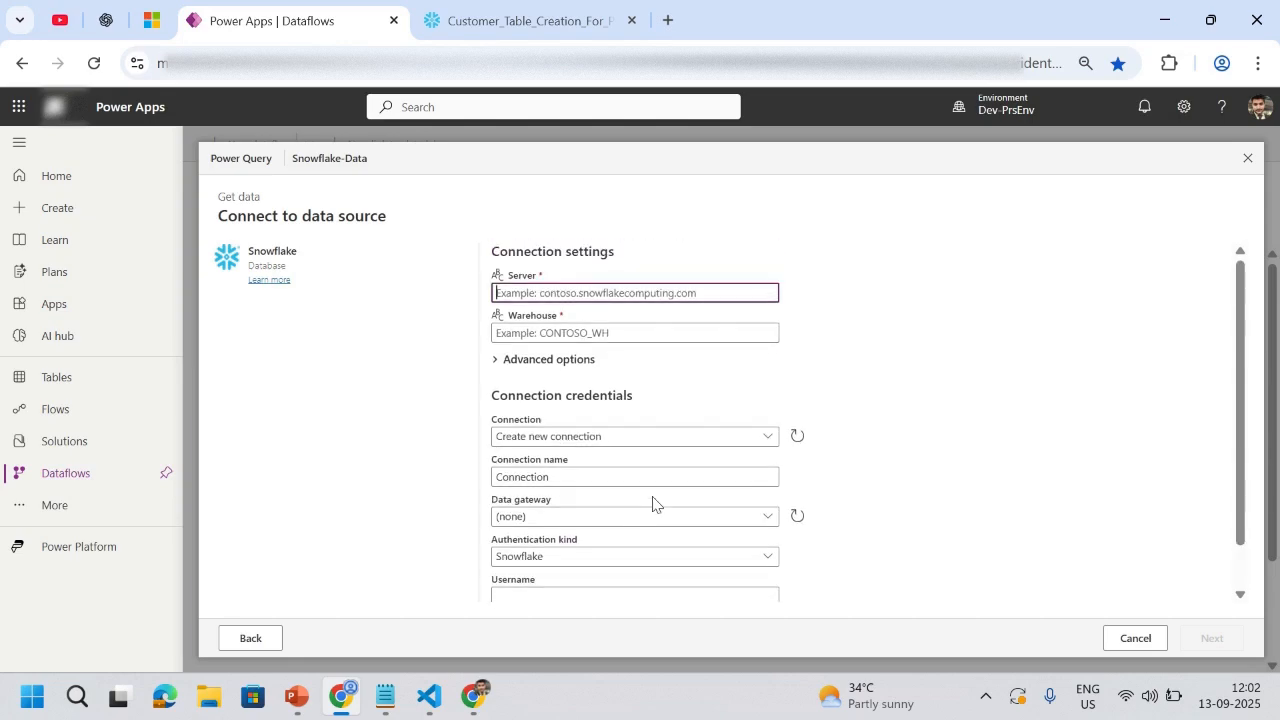
{"action": "left_click", "coordinate": [520, 20]}
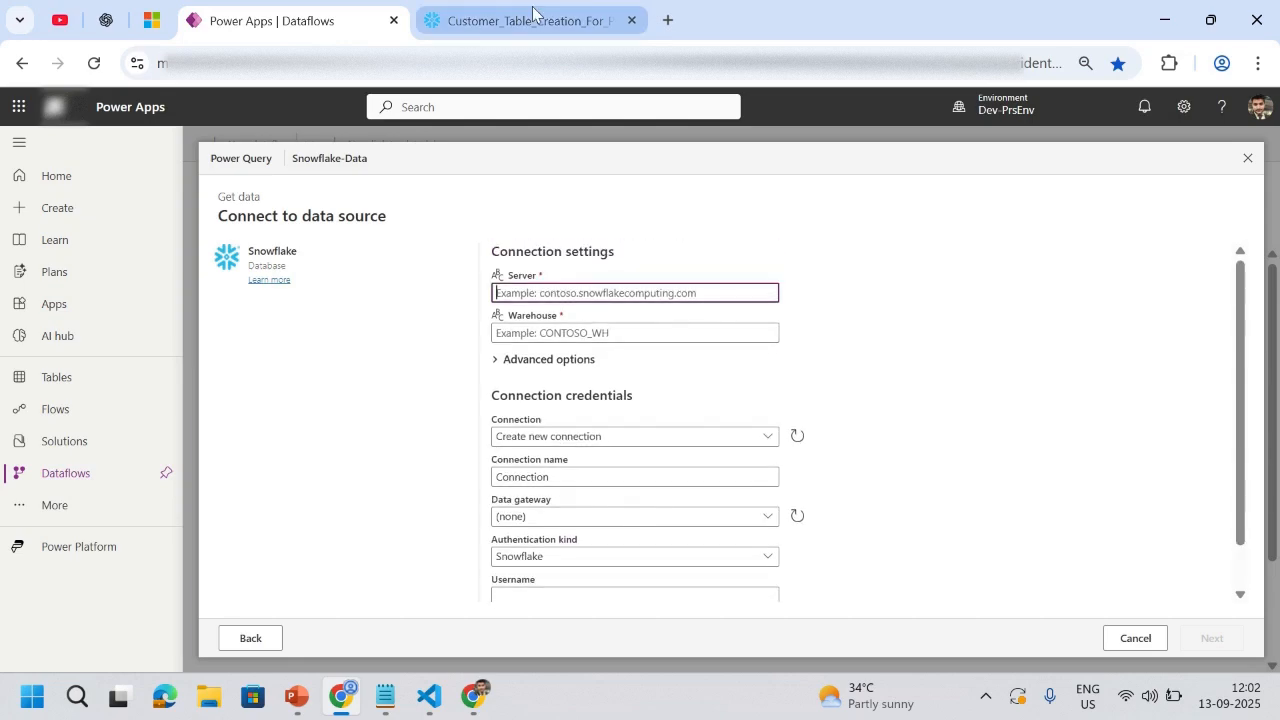
Step: Review the Snowflake account details for the server URL and close them
{"action": "left_click", "coordinate": [520, 20]}
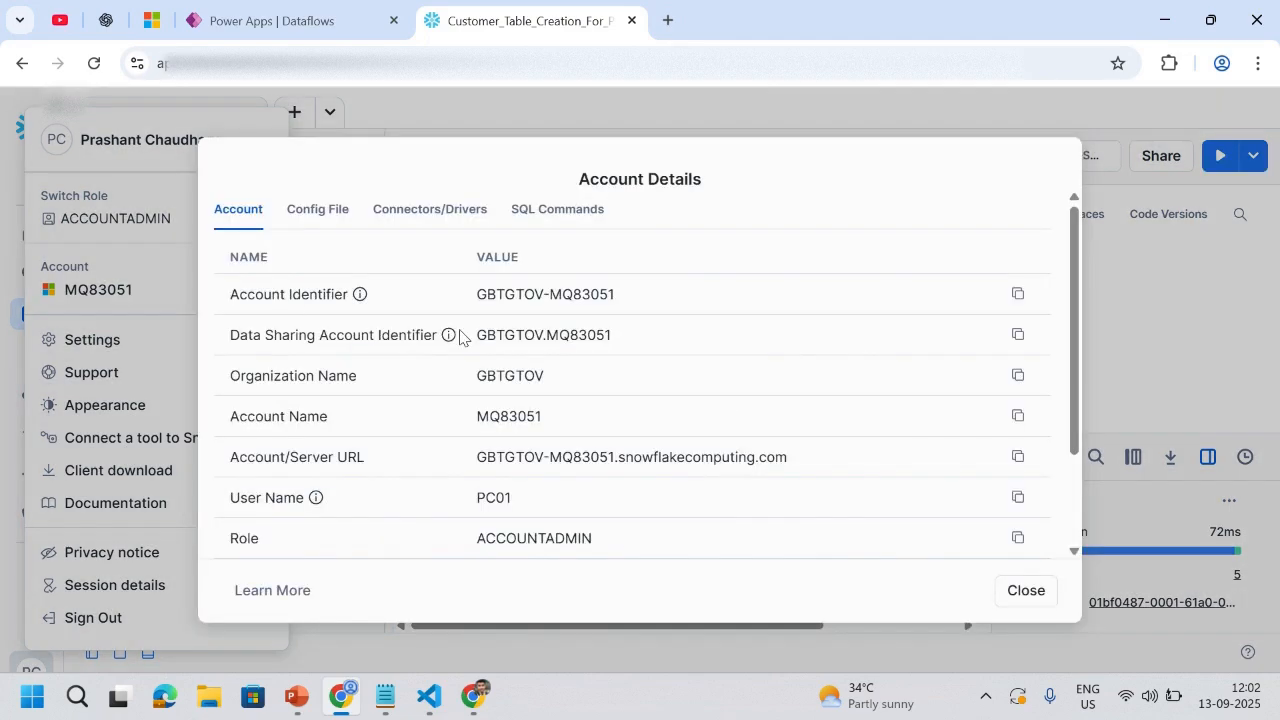
{"action": "mouse_move", "coordinate": [307, 470]}
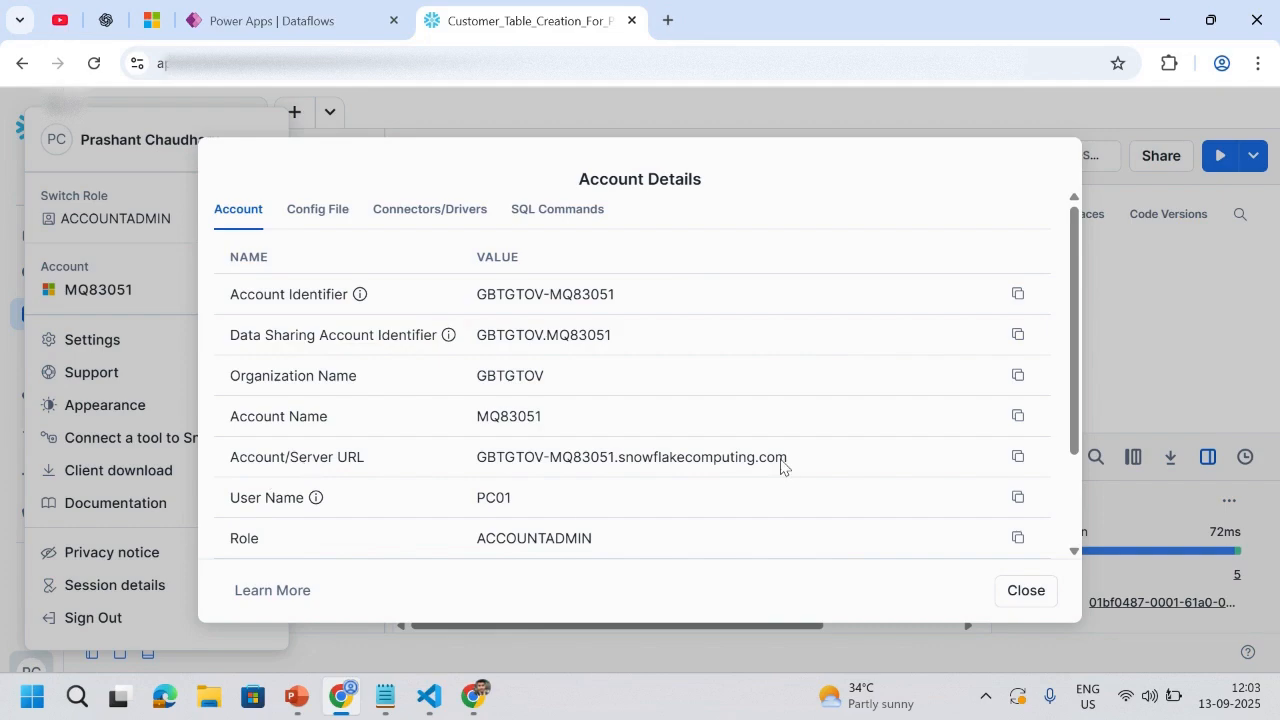
{"action": "mouse_move", "coordinate": [810, 468]}
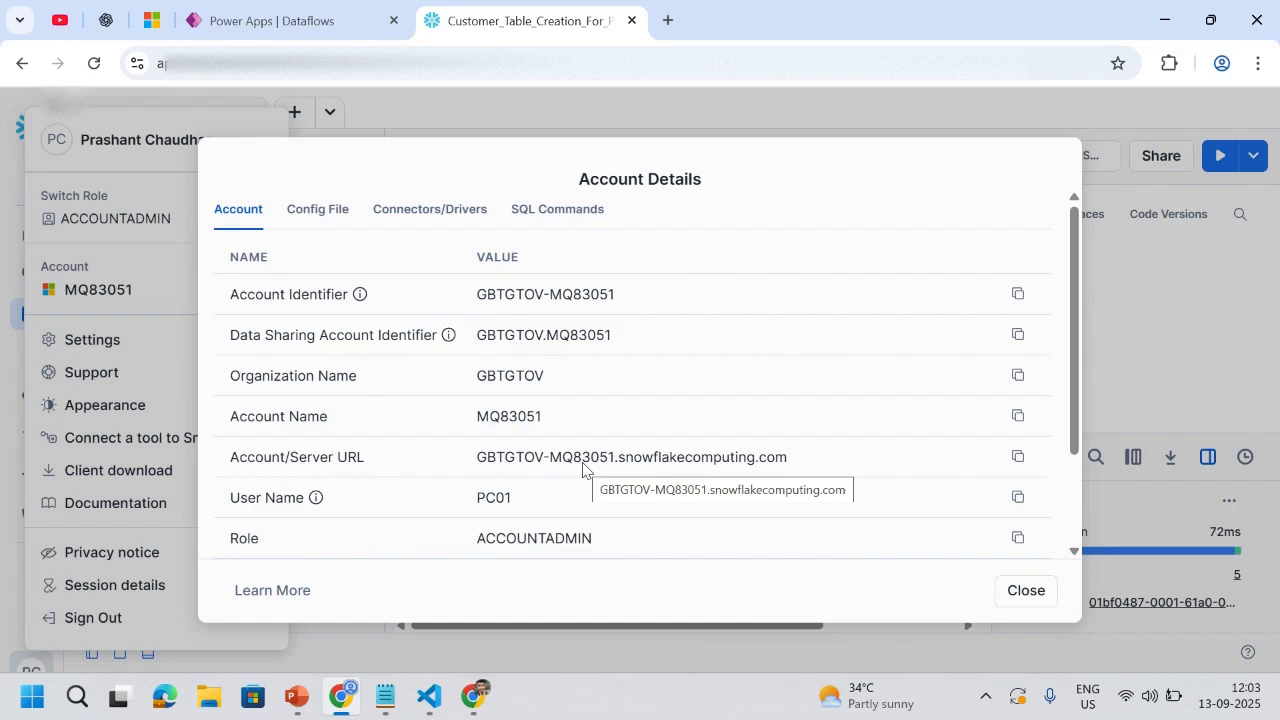
{"action": "mouse_move", "coordinate": [672, 483]}
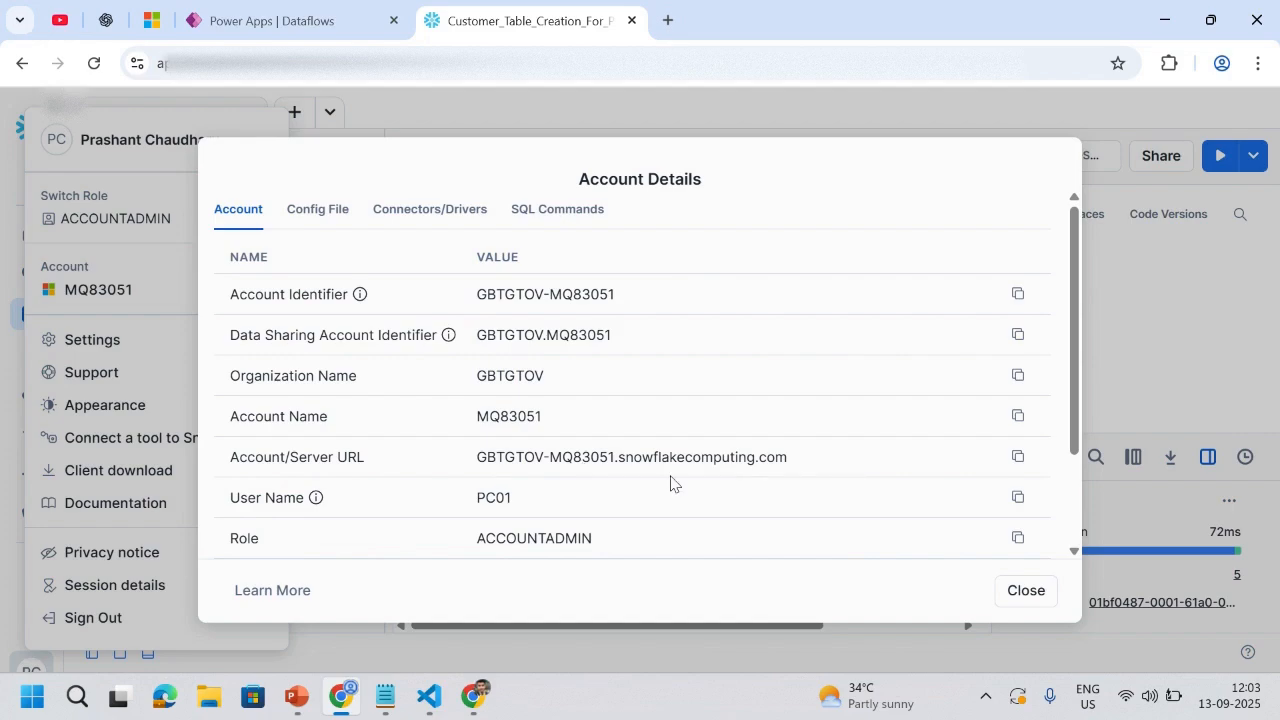
{"action": "mouse_move", "coordinate": [617, 473]}
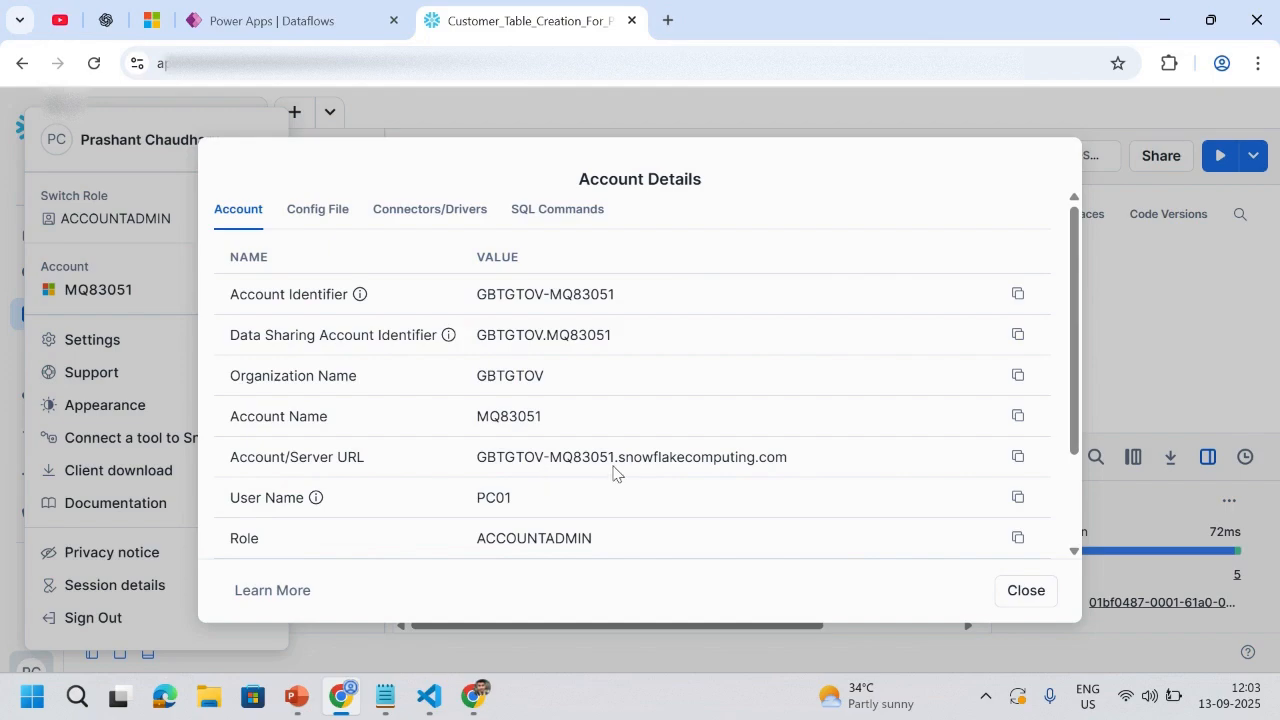
{"action": "mouse_move", "coordinate": [715, 477]}
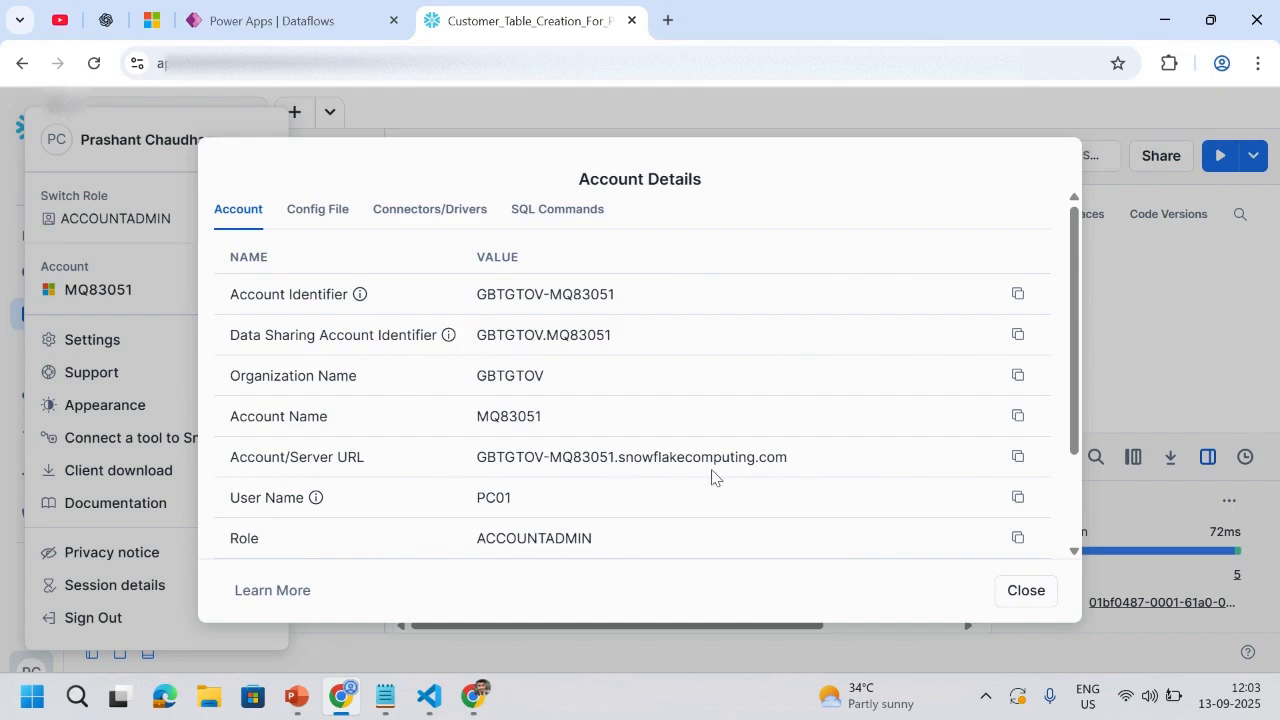
{"action": "mouse_move", "coordinate": [535, 442]}
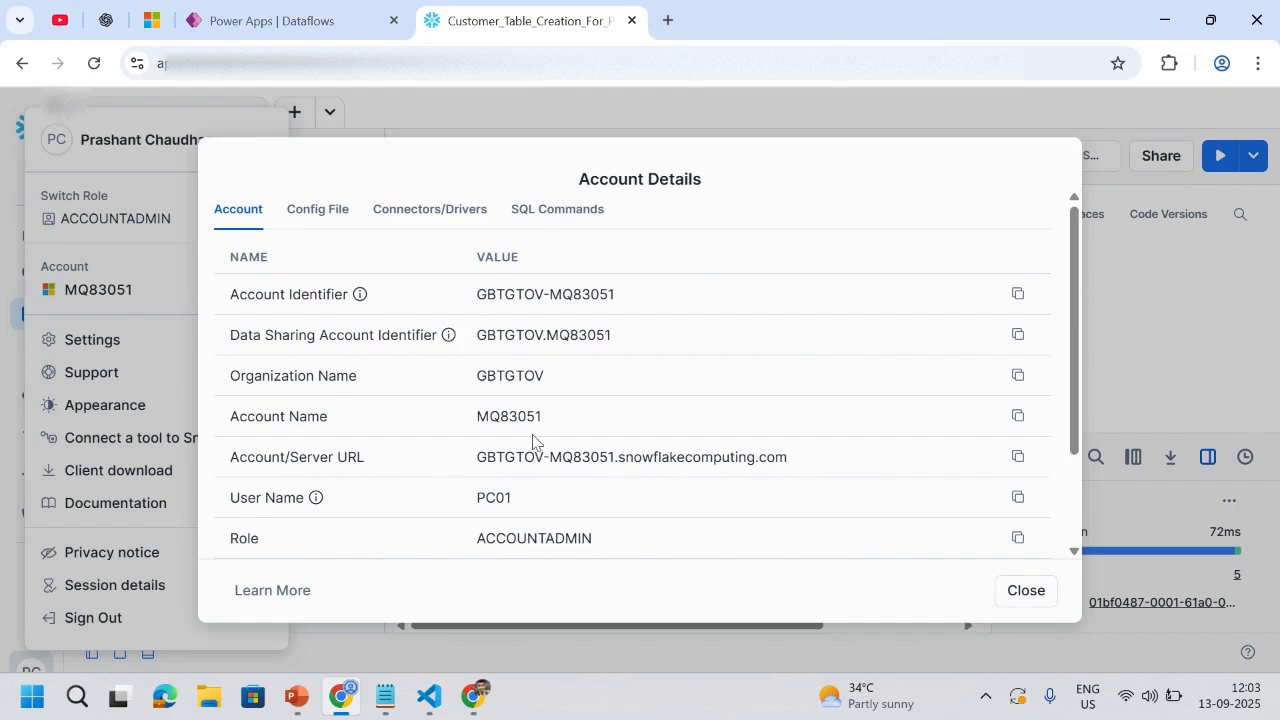
{"action": "mouse_move", "coordinate": [963, 545]}
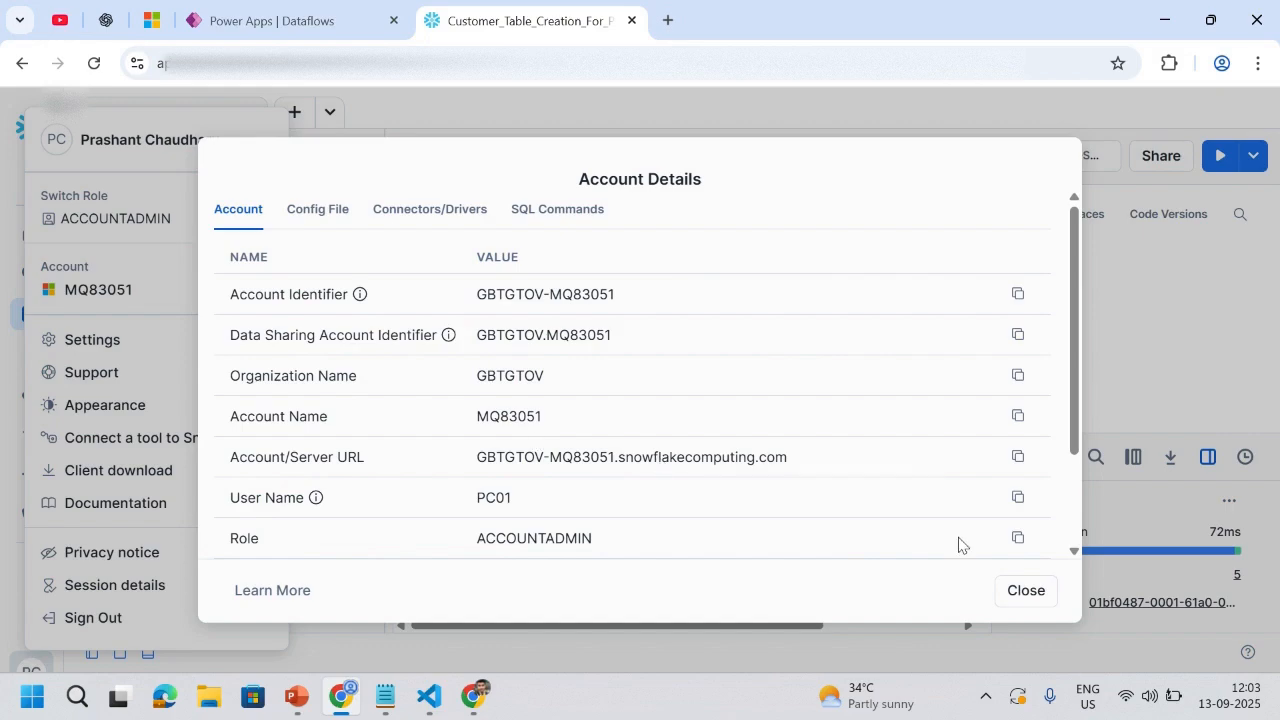
{"action": "left_click", "coordinate": [1025, 590]}
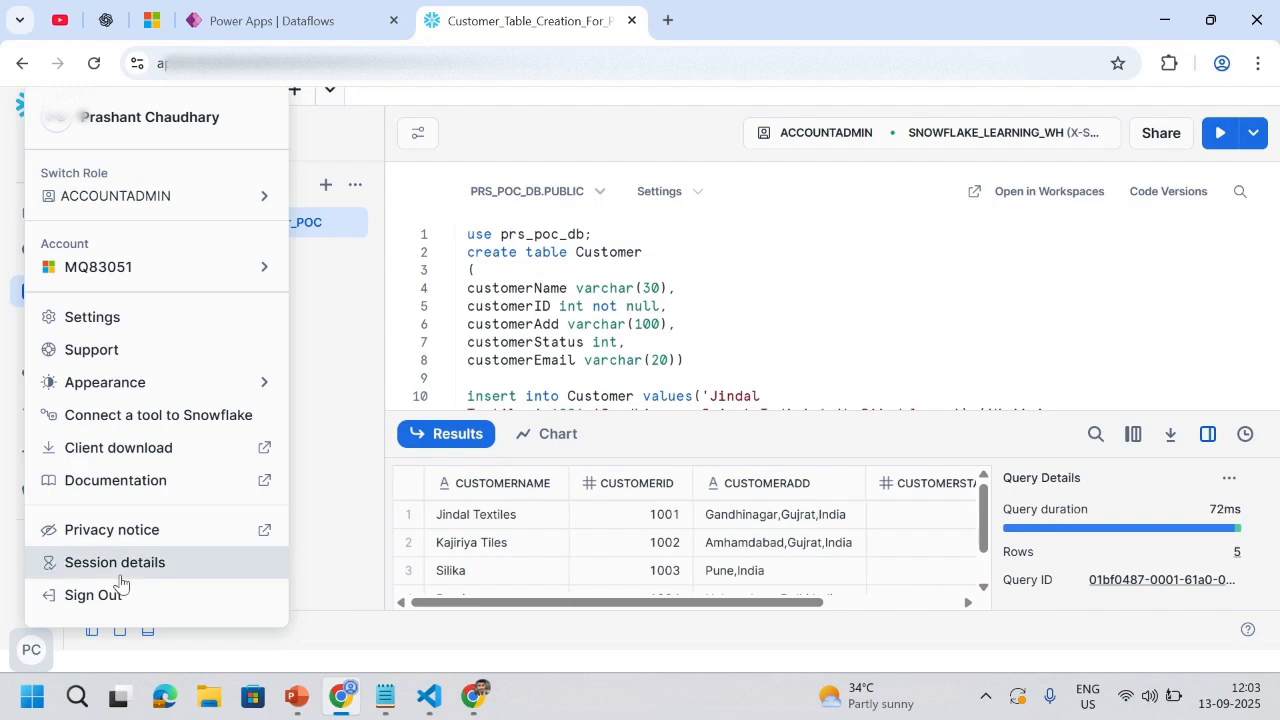
Step: Copy the https server address from the Snowflake Context in Session details
{"action": "left_click", "coordinate": [114, 562]}
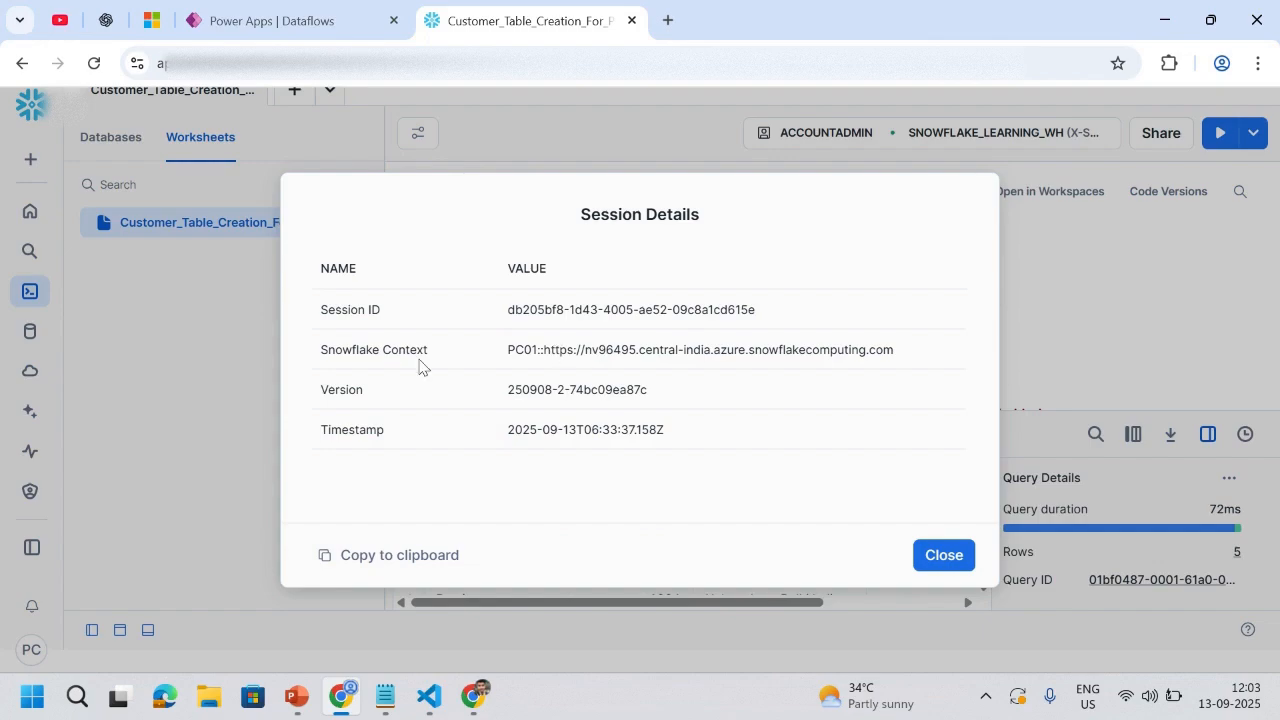
{"action": "mouse_move", "coordinate": [888, 365]}
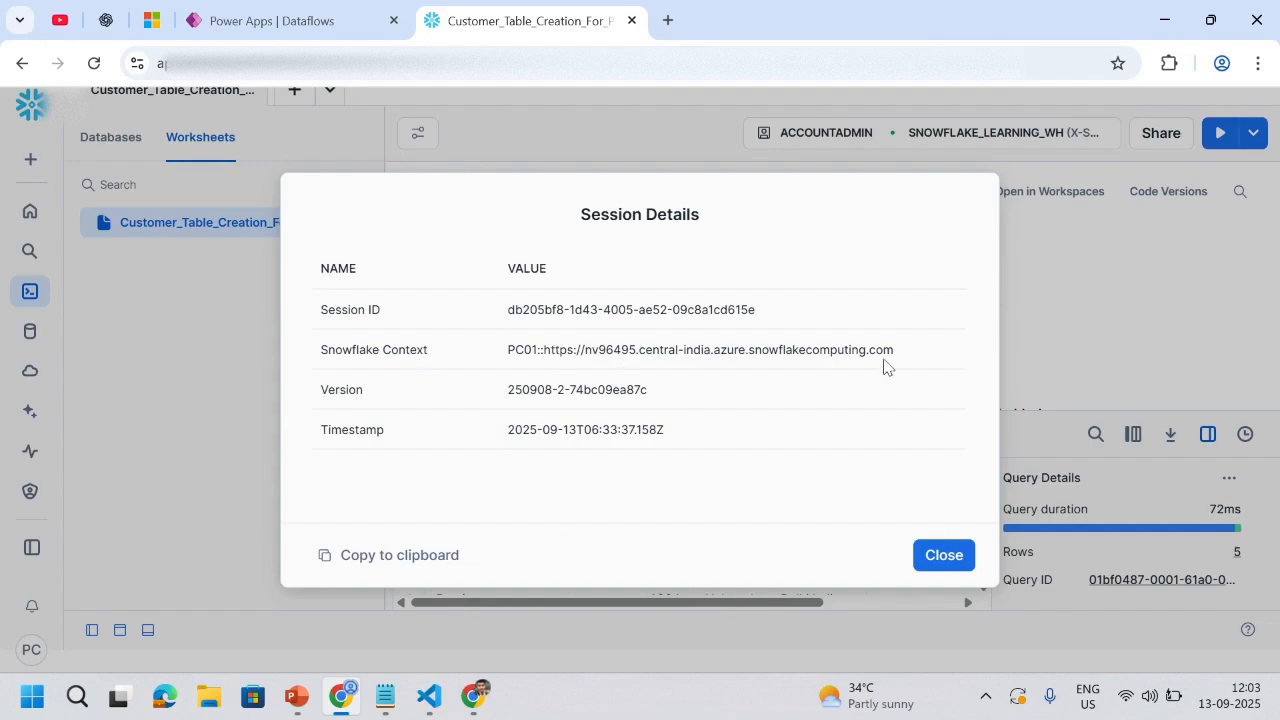
{"action": "left_click_drag", "start_coordinate": [670, 349], "coordinate": [893, 349]}
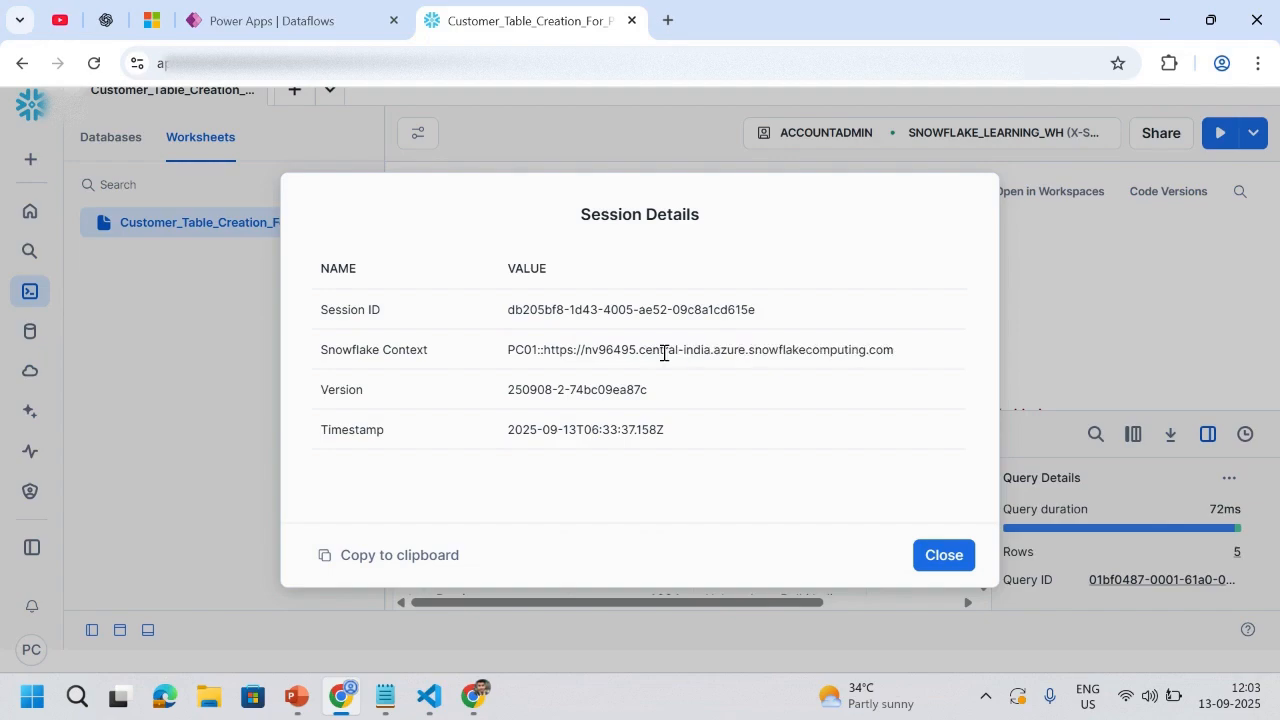
{"action": "mouse_move", "coordinate": [838, 346]}
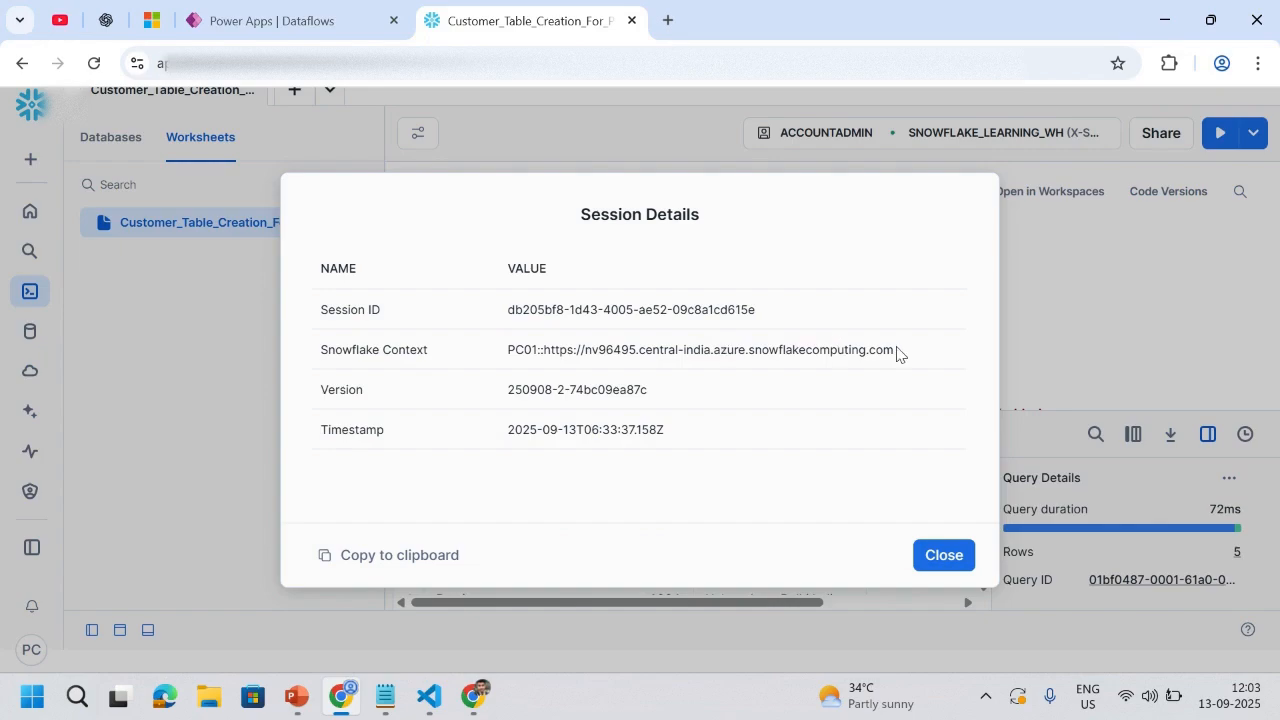
{"action": "left_click_drag", "start_coordinate": [551, 349], "coordinate": [895, 349]}
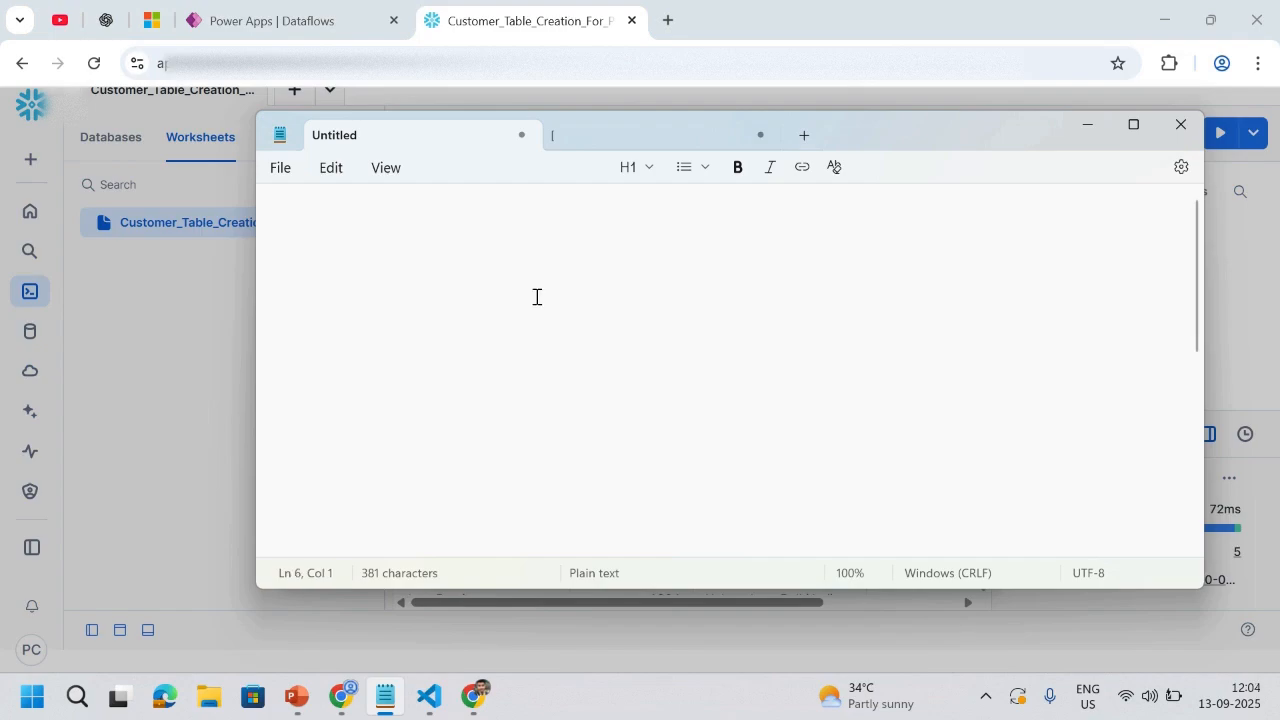
{"action": "type", "text": "Server:"}
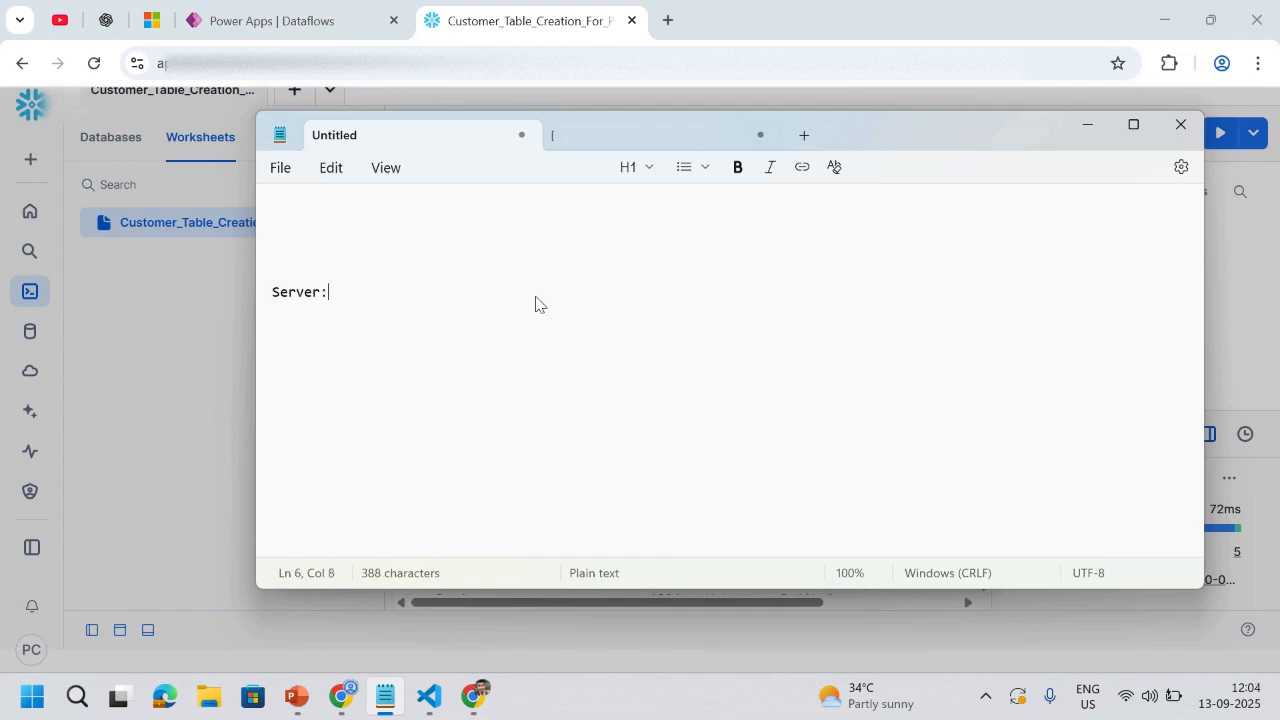
{"action": "type", "text": ":https://nv96495.central-india.azure.snowflakecomputing.com"}
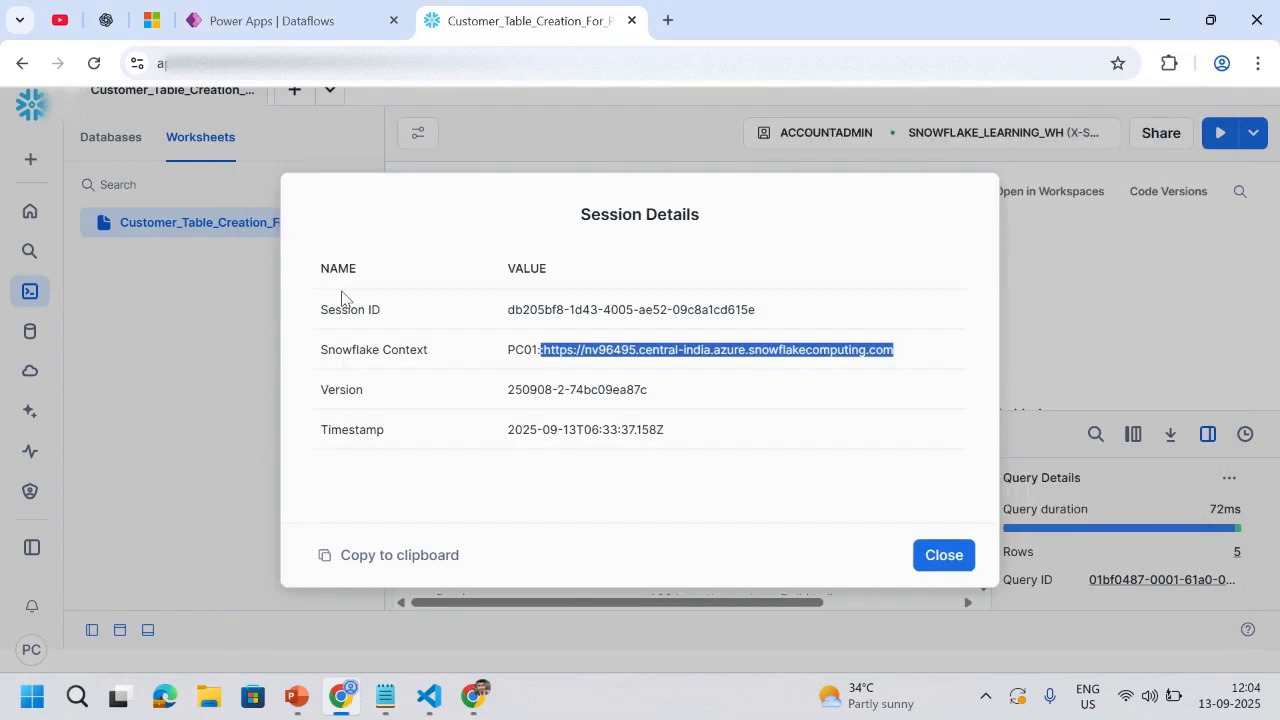
{"action": "mouse_move", "coordinate": [943, 555]}
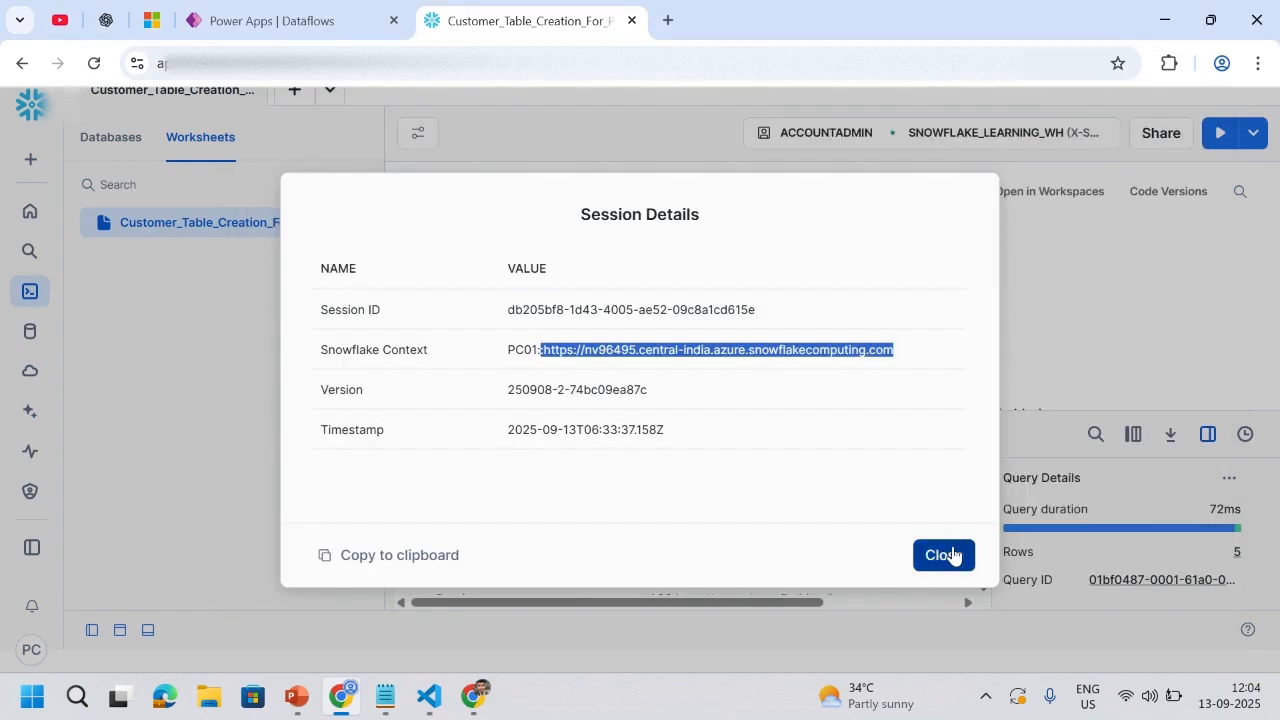
{"action": "left_click", "coordinate": [942, 555]}
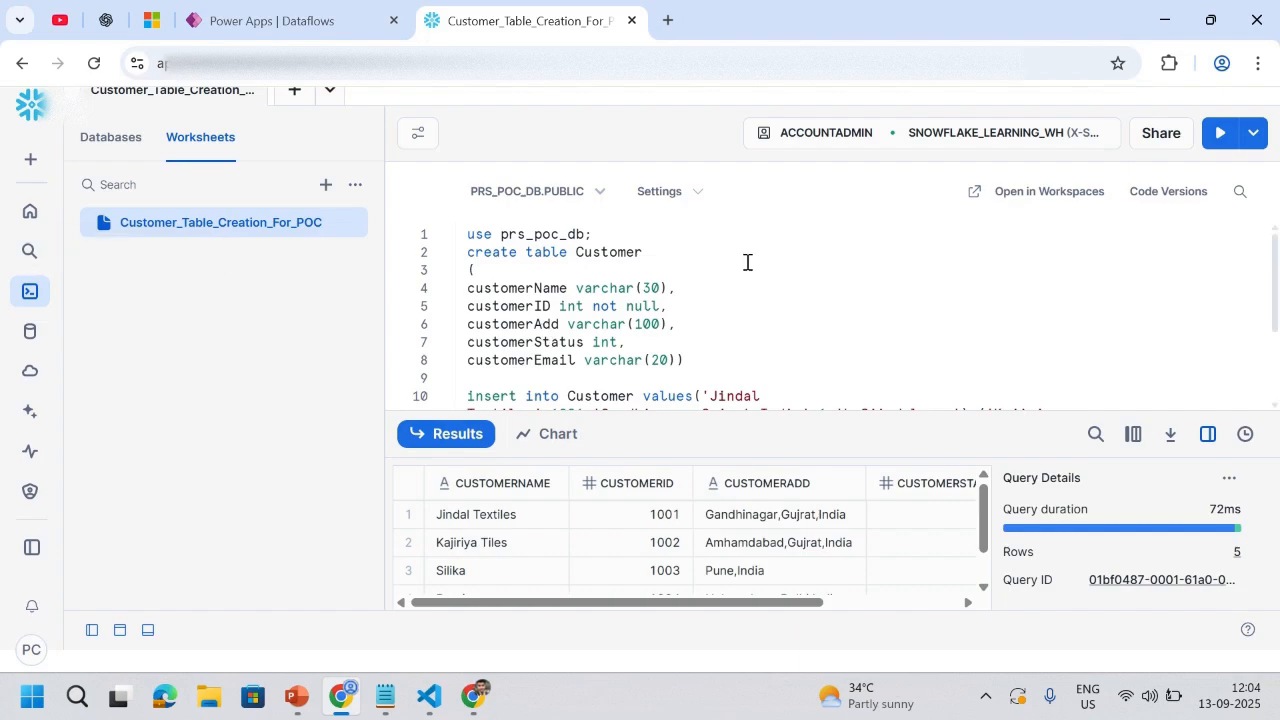
{"action": "mouse_move", "coordinate": [944, 184]}
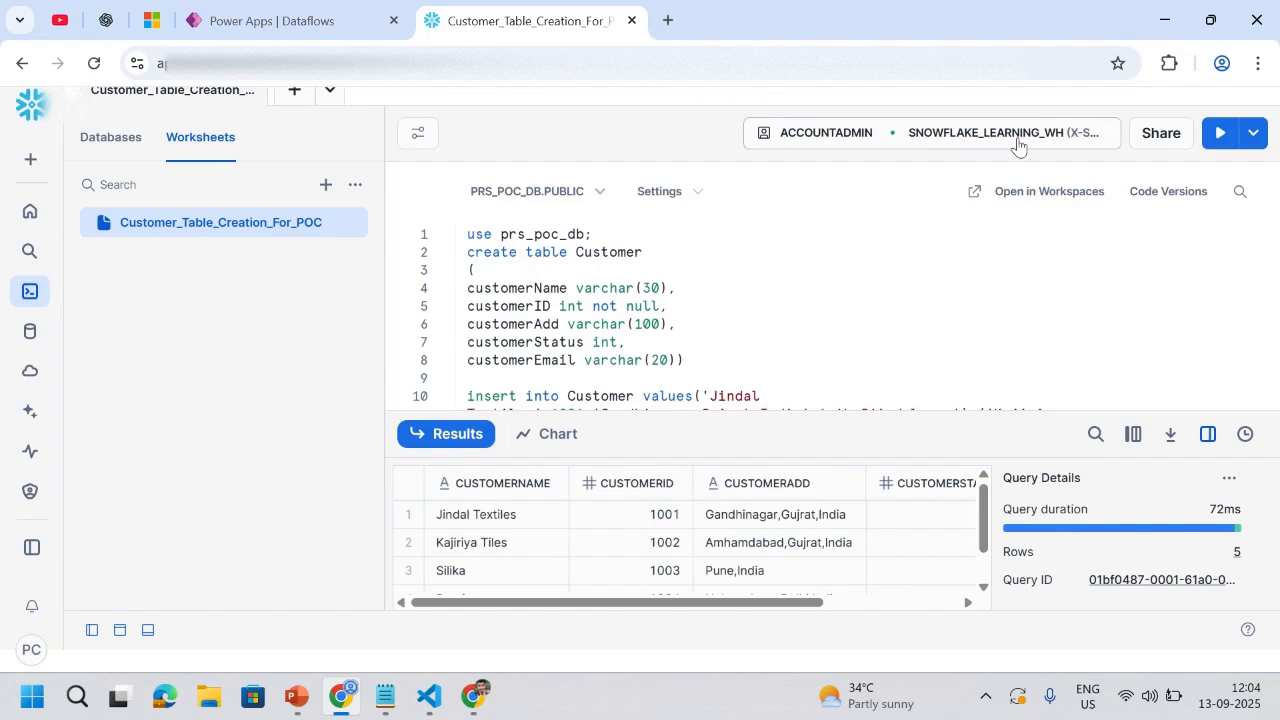
{"action": "mouse_move", "coordinate": [990, 142]}
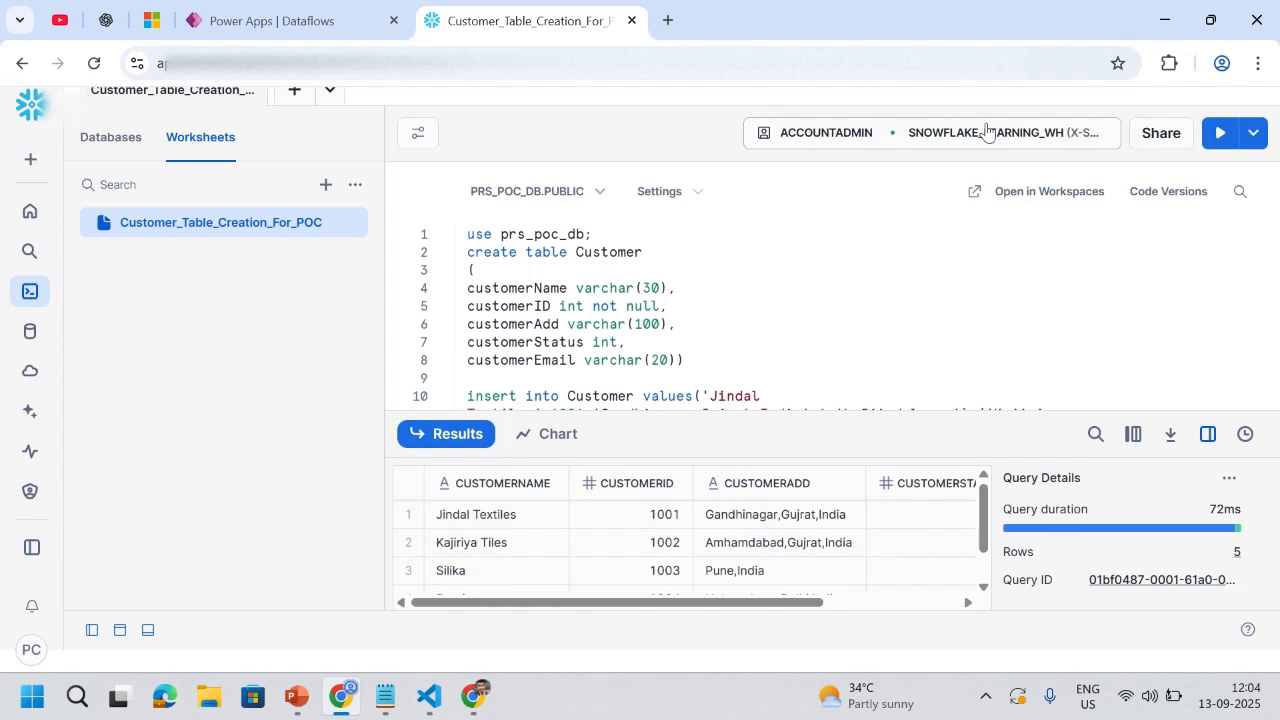
Step: Add the warehouse name SNOWFLAKE_LEARNING_WH to the notes below the server URL
{"action": "left_click", "coordinate": [384, 696]}
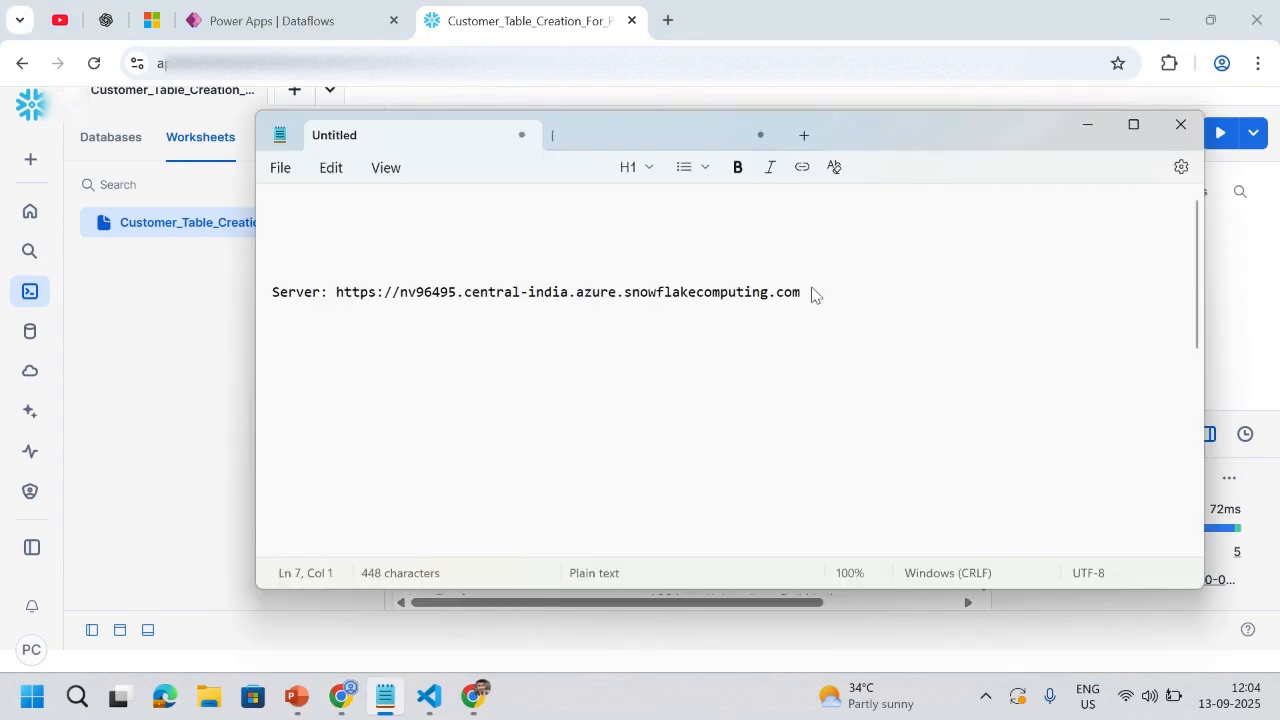
{"action": "type", "text": "SNOWFLAKE_L"}
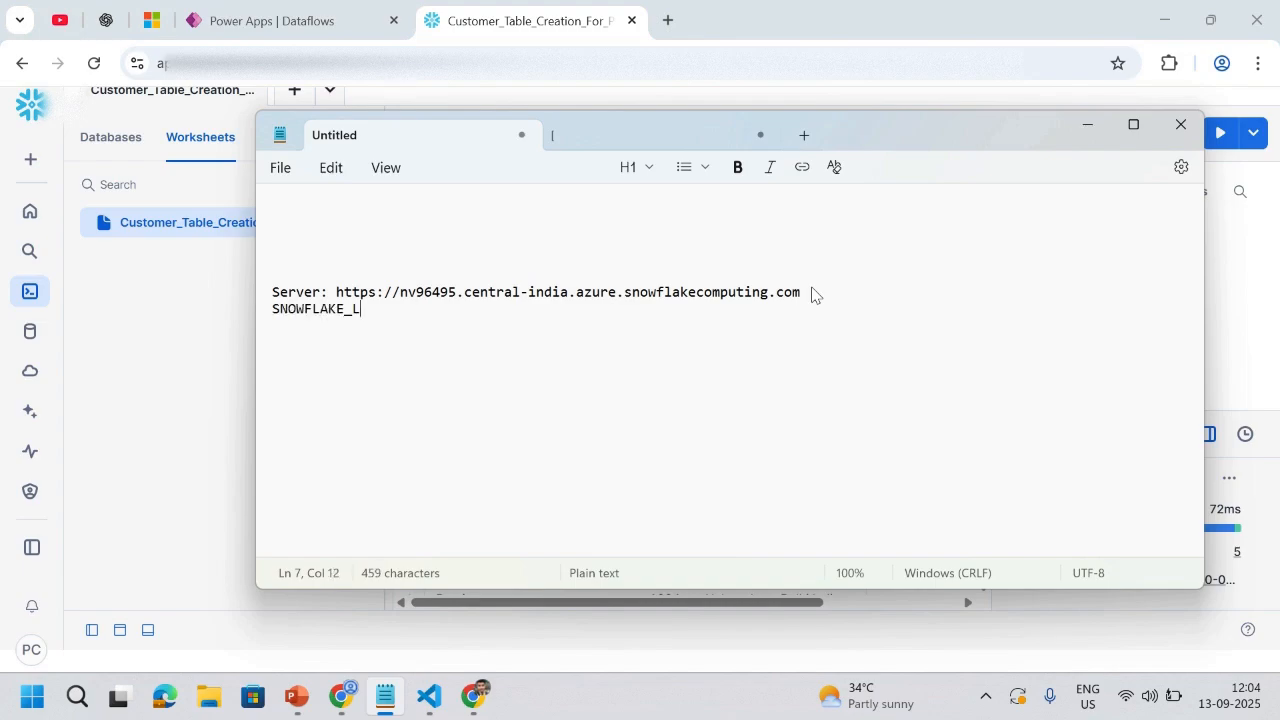
{"action": "type", "text": "EARNING"}
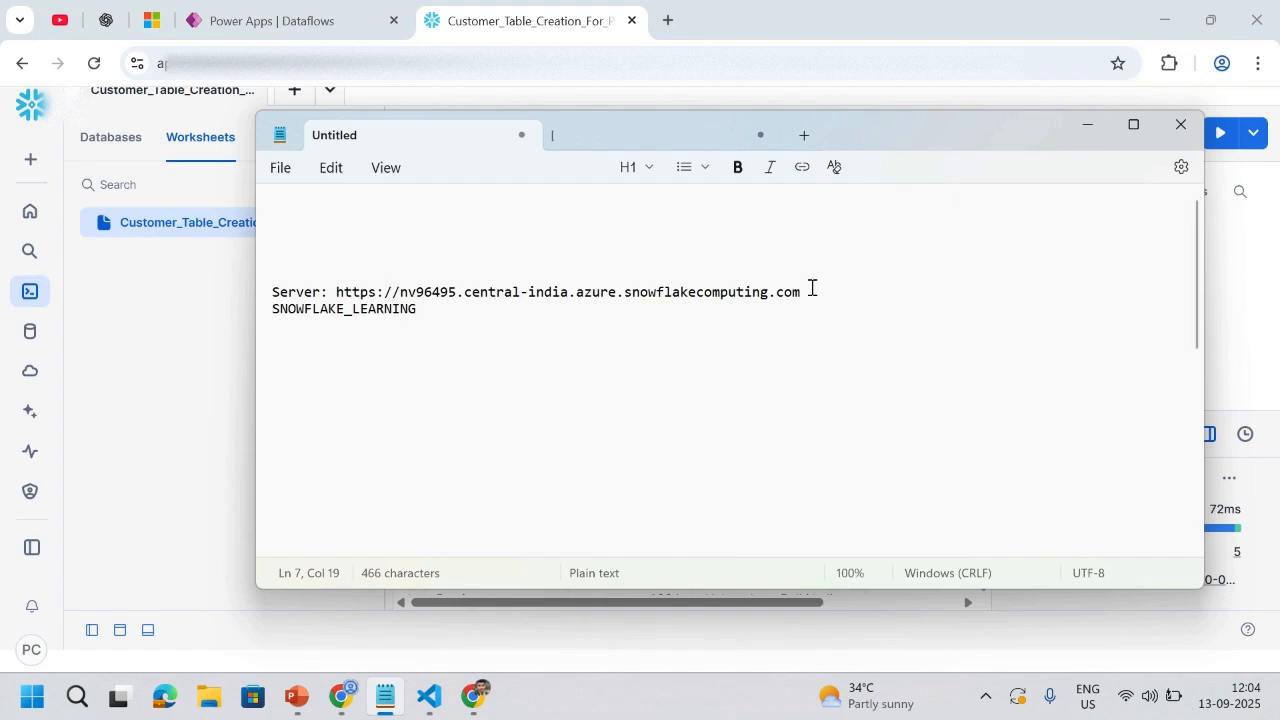
{"action": "type", "text": "_WH"}
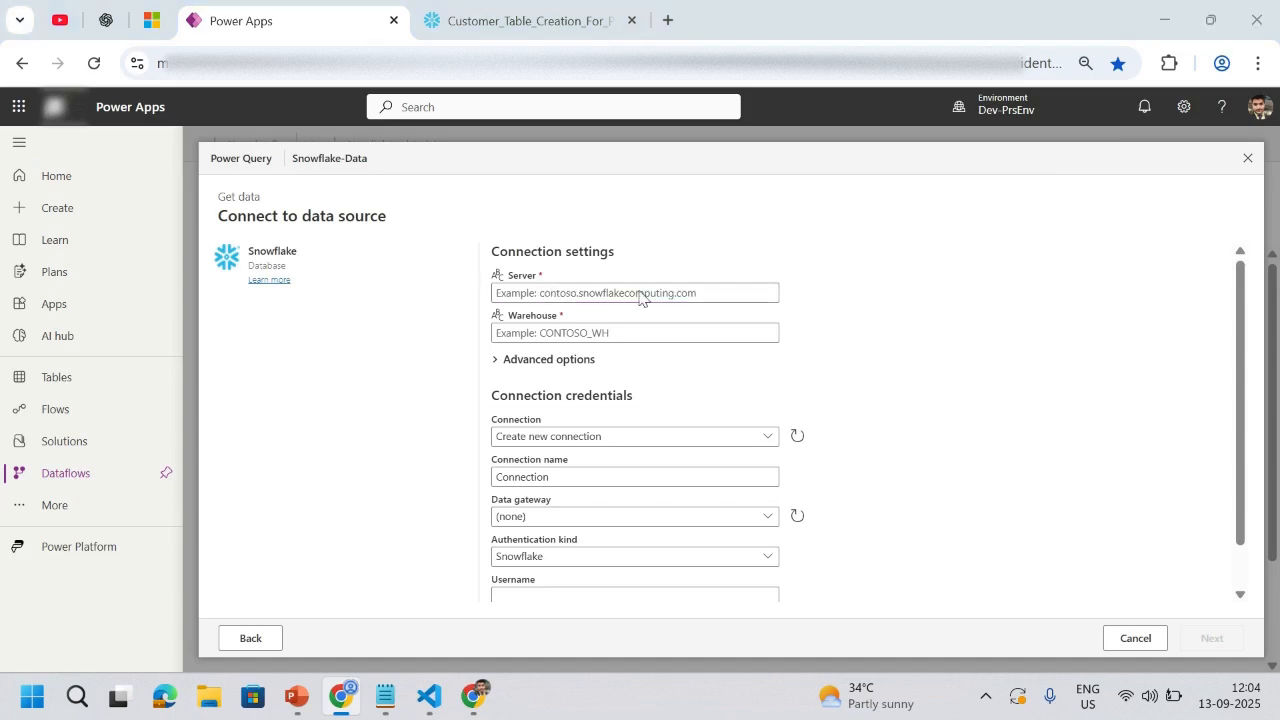
Step: Fill Server with the noted URL, Warehouse with SNOWFLAKE_LEARNING_WH, and choose Create new connection
{"action": "left_click", "coordinate": [384, 697]}
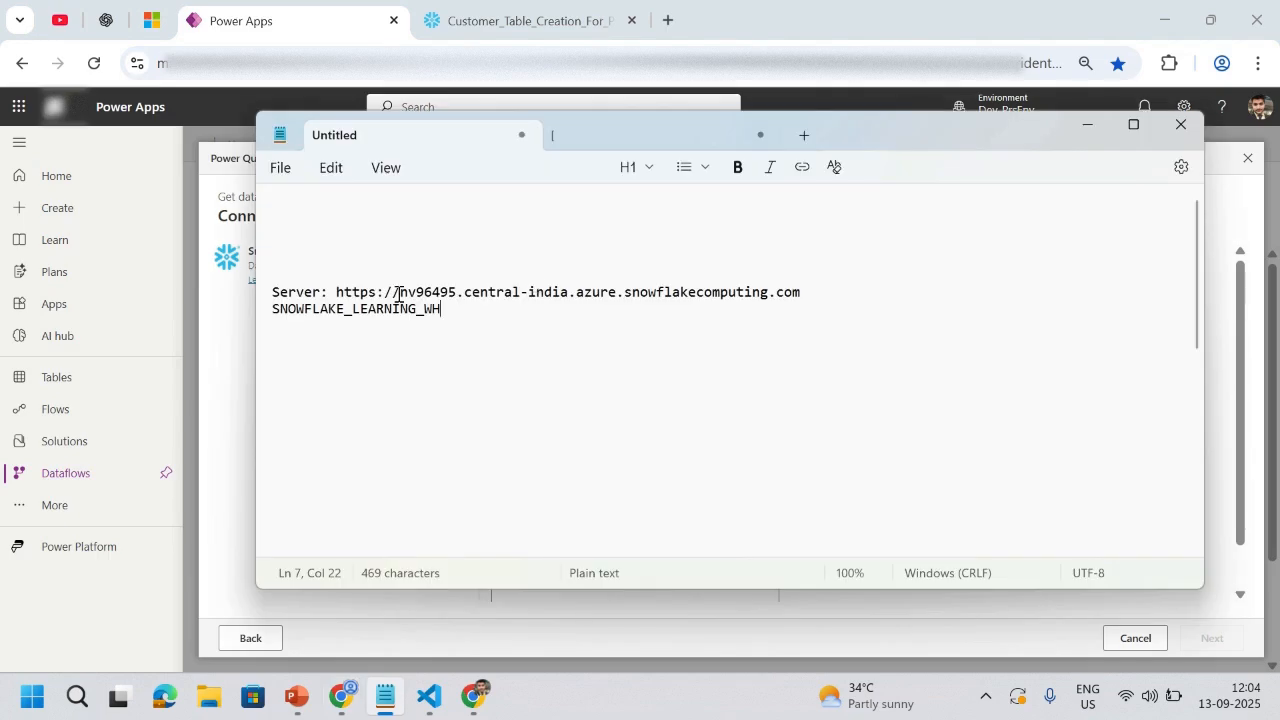
{"action": "left_click_drag", "start_coordinate": [396, 292], "coordinate": [800, 292]}
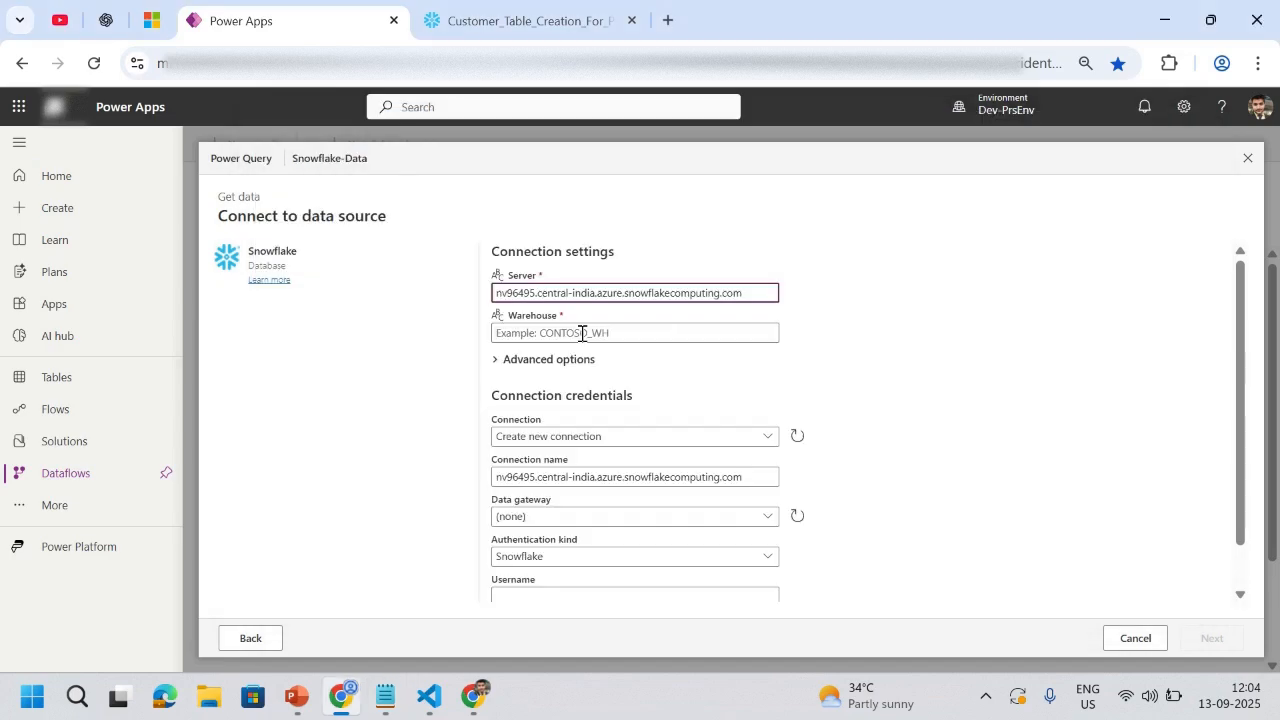
{"action": "type", "text": "SNOWFLAKE_LEARNING_WH"}
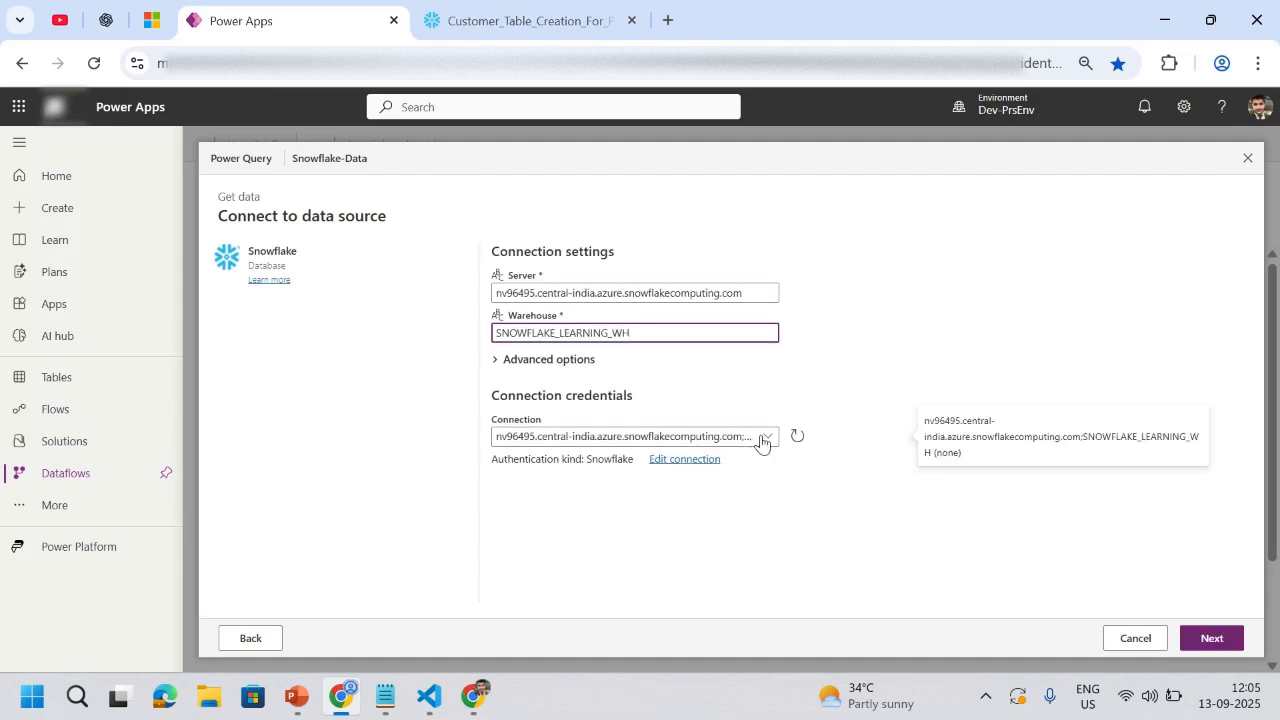
{"action": "left_click", "coordinate": [766, 437]}
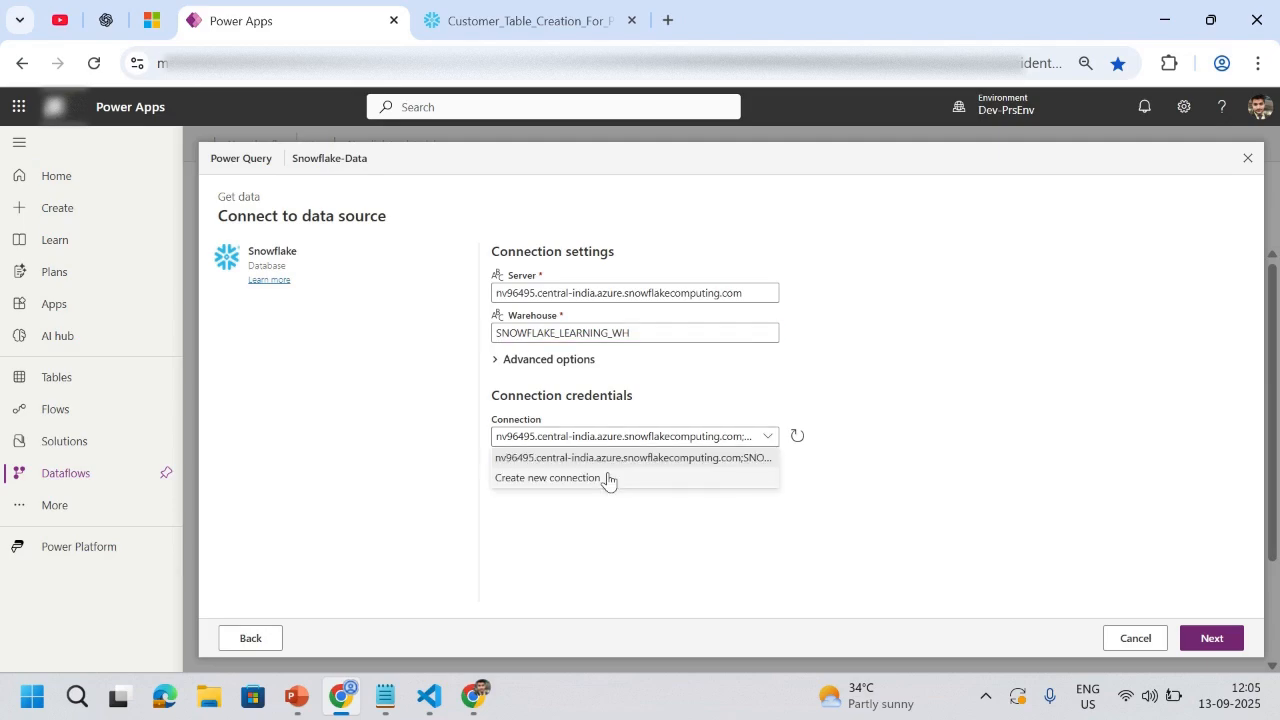
{"action": "left_click", "coordinate": [548, 477]}
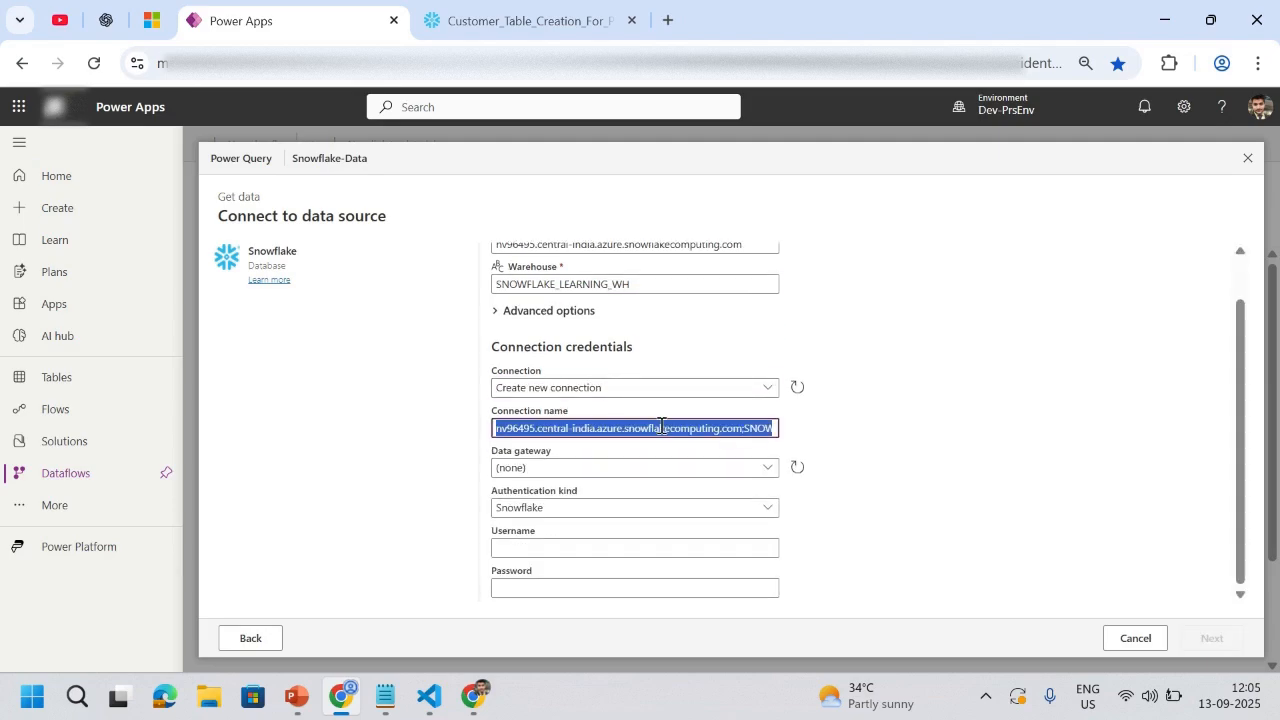
Step: Authenticate a new connection PC01 with username and password, reaching the Choose data navigator
{"action": "type", "text": "PC01"}
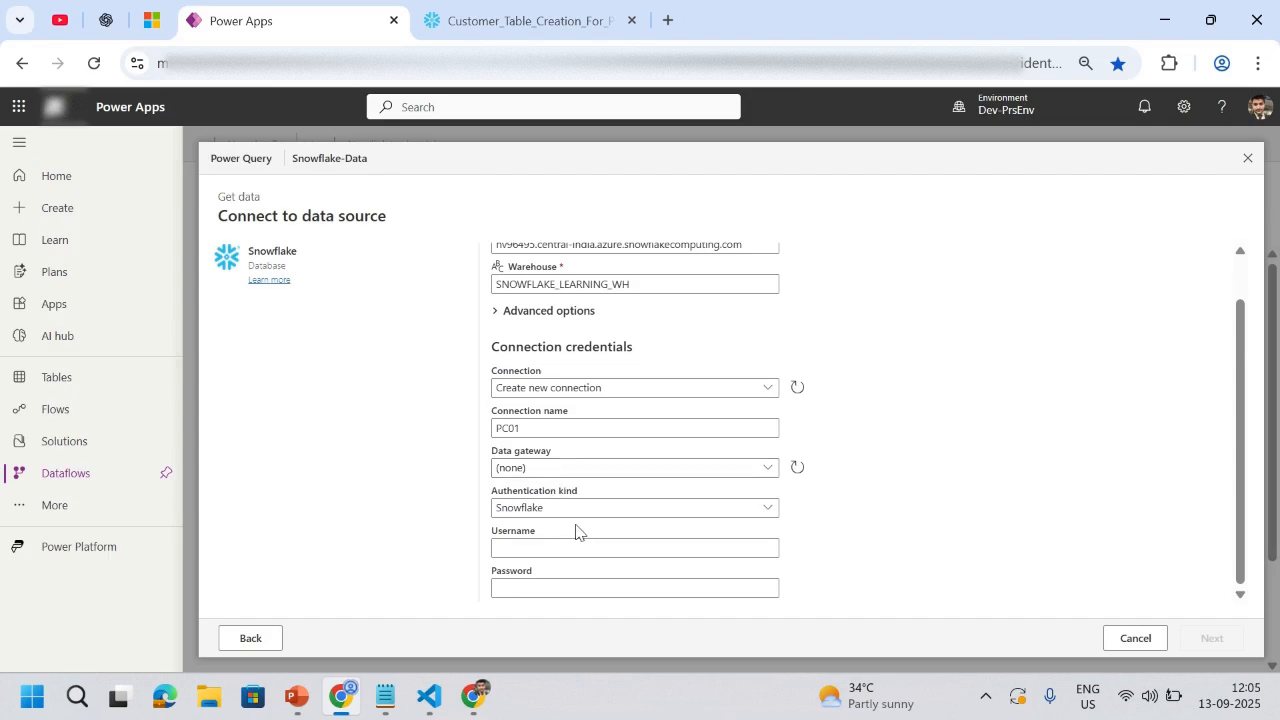
{"action": "mouse_move", "coordinate": [783, 520]}
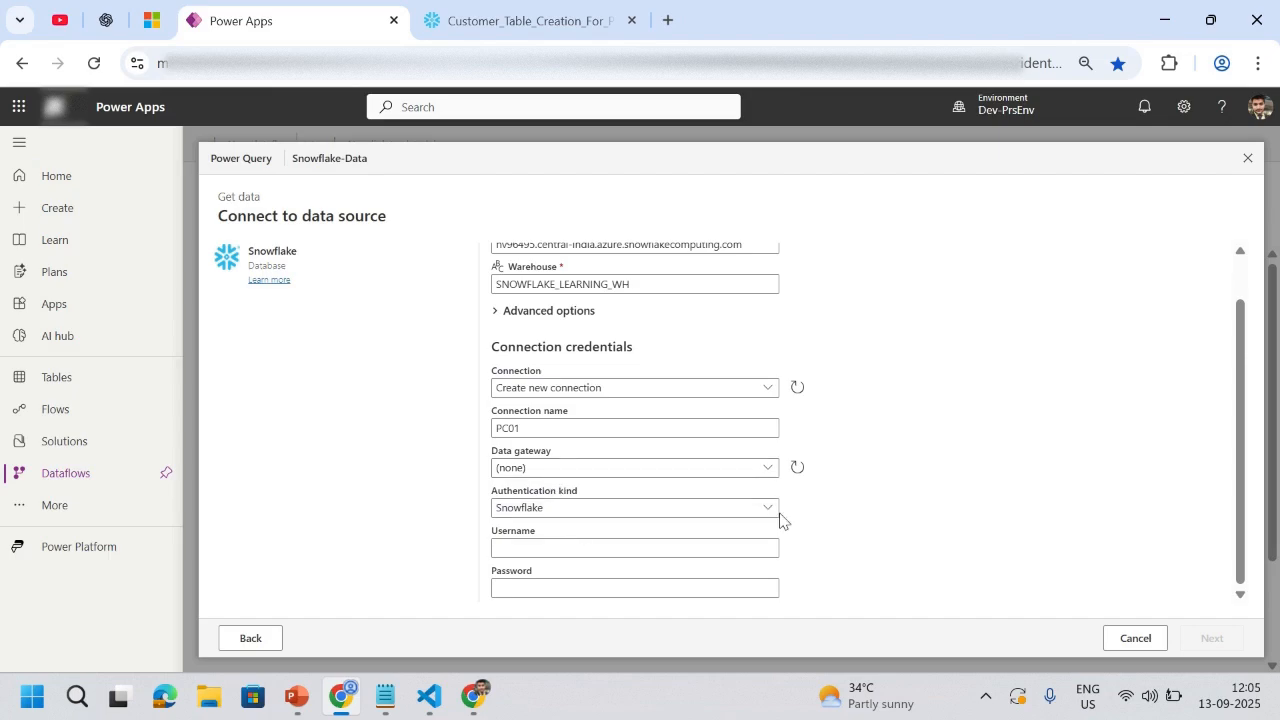
{"action": "left_click", "coordinate": [634, 547]}
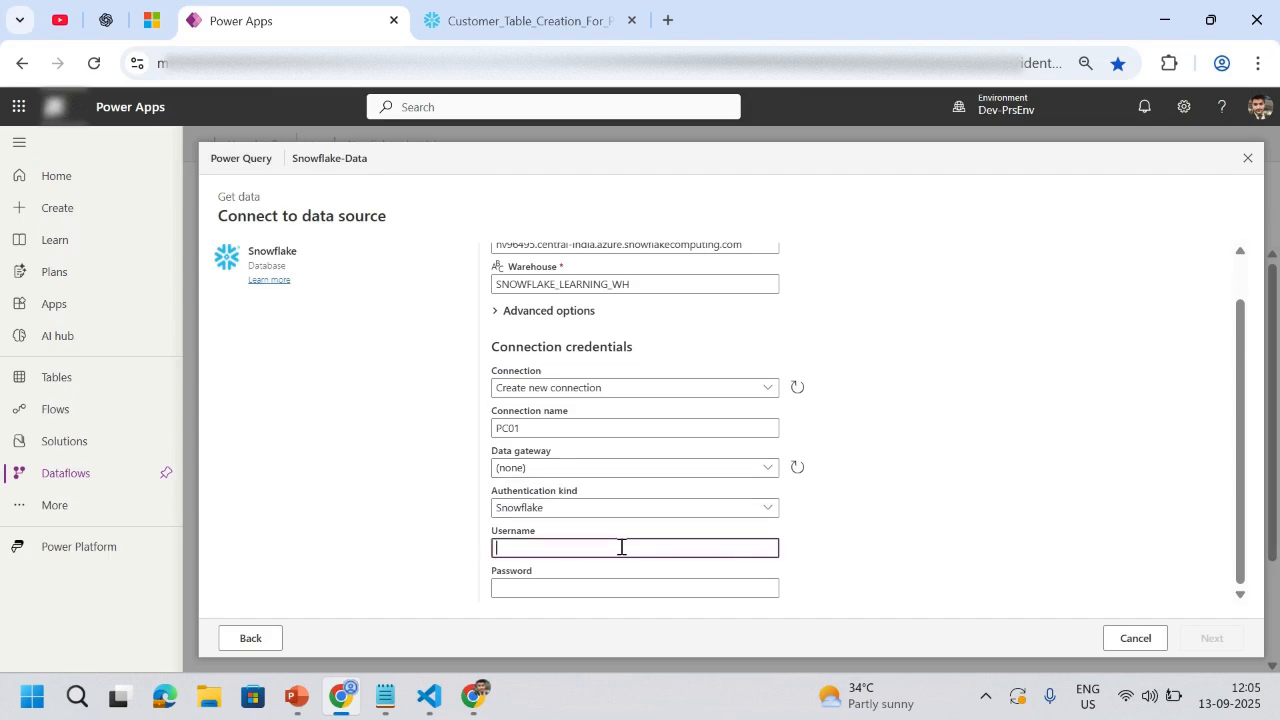
{"action": "type", "text": "PC01"}
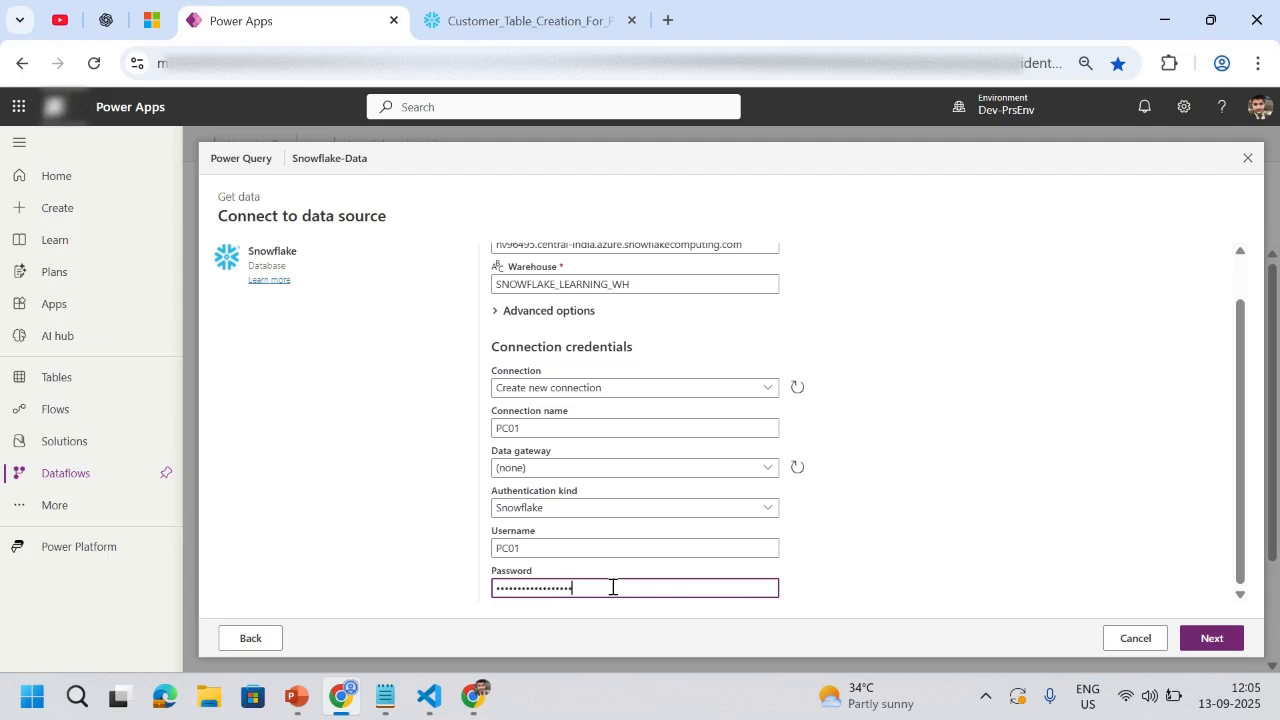
{"action": "mouse_move", "coordinate": [1211, 638]}
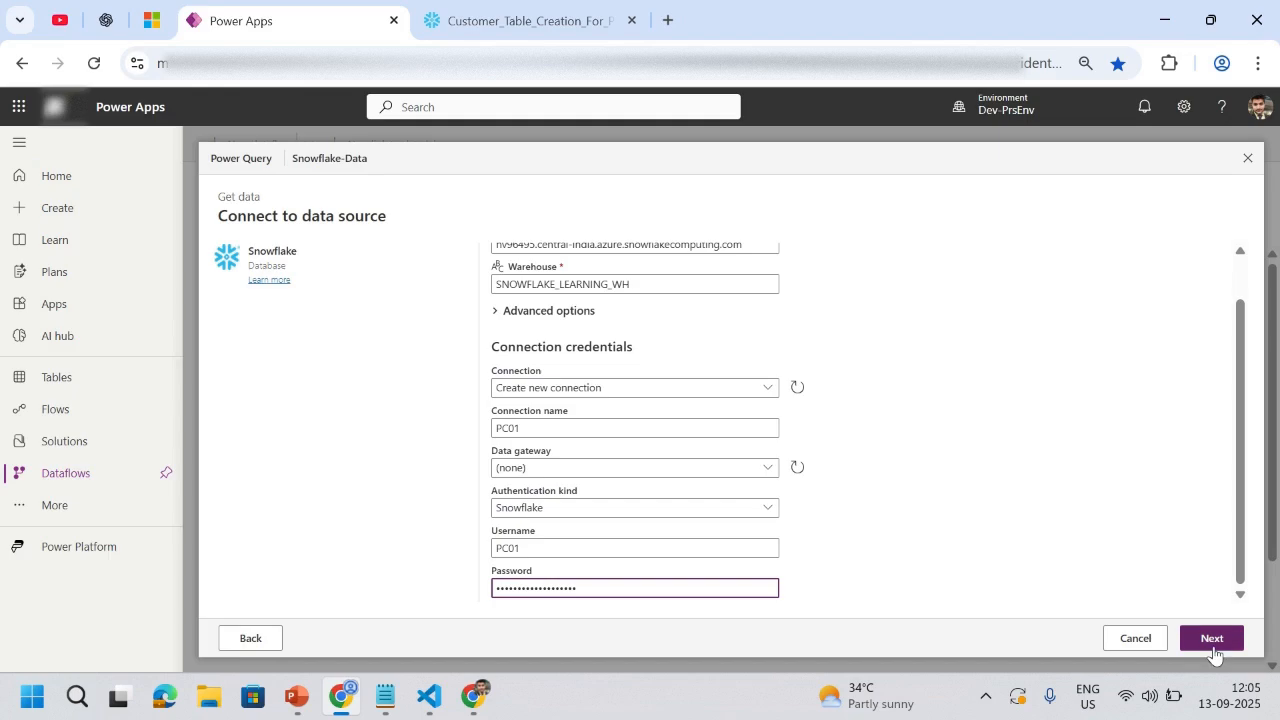
{"action": "left_click", "coordinate": [1211, 638]}
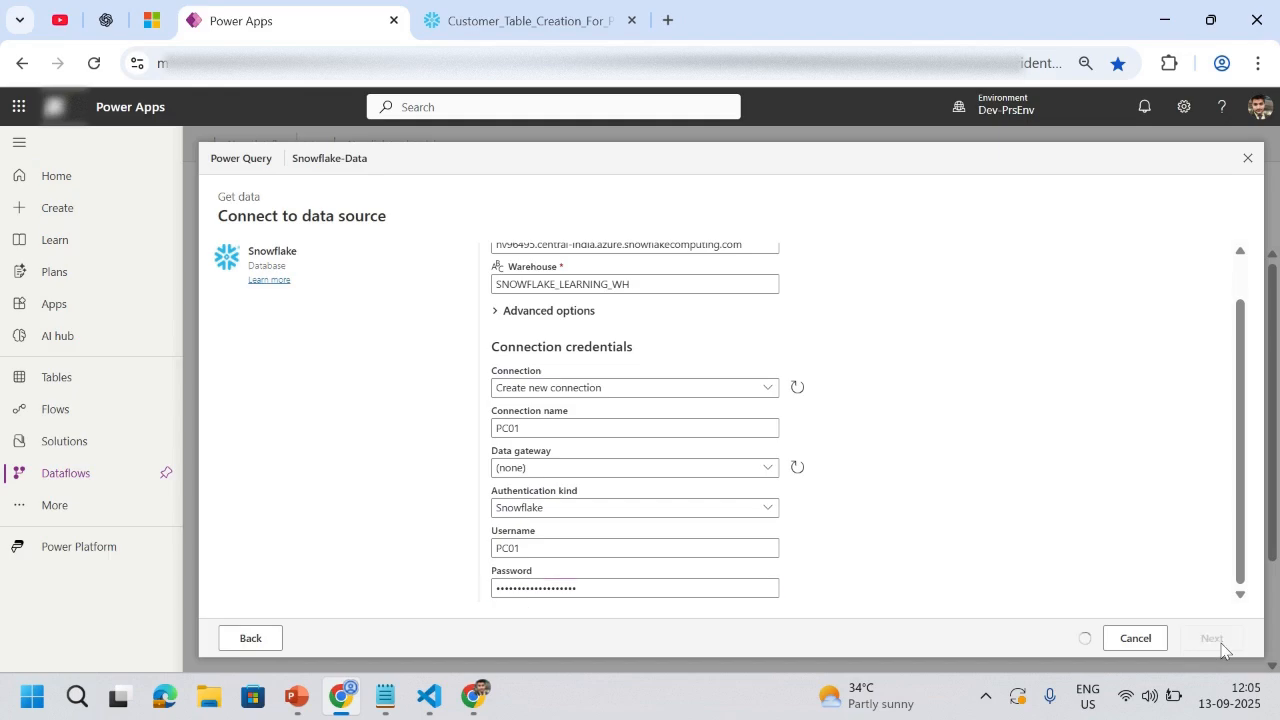
{"action": "left_click", "coordinate": [1211, 638]}
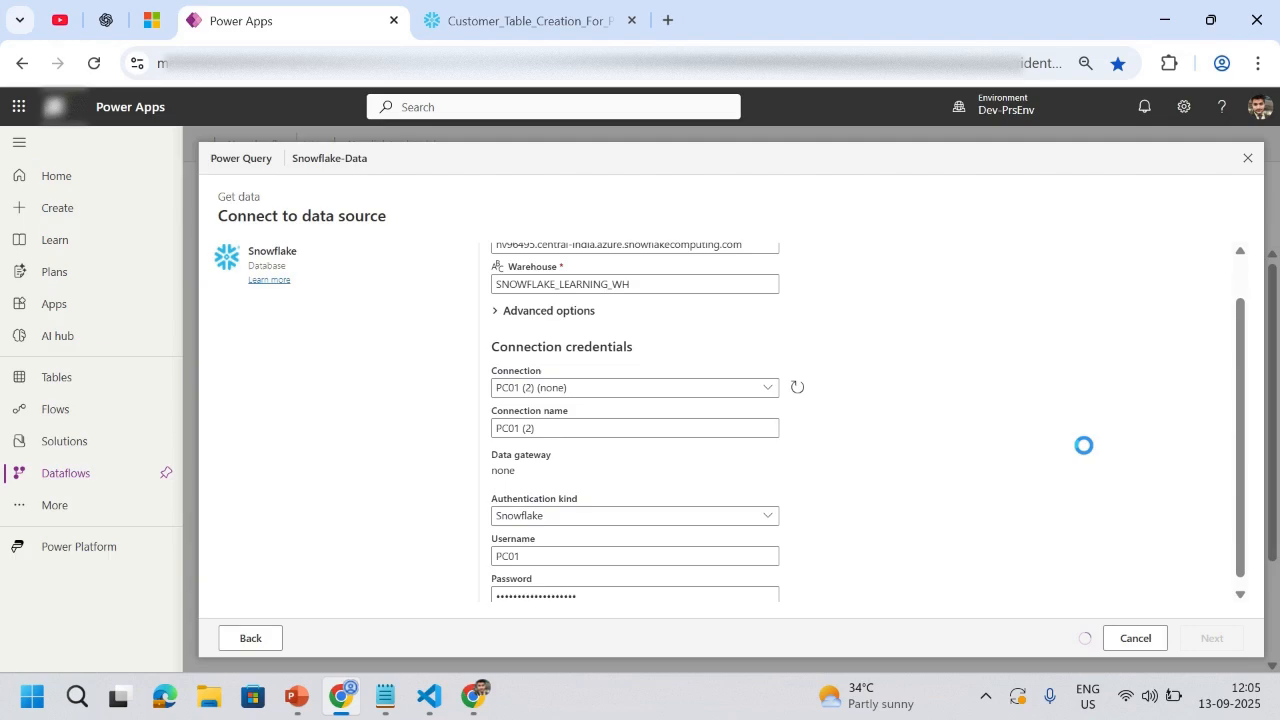
{"action": "left_click", "coordinate": [1210, 637]}
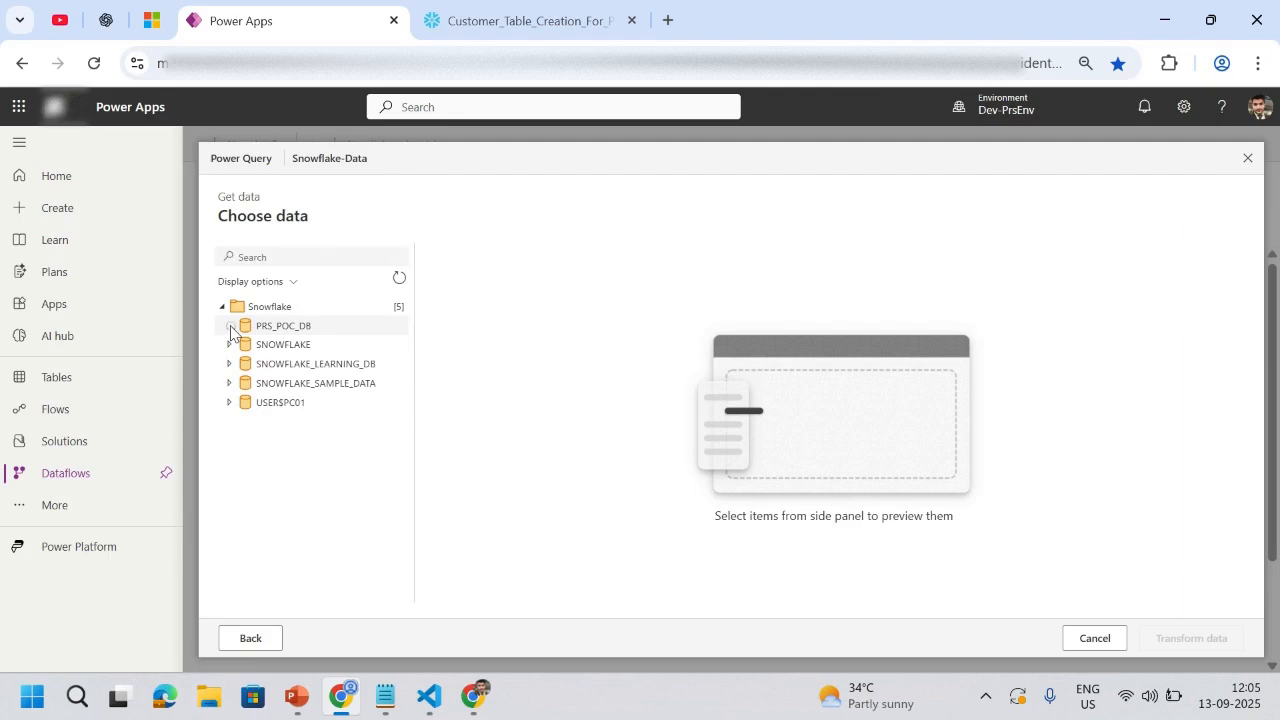
Step: Select the CUSTOMER table under PRS_POC_DB > PUBLIC and open it for transformation
{"action": "left_click", "coordinate": [229, 325]}
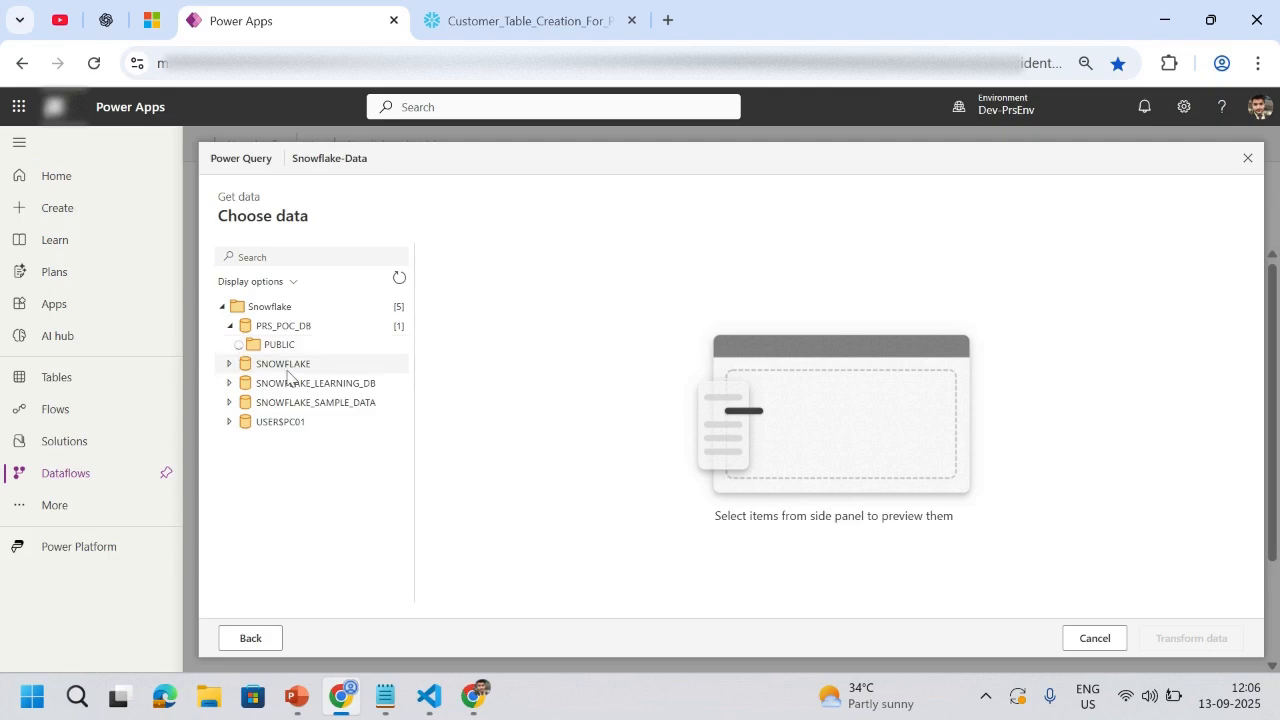
{"action": "left_click", "coordinate": [238, 344]}
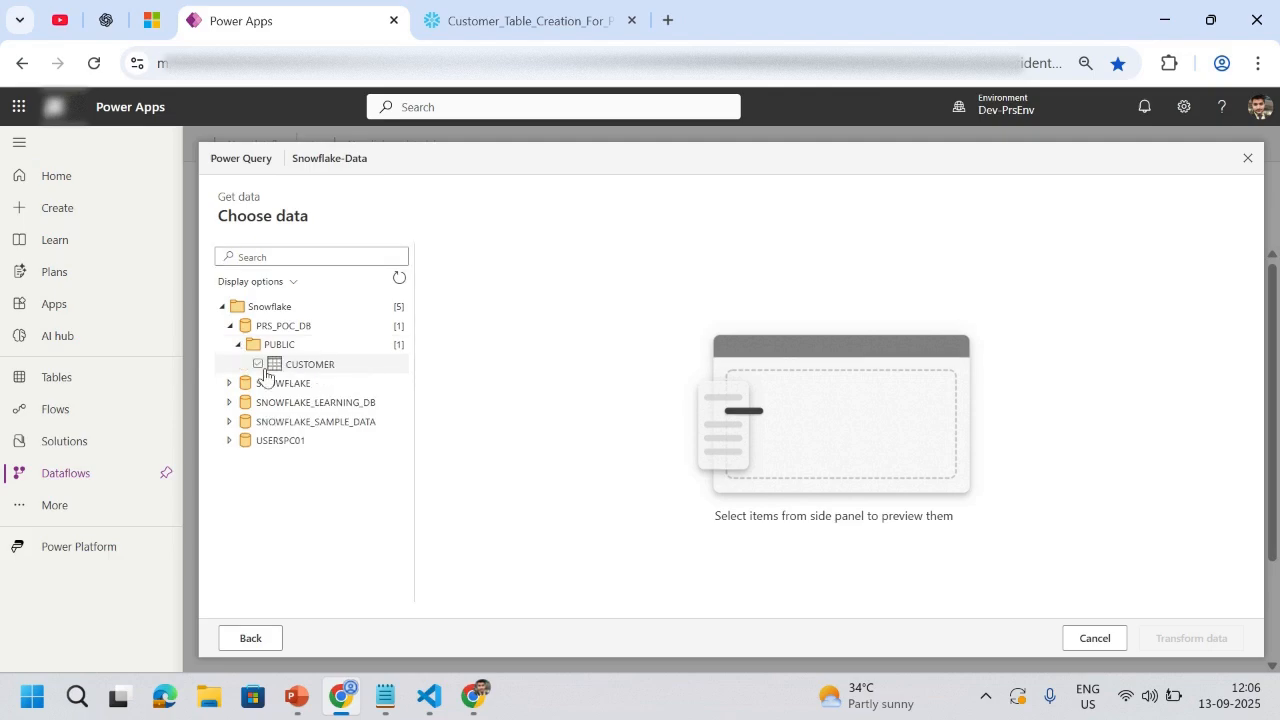
{"action": "left_click", "coordinate": [257, 363]}
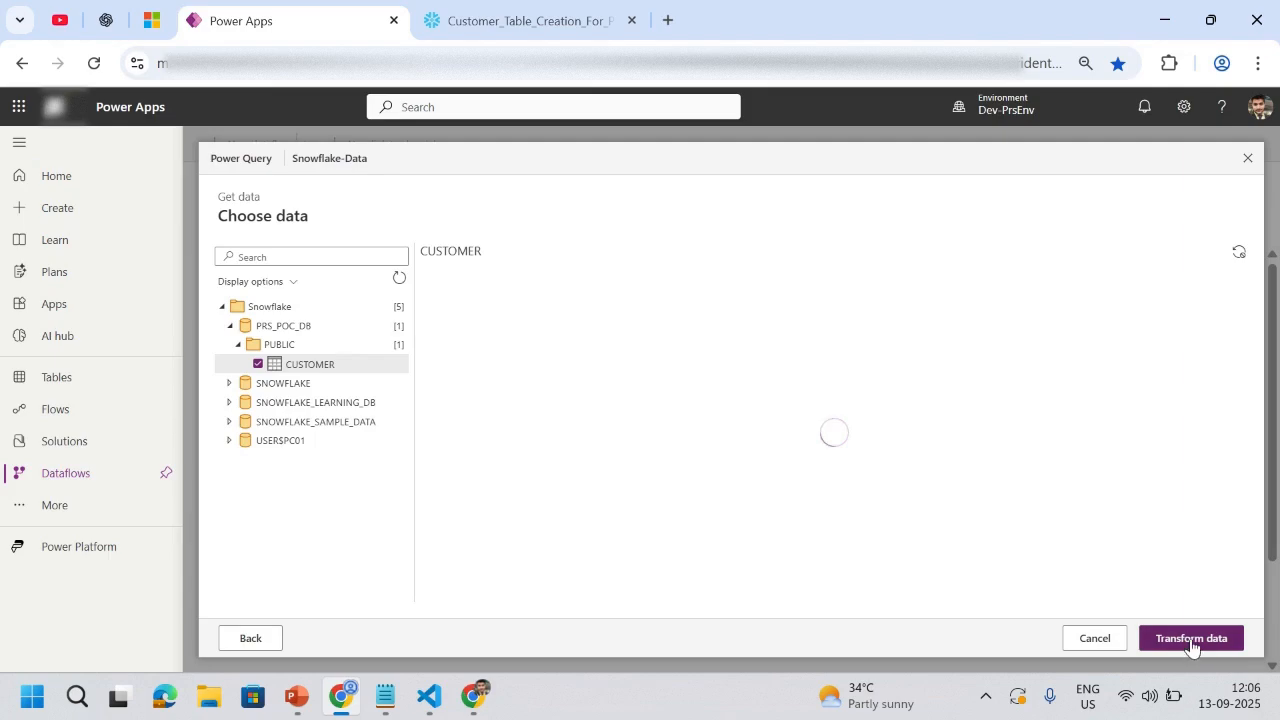
{"action": "left_click", "coordinate": [1190, 638]}
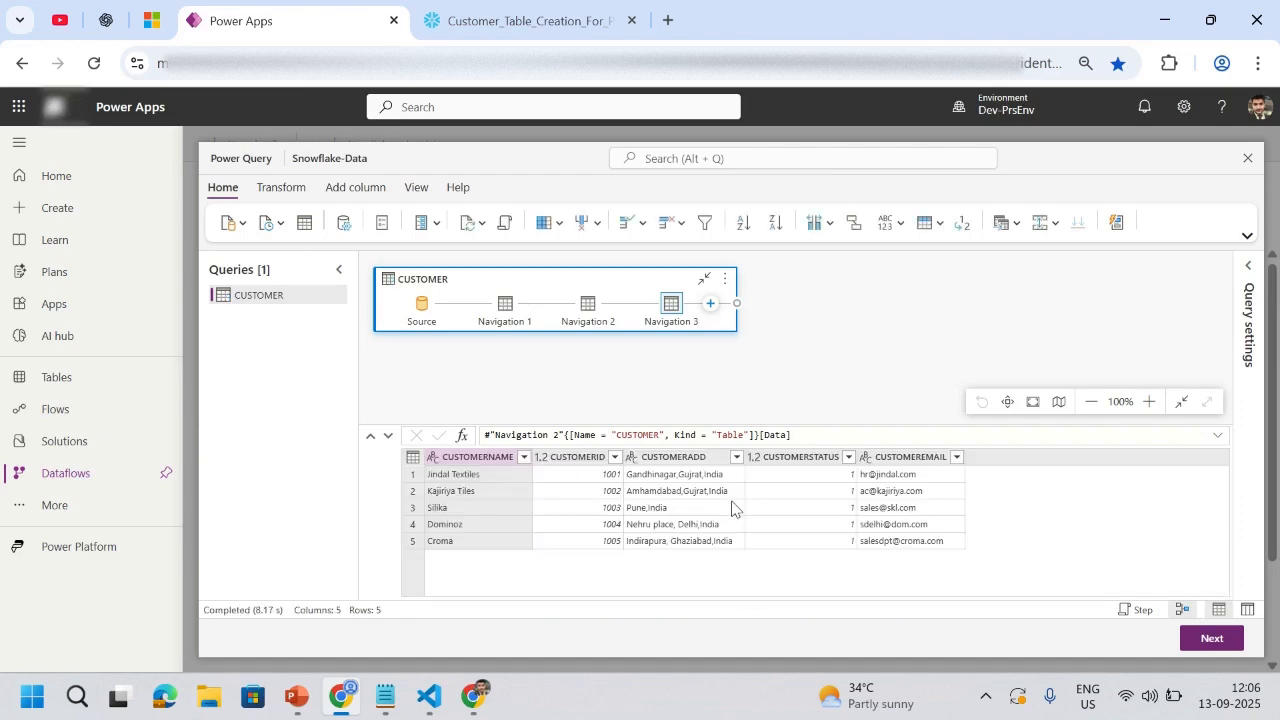
{"action": "mouse_move", "coordinate": [1211, 638]}
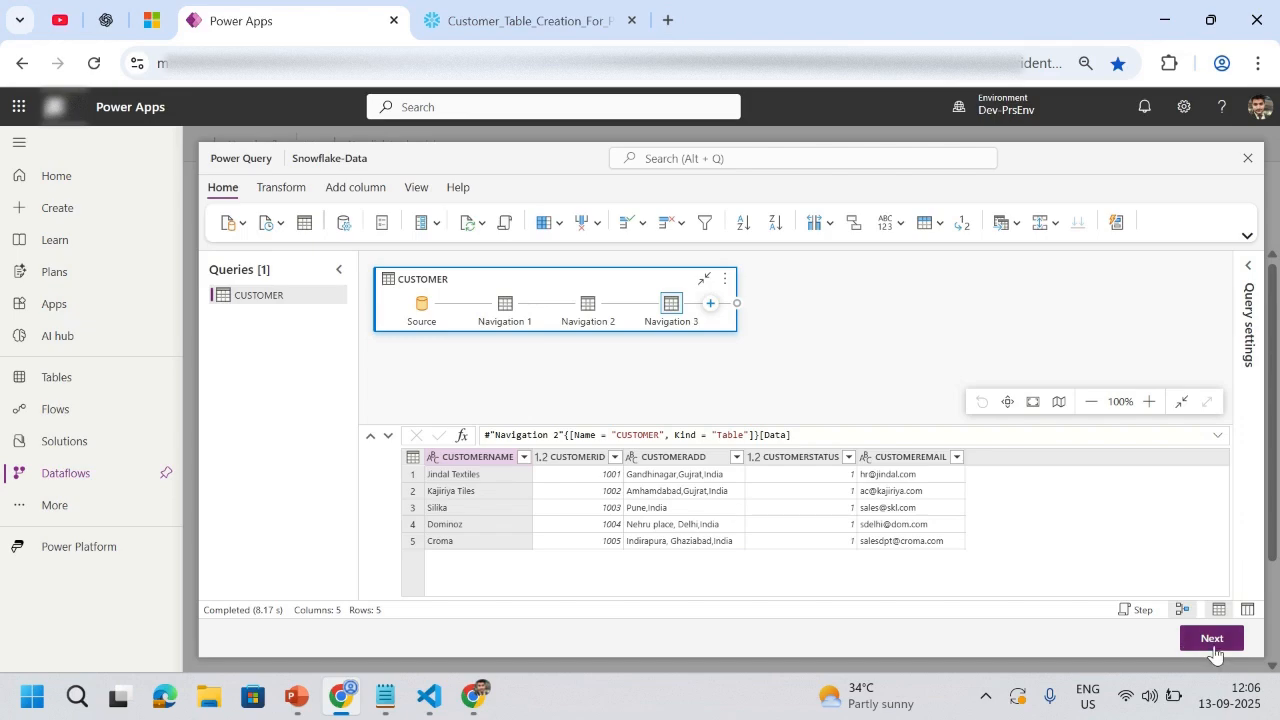
Step: Accept the five-row CUSTOMER query and move on to its destination settings
{"action": "left_click", "coordinate": [1211, 638]}
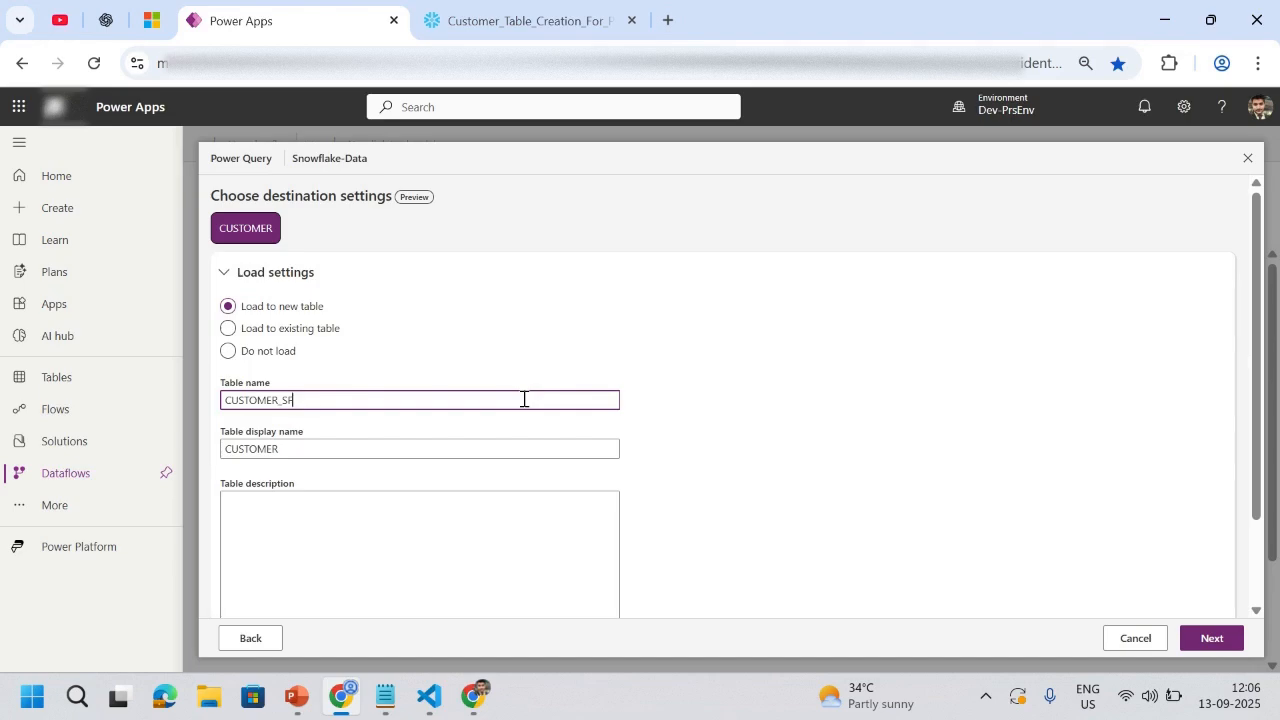
Step: Confirm loading CUSTOMER to a new table with its five columns mapped and reach refresh settings
{"action": "scroll", "scroll_direction": "down", "scroll_amount": 3}
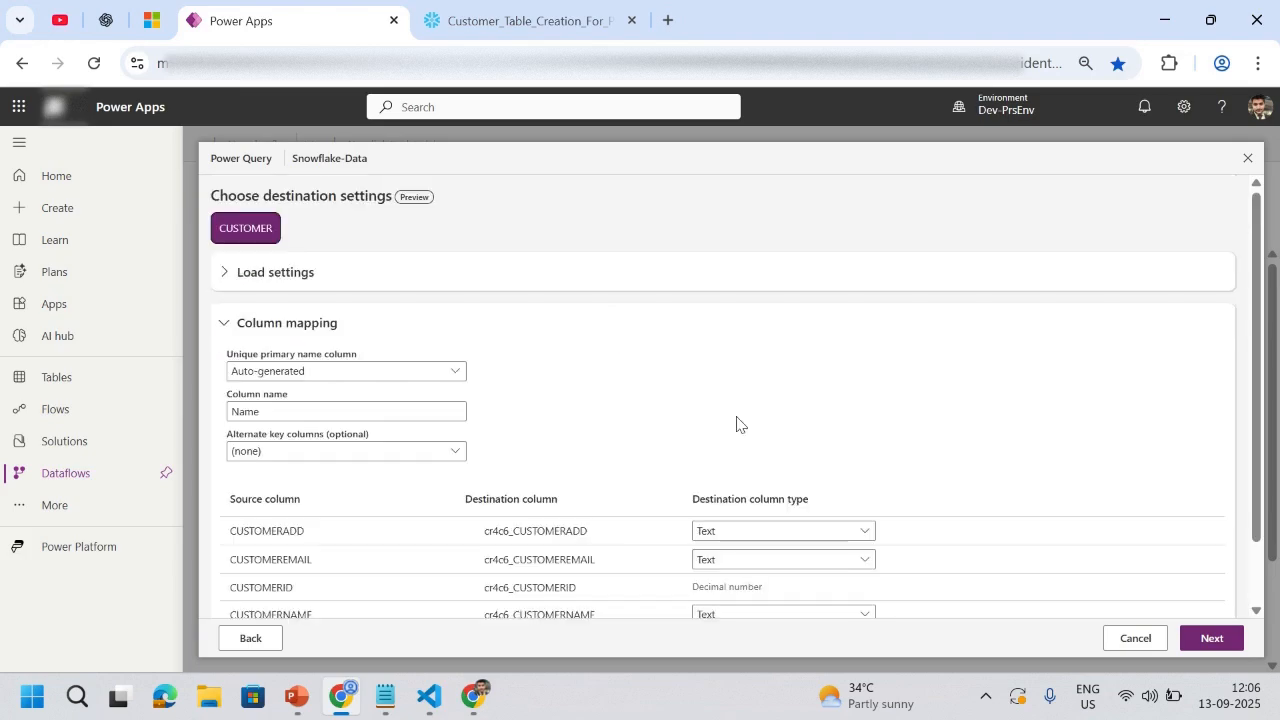
{"action": "scroll", "scroll_direction": "down", "scroll_amount": 3}
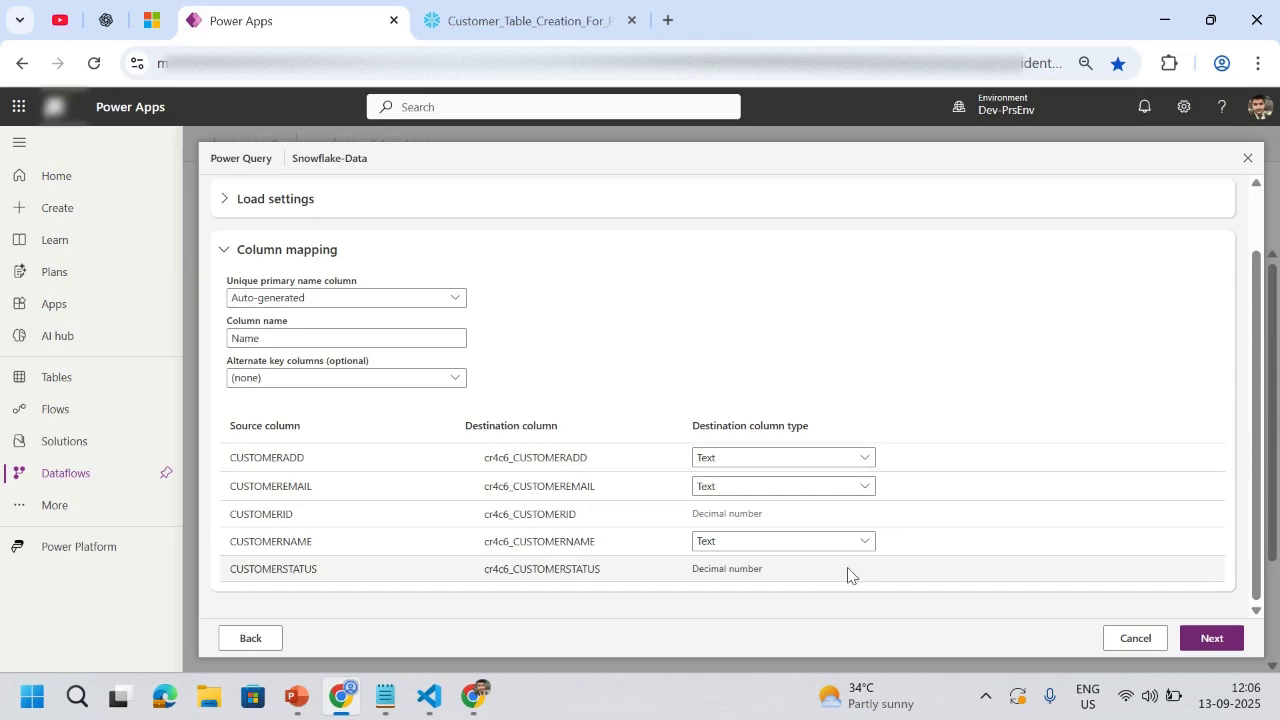
{"action": "left_click", "coordinate": [1211, 638]}
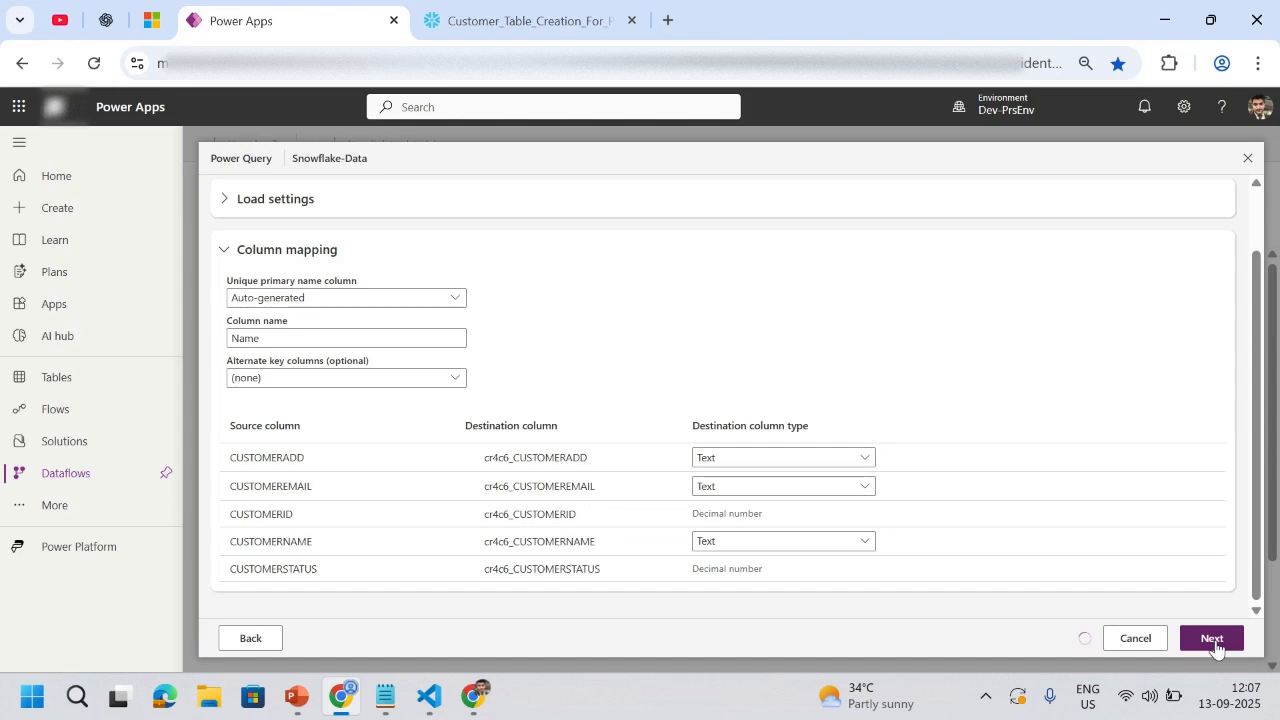
{"action": "left_click", "coordinate": [1211, 638]}
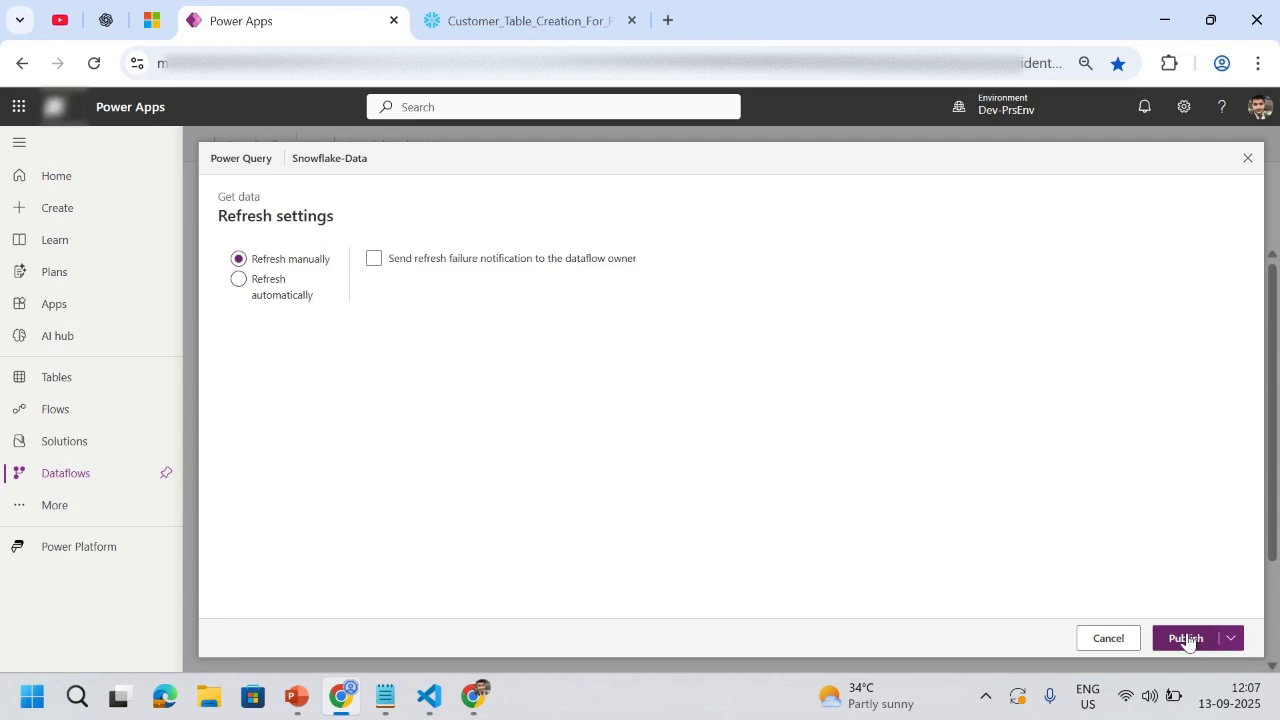
Step: Publish the Snowflake-Data dataflow and return to the Dataflows list
{"action": "left_click", "coordinate": [1185, 638]}
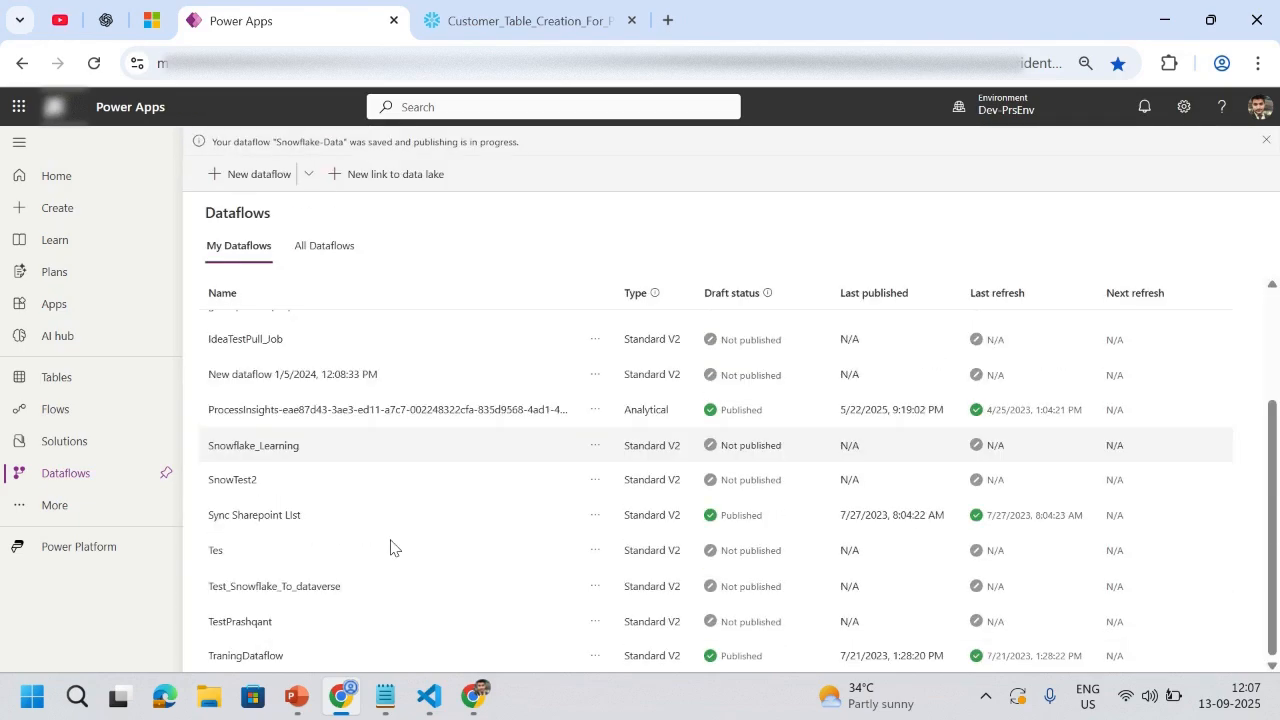
{"action": "mouse_move", "coordinate": [343, 621]}
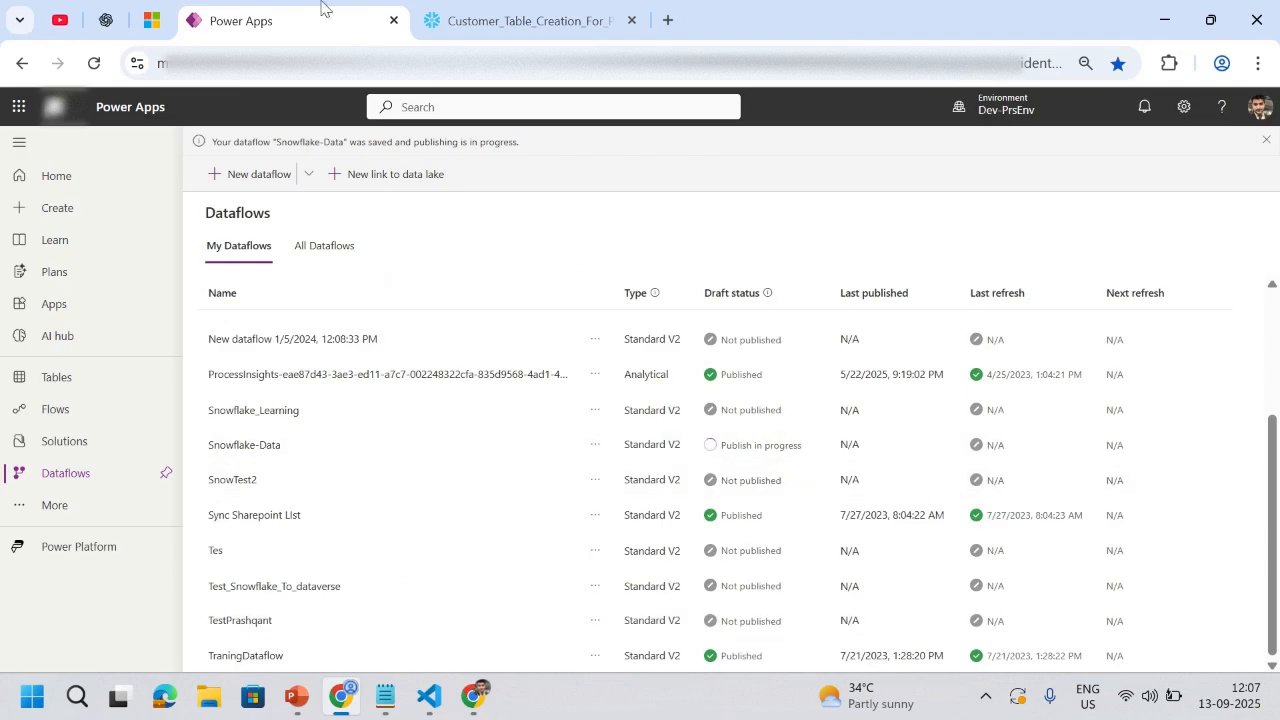
{"action": "mouse_move", "coordinate": [80, 333]}
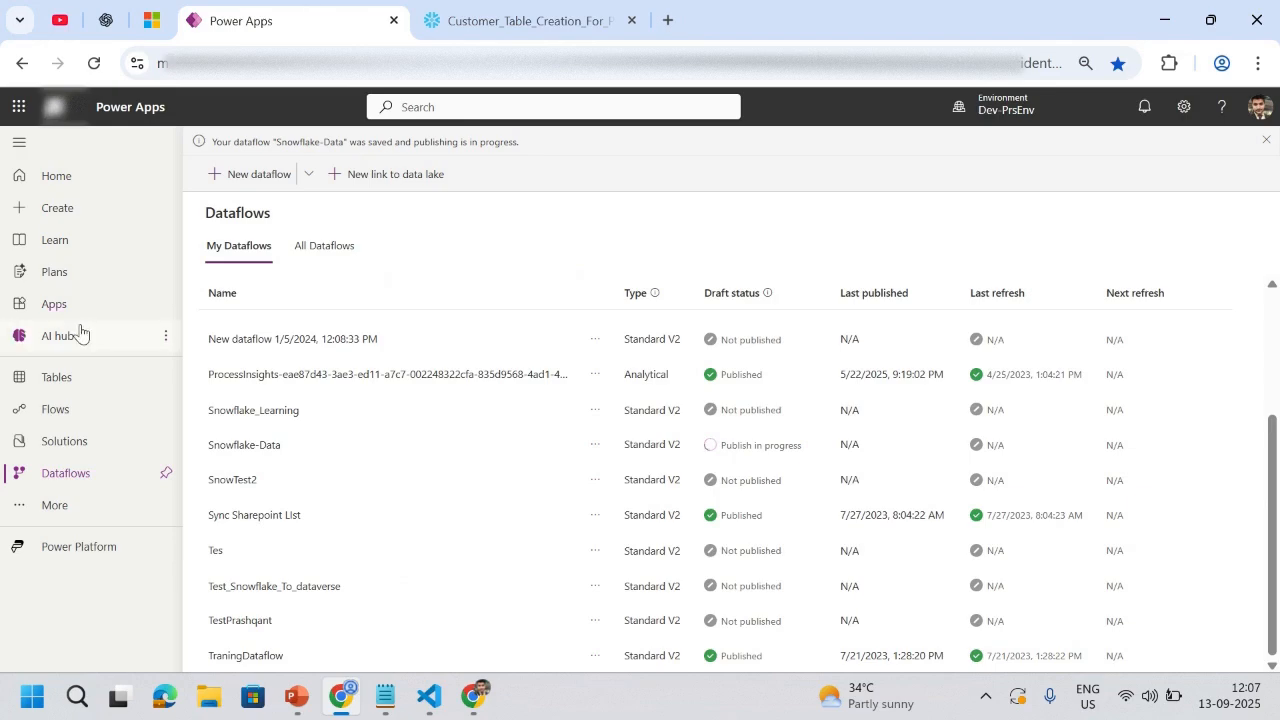
Step: Open the Apps page in a new browser tab and start a new blank canvas app
{"action": "right_click", "coordinate": [53, 303]}
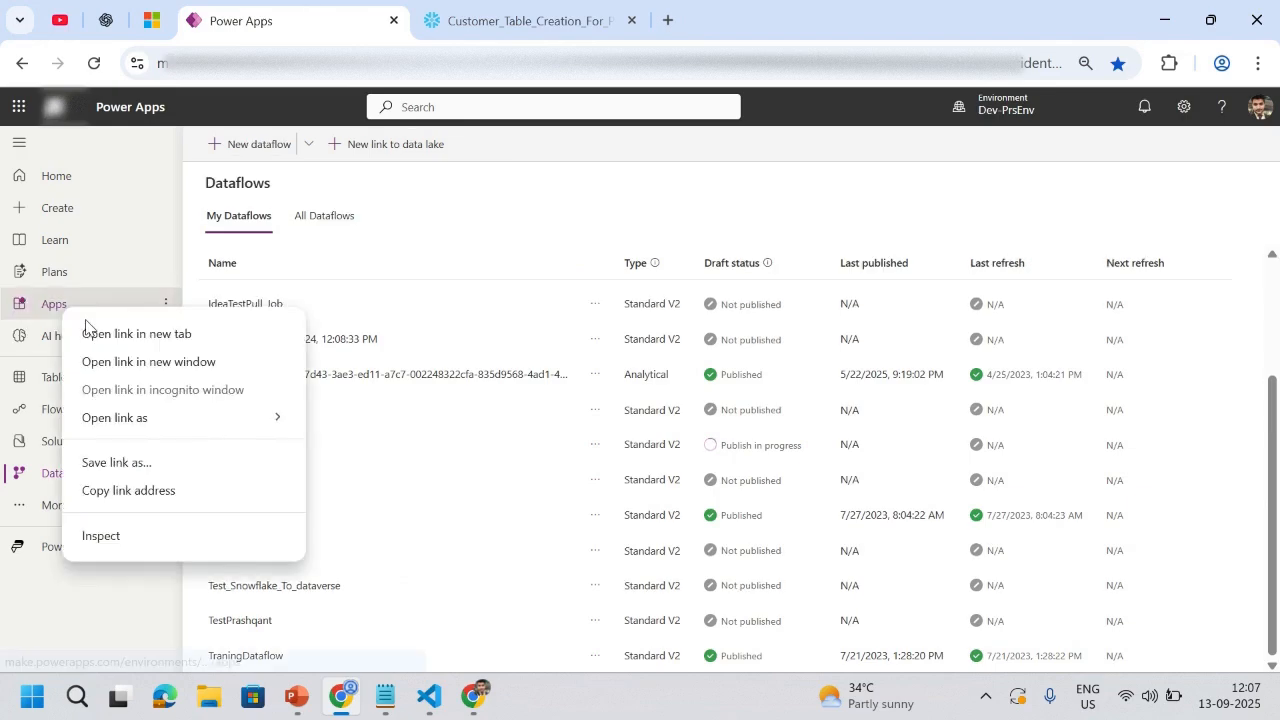
{"action": "mouse_move", "coordinate": [135, 334]}
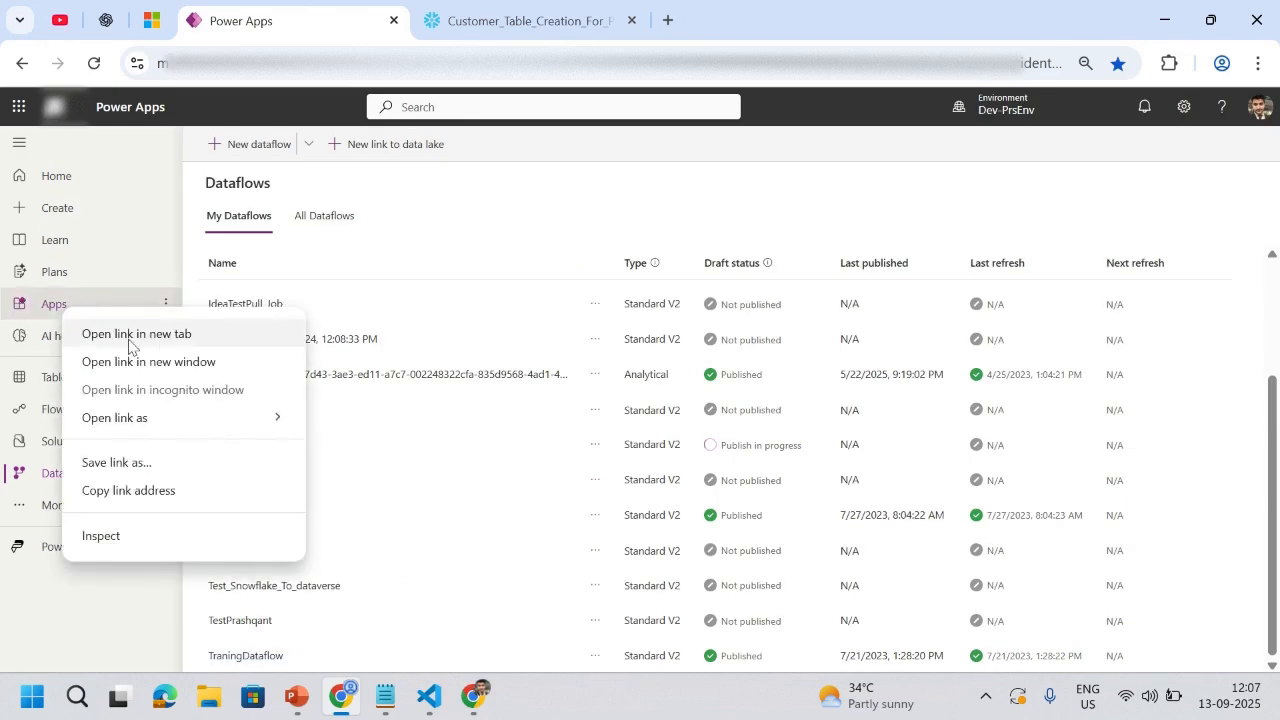
{"action": "left_click", "coordinate": [137, 333]}
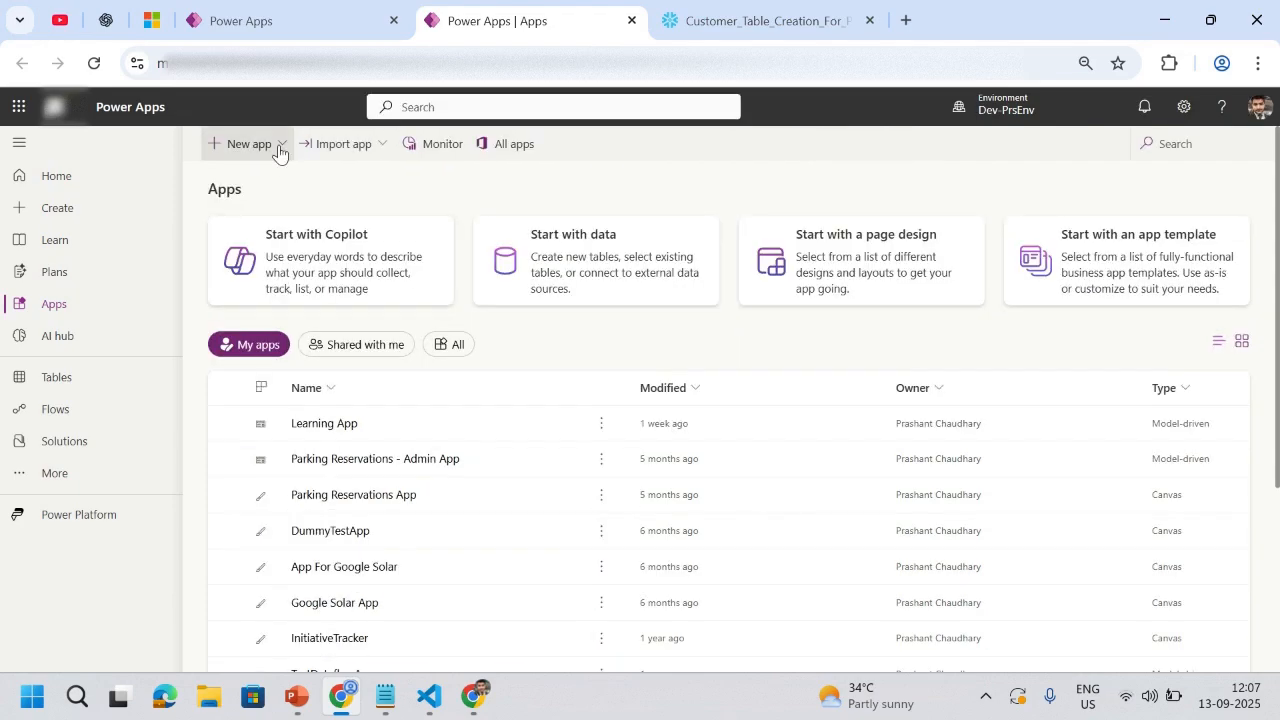
{"action": "left_click", "coordinate": [248, 143]}
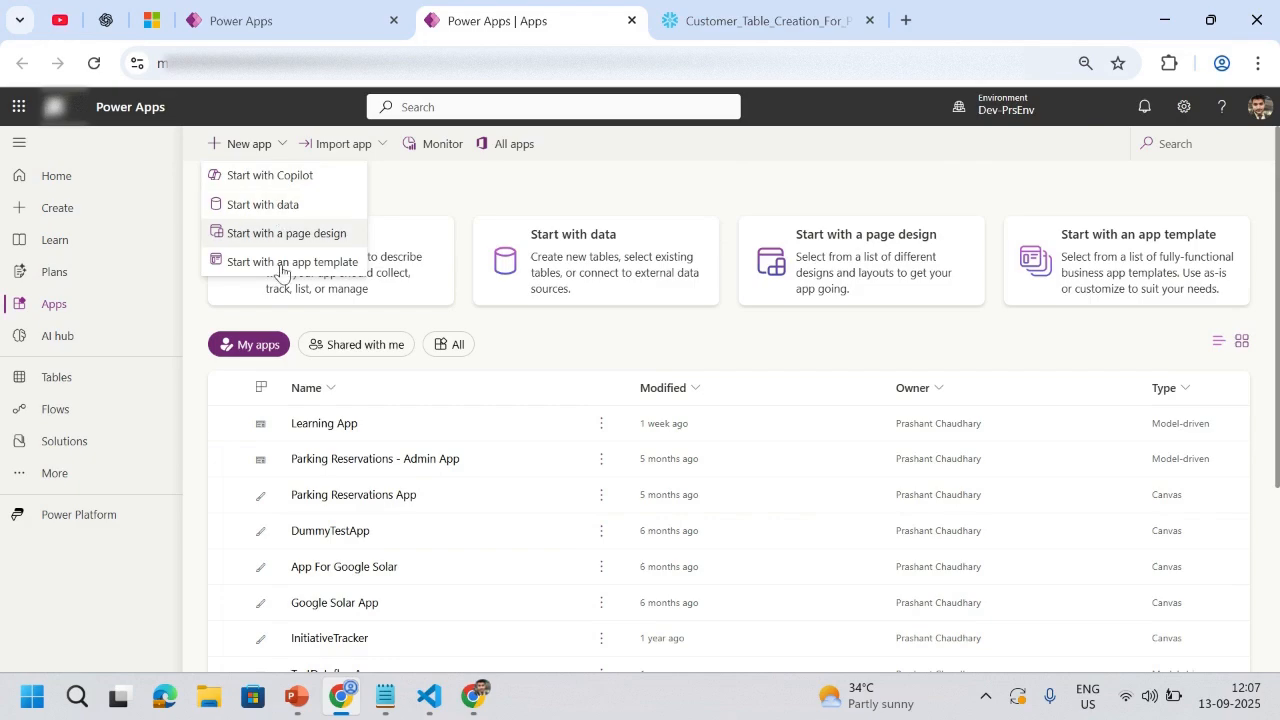
{"action": "left_click", "coordinate": [287, 232]}
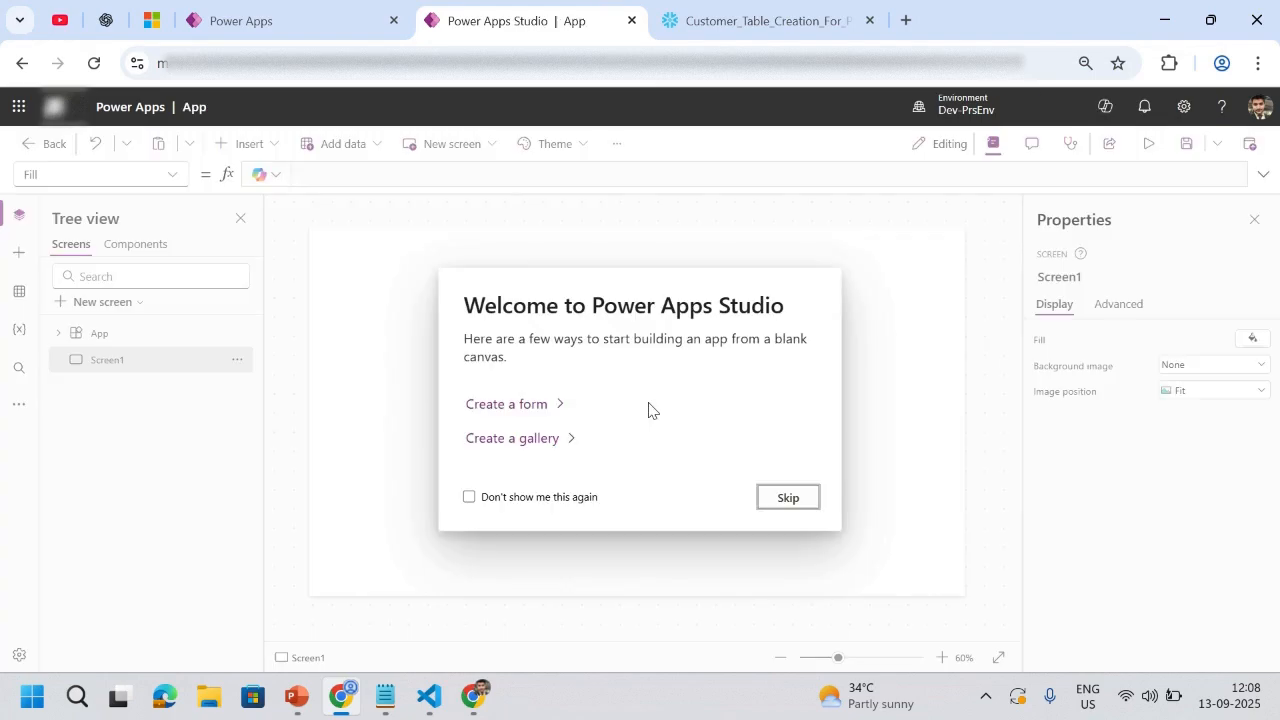
Step: Check the dataflow's publish status, then search Insert for 'gall' to add a Vertical gallery
{"action": "left_click", "coordinate": [787, 497]}
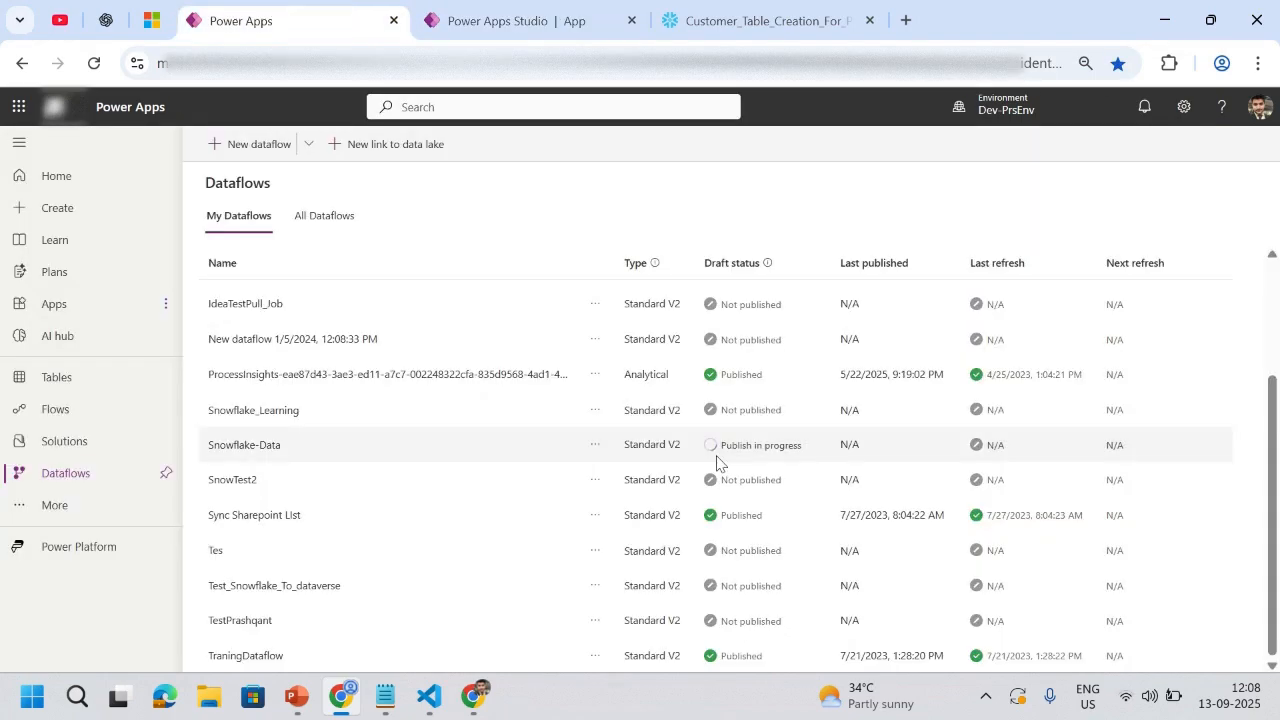
{"action": "left_click", "coordinate": [510, 20]}
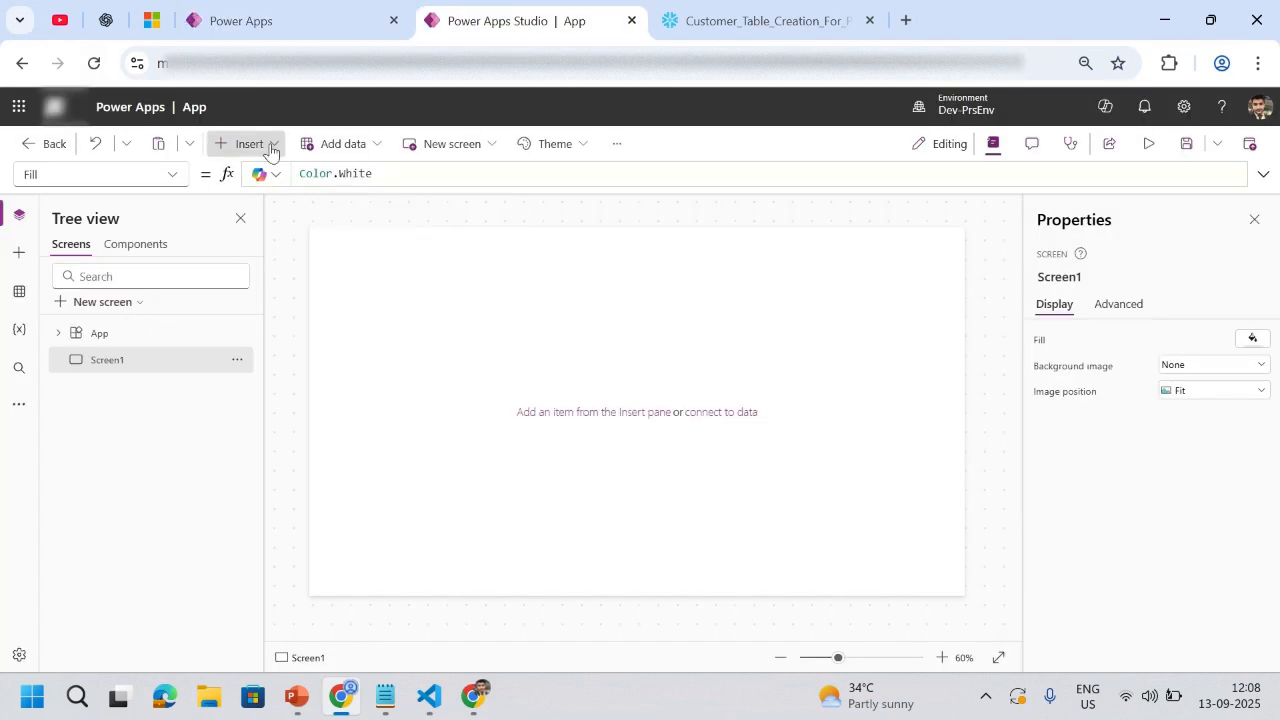
{"action": "left_click", "coordinate": [247, 143]}
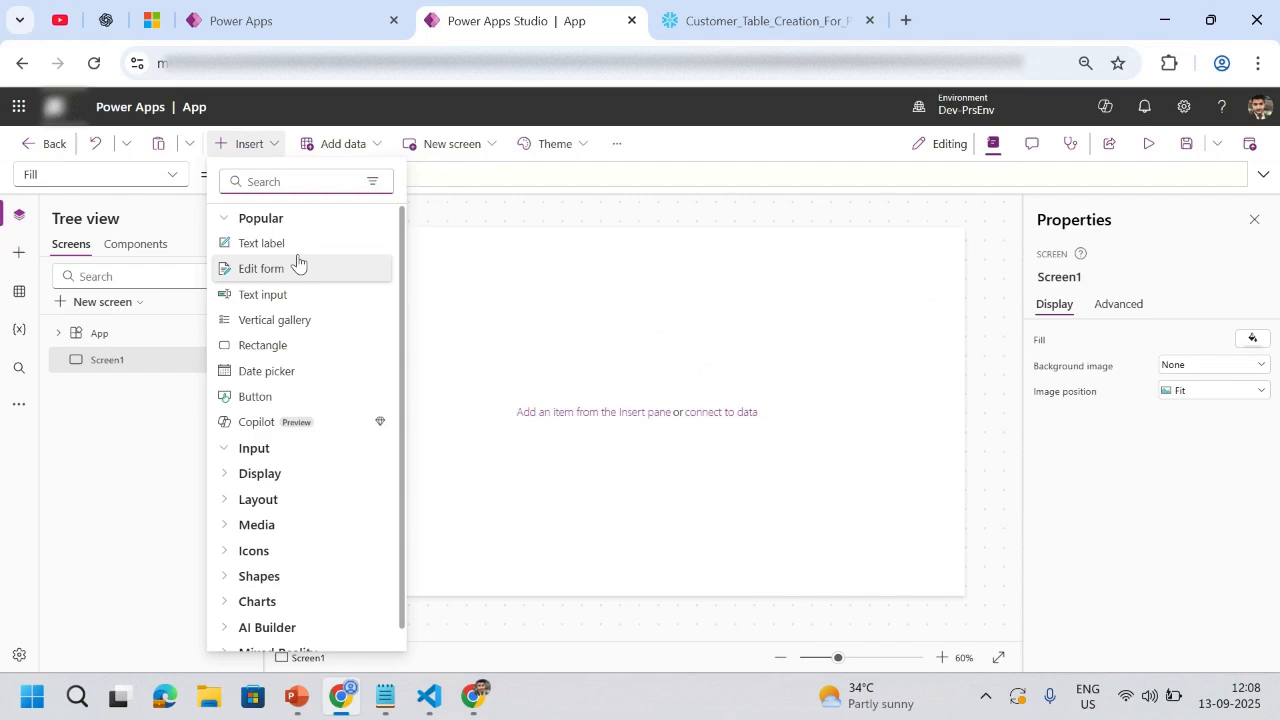
{"action": "type", "text": "gall"}
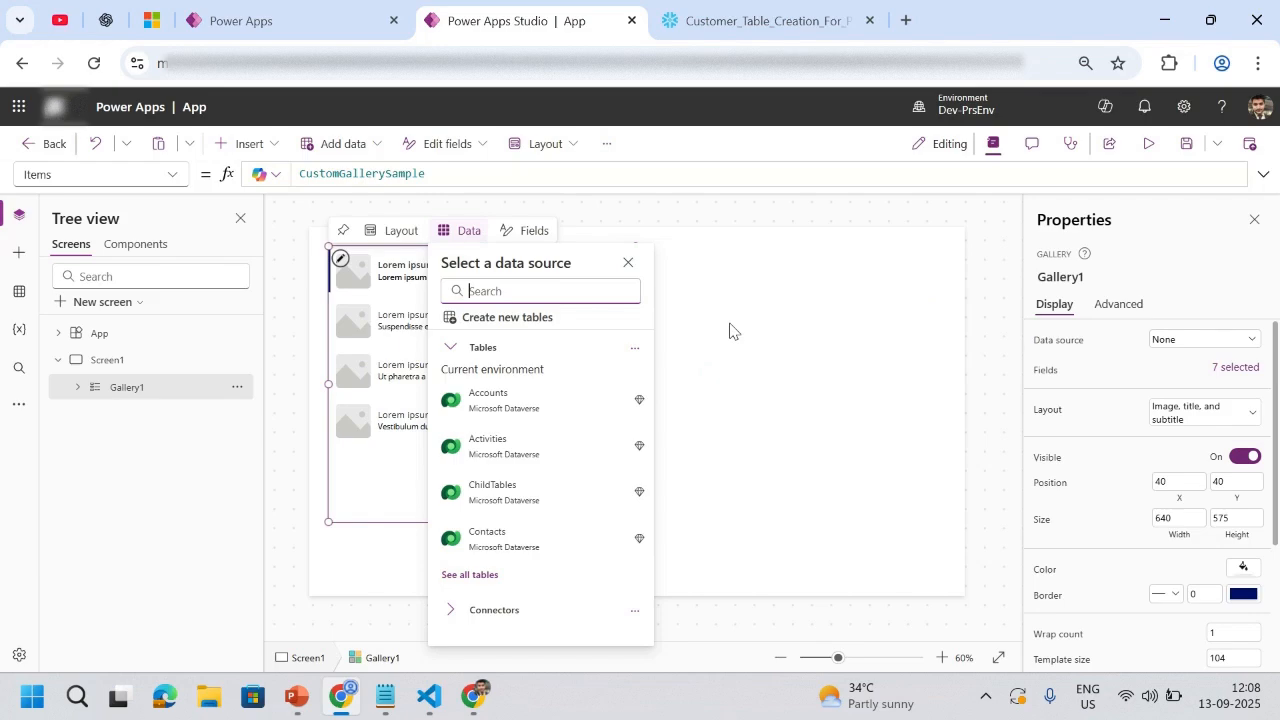
{"action": "mouse_move", "coordinate": [720, 380]}
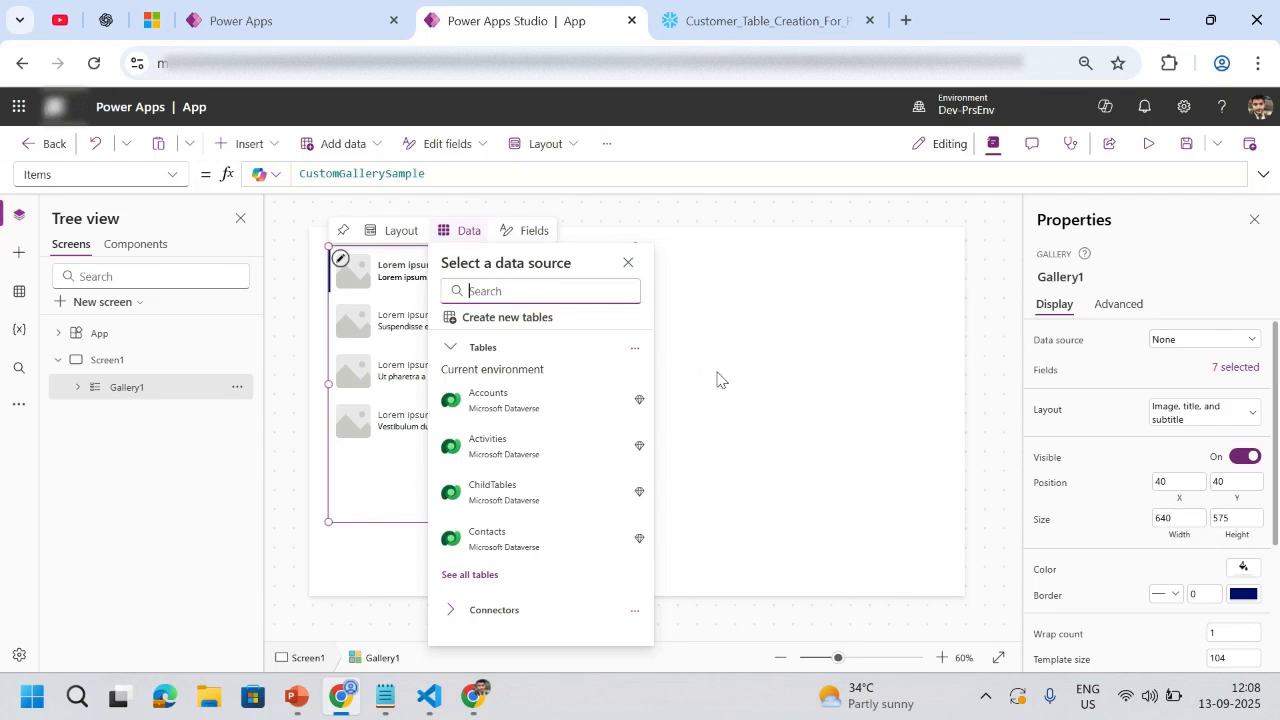
Step: Search 'cus' and choose CUSTOMER_SFs (Microsoft Dataverse) as the gallery's data source
{"action": "type", "text": "customer_"}
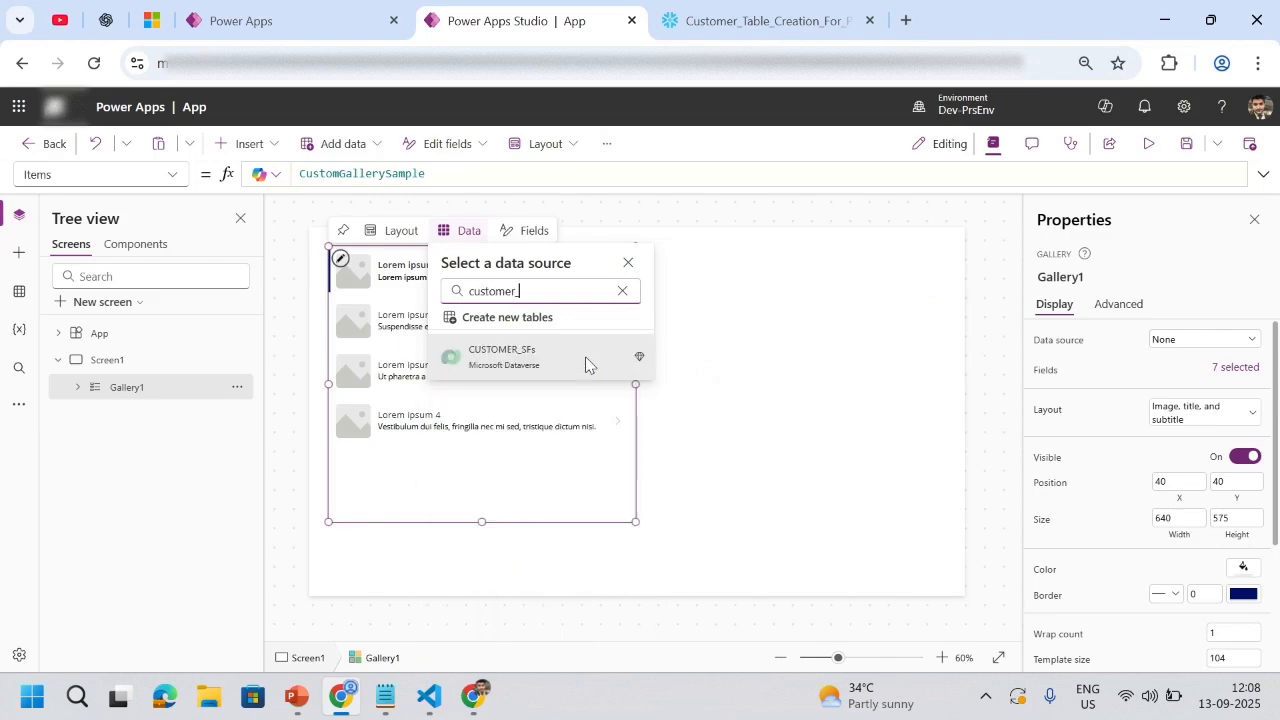
{"action": "left_click", "coordinate": [622, 291]}
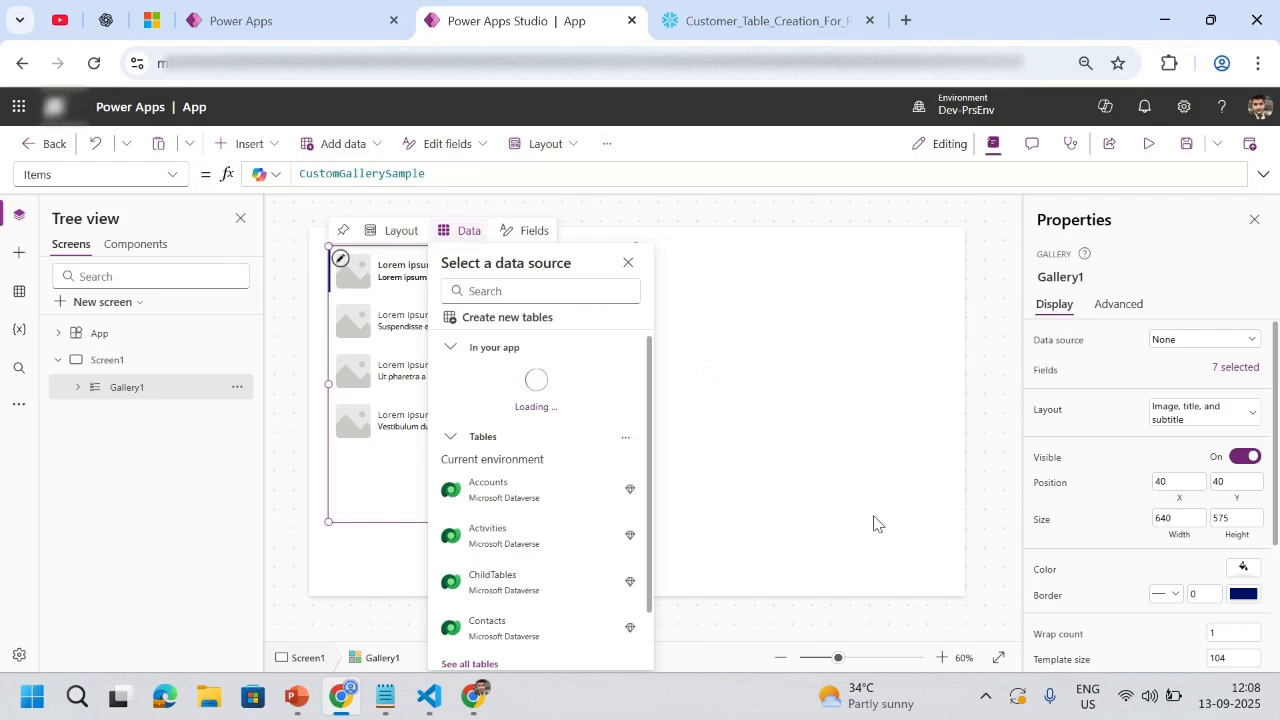
{"action": "mouse_move", "coordinate": [629, 417]}
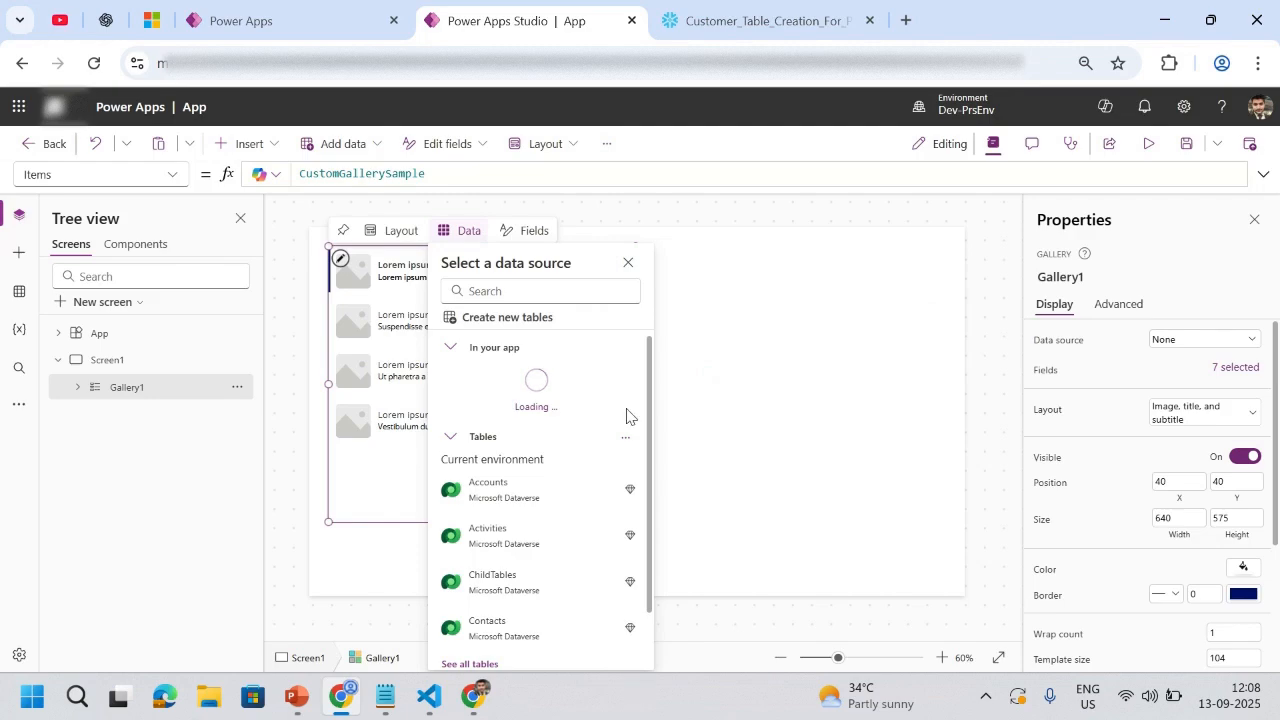
{"action": "mouse_move", "coordinate": [687, 557]}
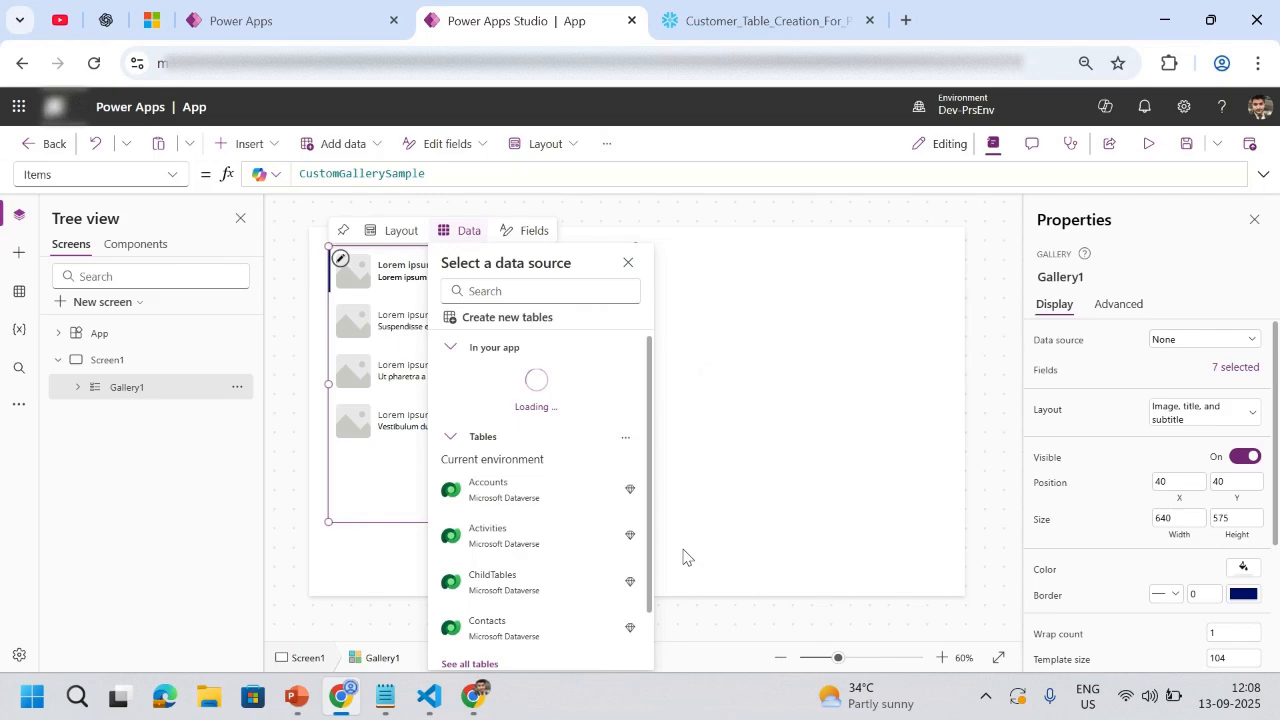
{"action": "mouse_move", "coordinate": [710, 292]}
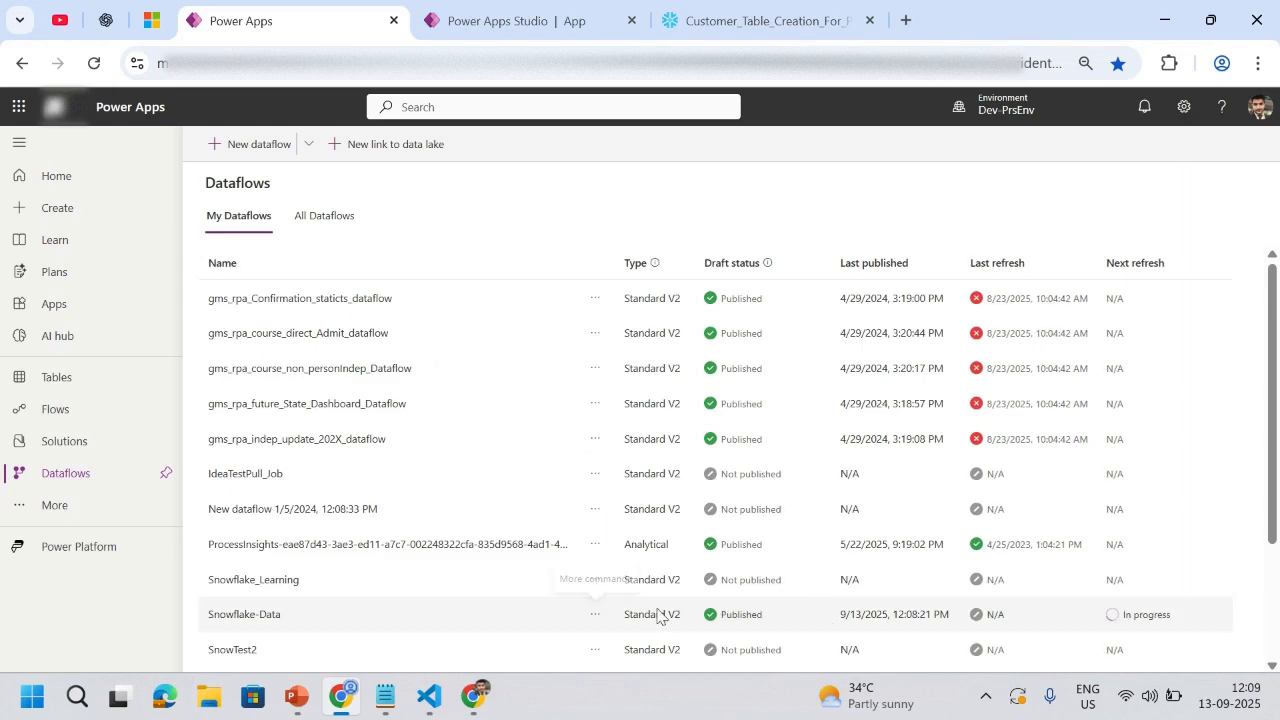
{"action": "mouse_move", "coordinate": [1095, 420]}
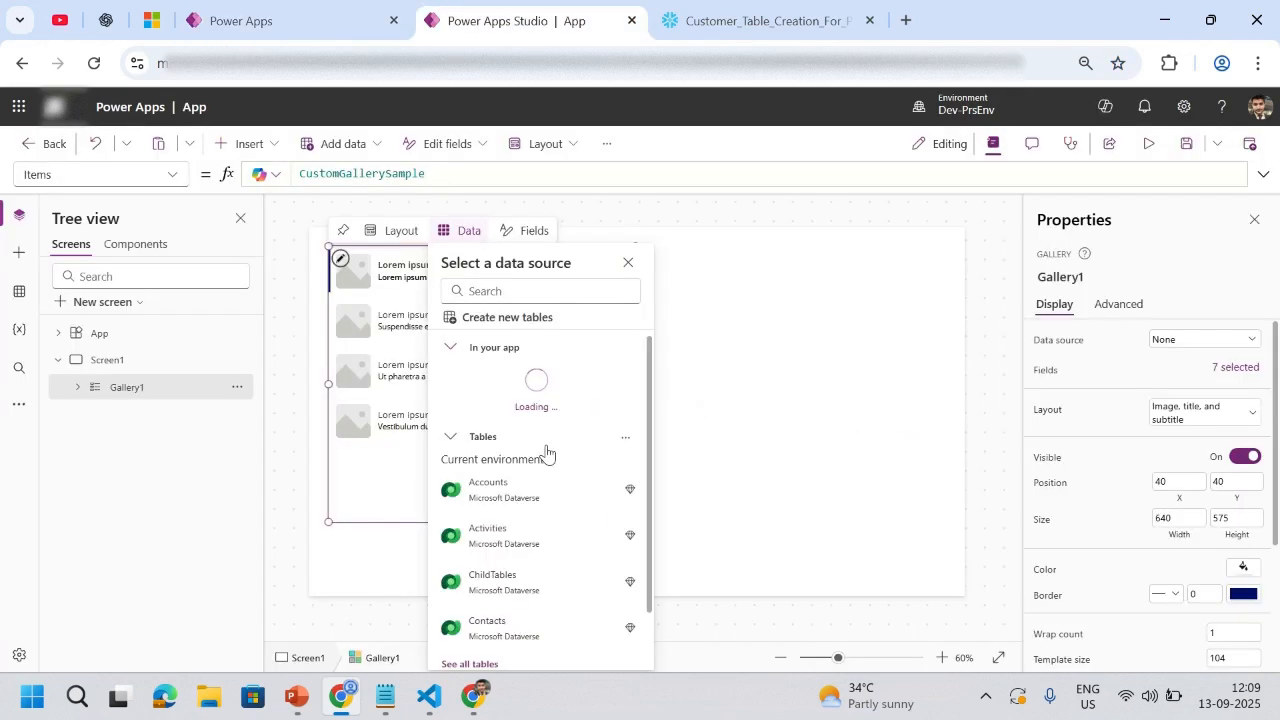
{"action": "mouse_move", "coordinate": [685, 440]}
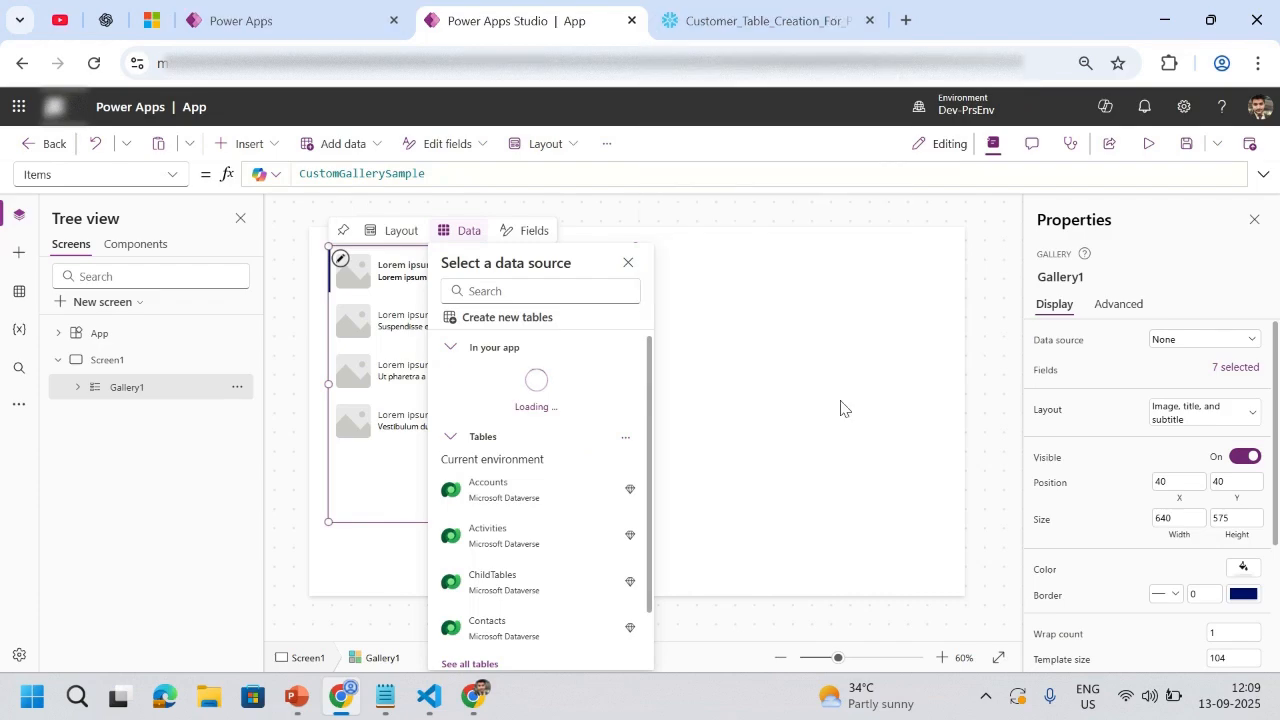
{"action": "mouse_move", "coordinate": [458, 360]}
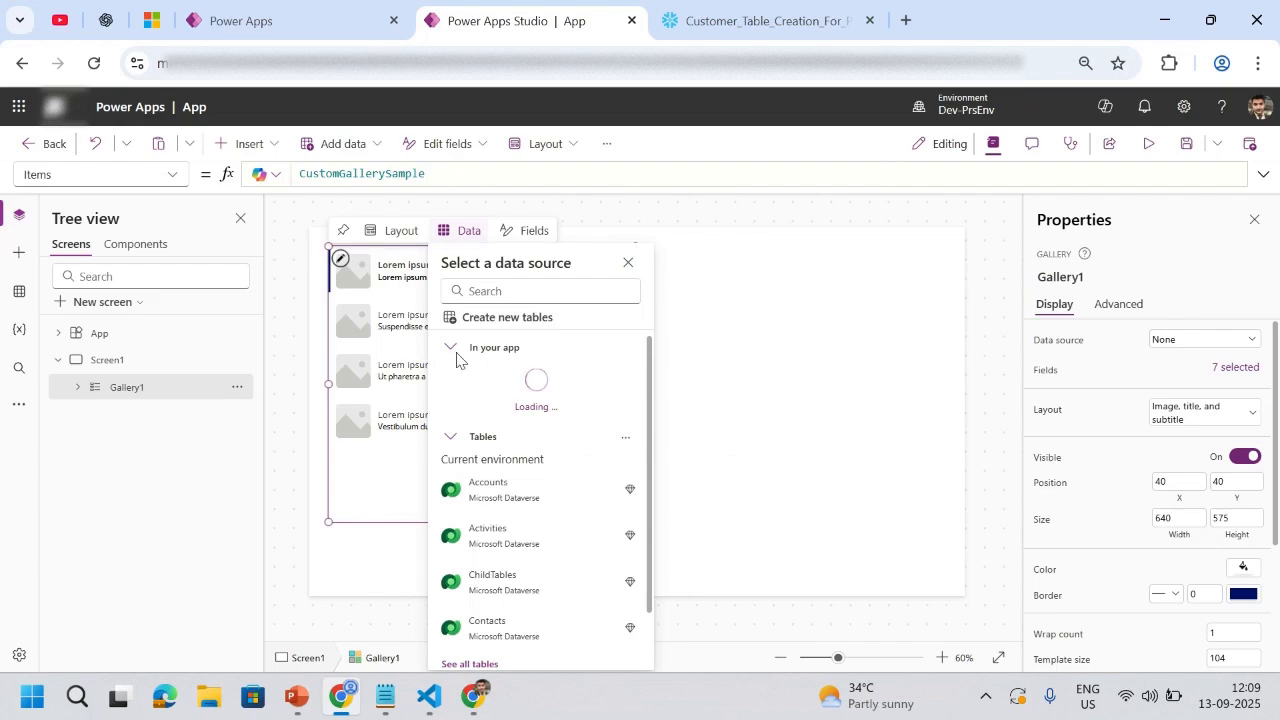
{"action": "mouse_move", "coordinate": [786, 441]}
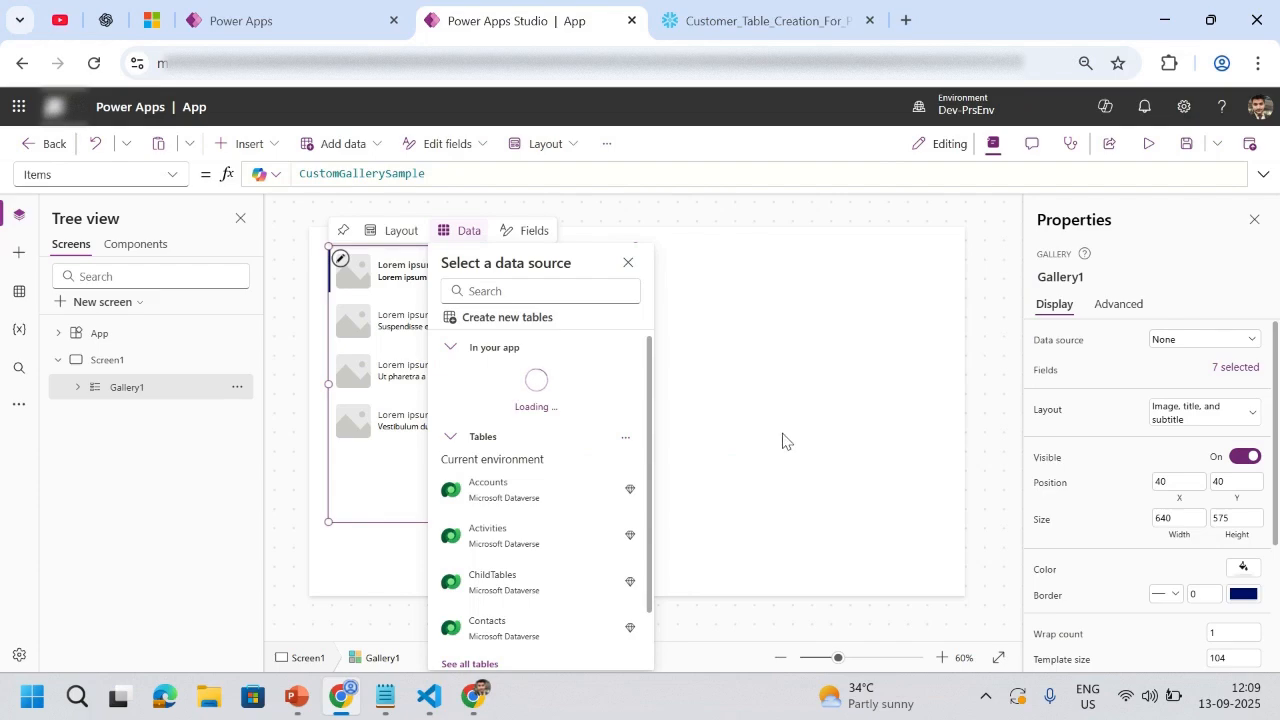
{"action": "left_click", "coordinate": [628, 262]}
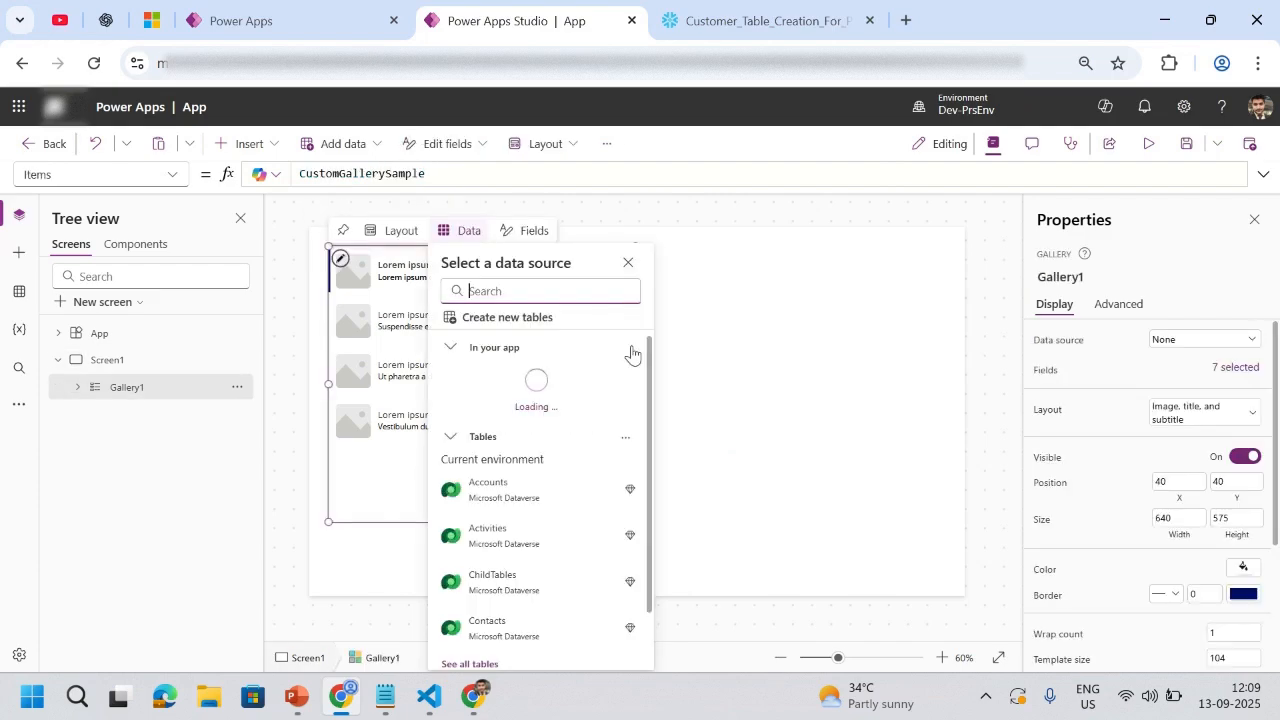
{"action": "mouse_move", "coordinate": [700, 371]}
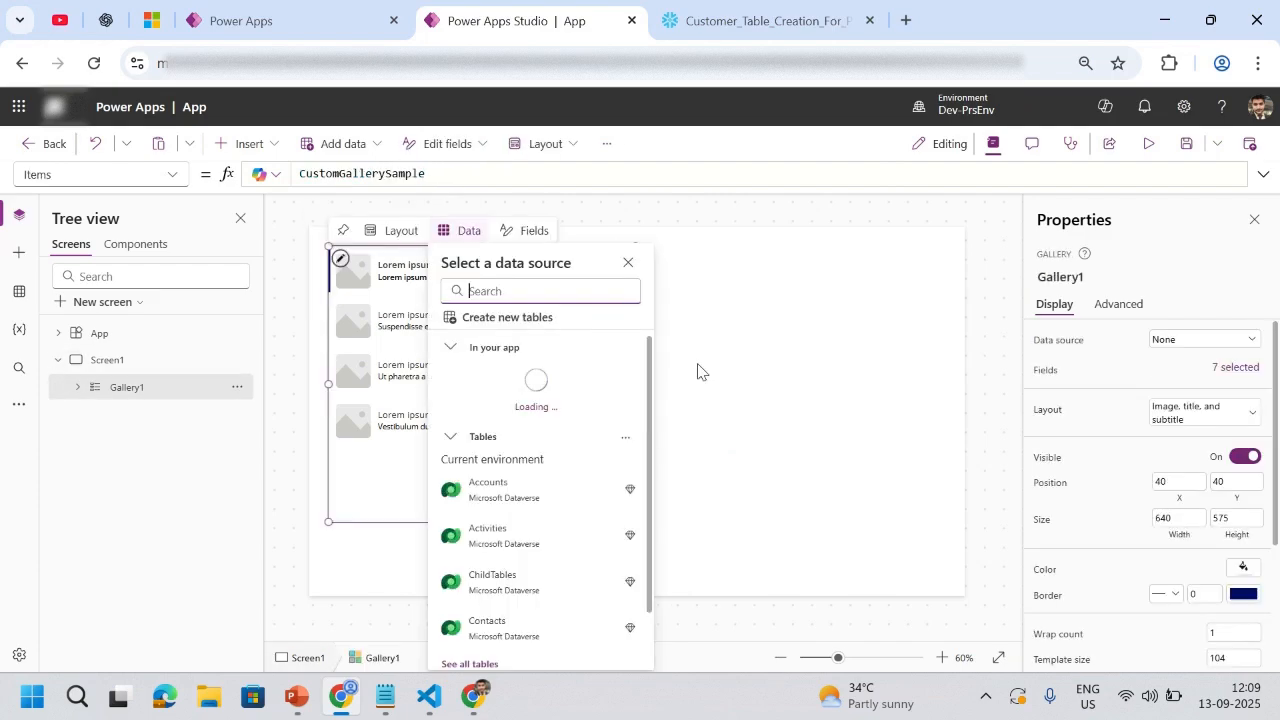
{"action": "left_click", "coordinate": [628, 262]}
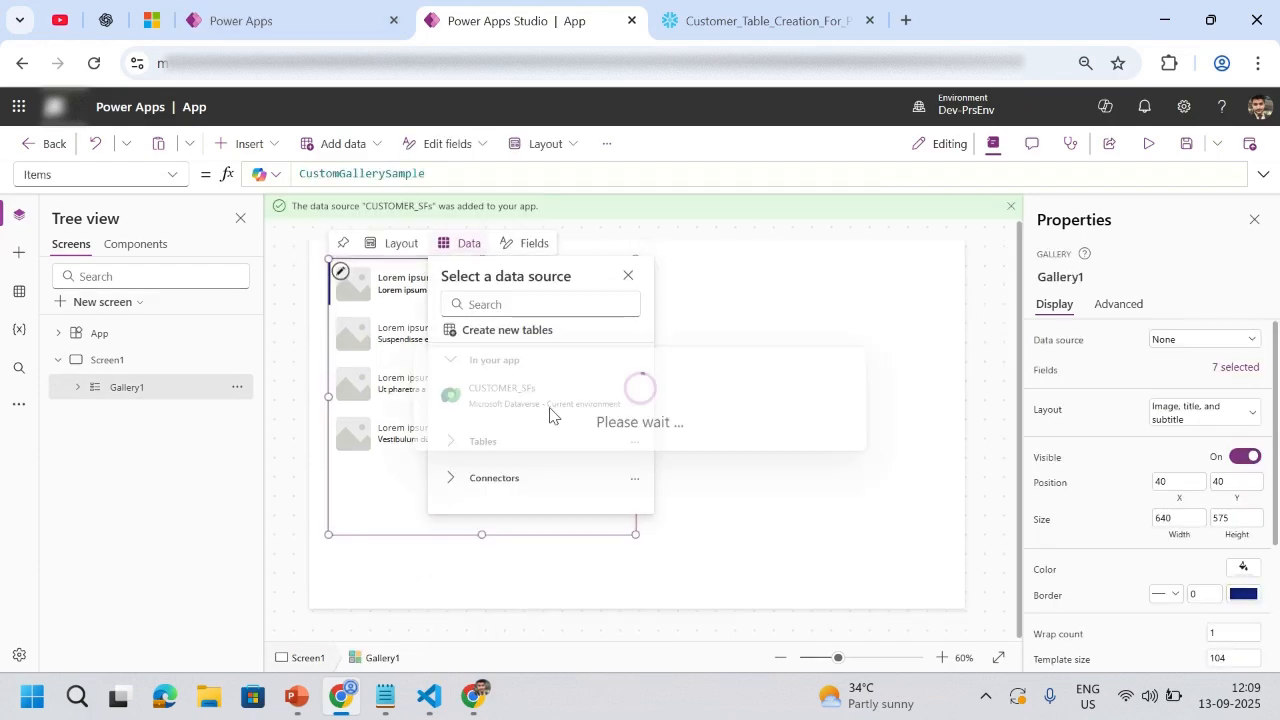
Step: Widen the gallery showing the five CUSTOMER_SFs customers and compare with the Snowflake worksheet
{"action": "left_click", "coordinate": [502, 395]}
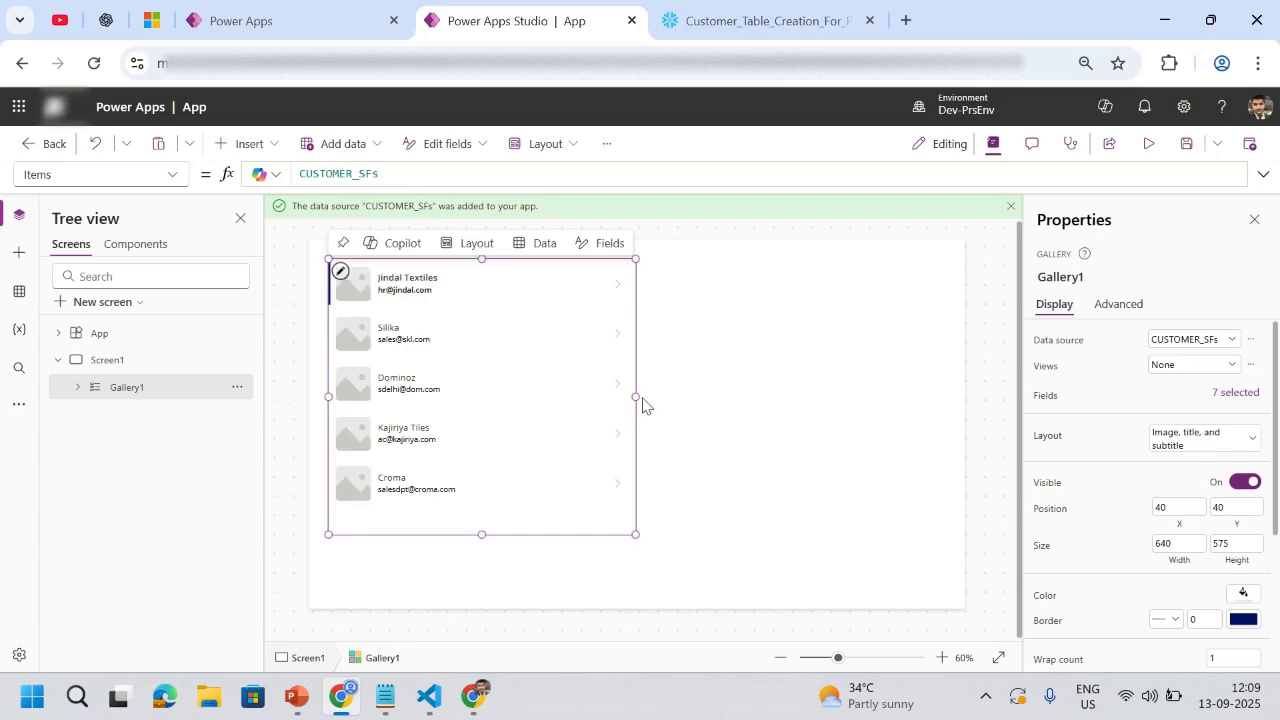
{"action": "left_click_drag", "start_coordinate": [635, 396], "coordinate": [857, 396]}
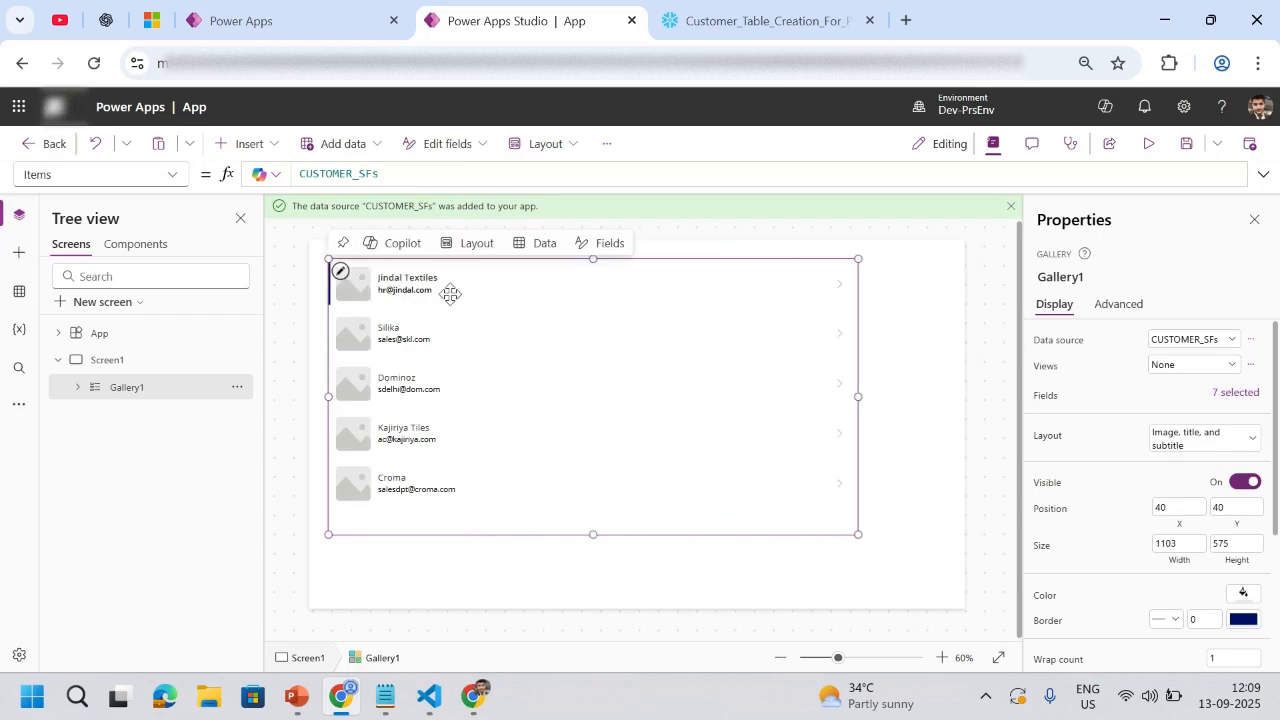
{"action": "left_click", "coordinate": [765, 20]}
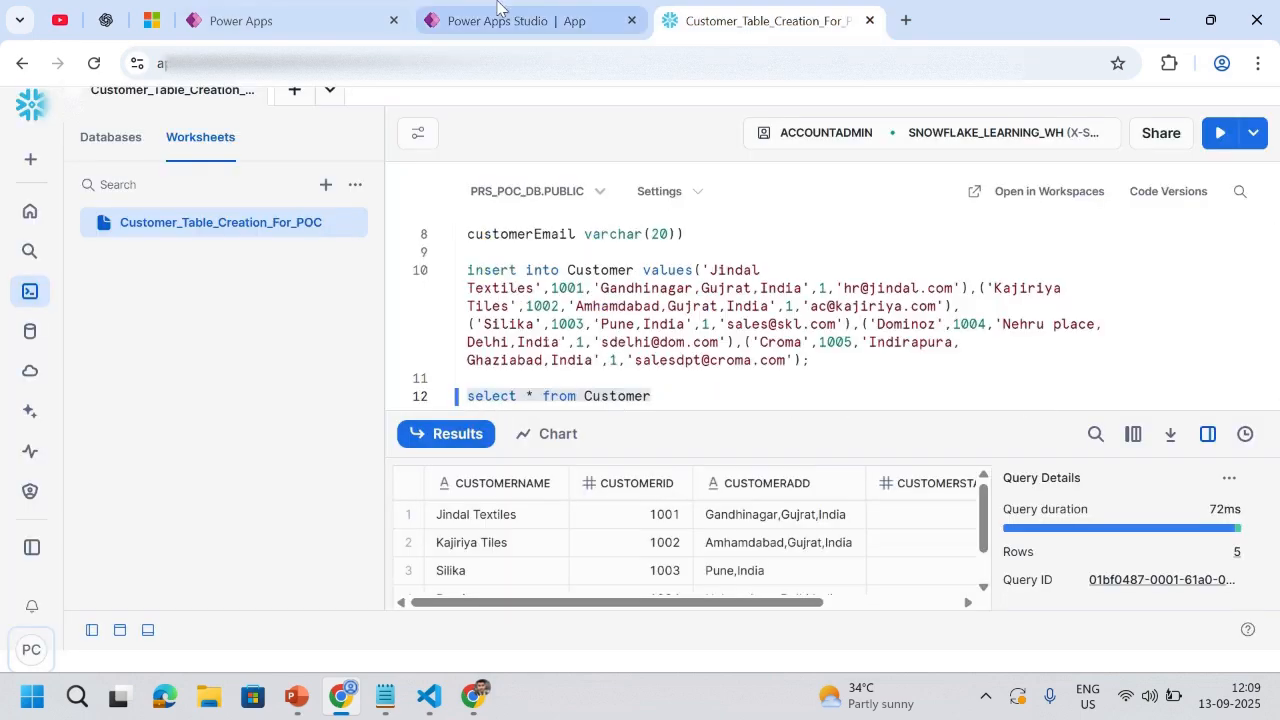
{"action": "left_click", "coordinate": [497, 20]}
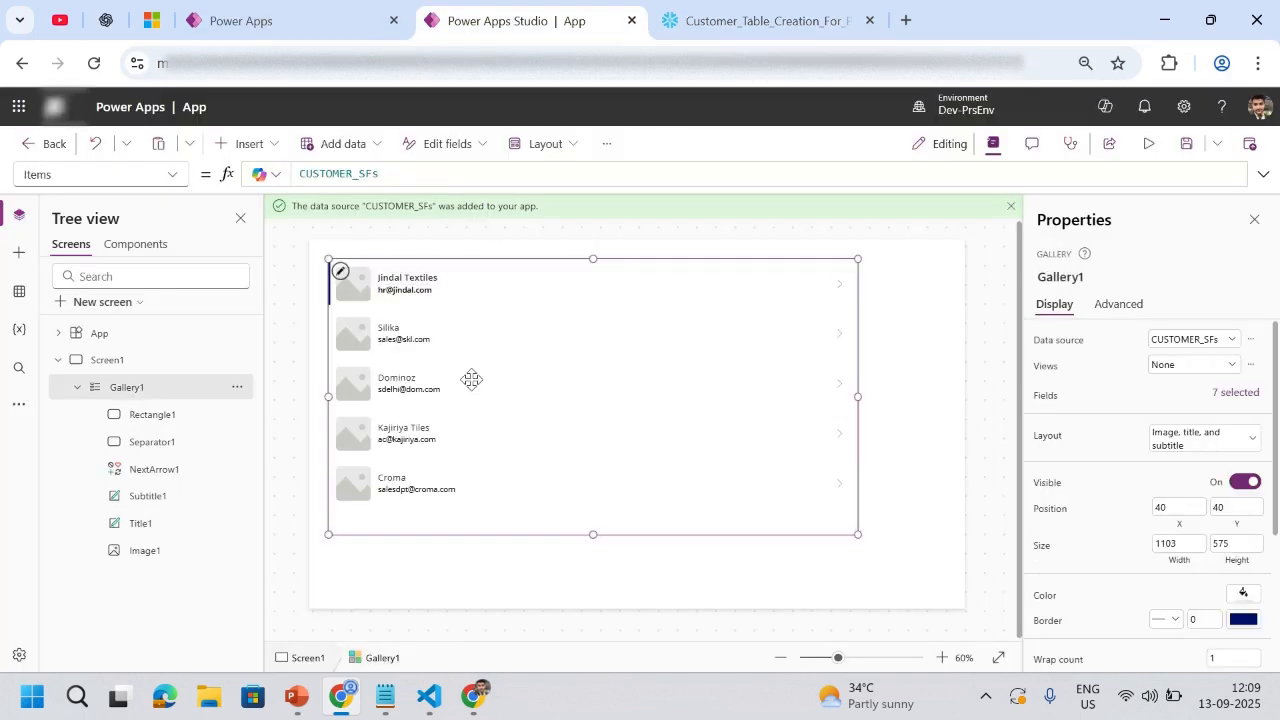